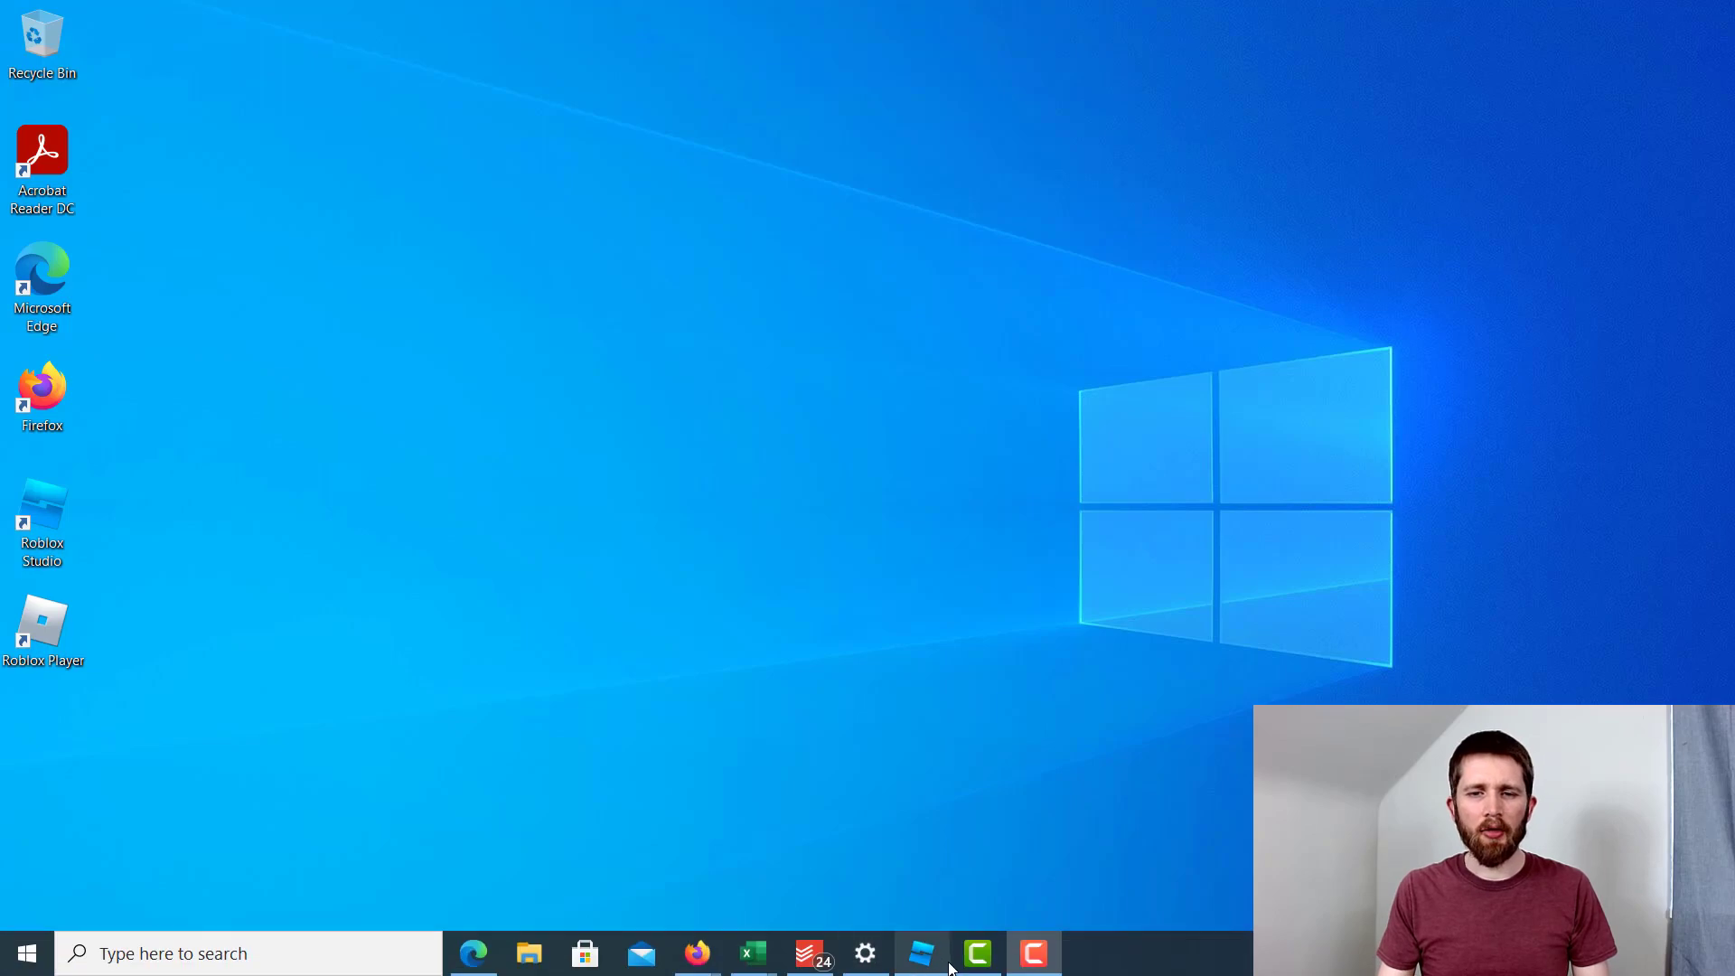
# Launch Roblox Studio and open the Village place.
pyautogui.click(915, 951)
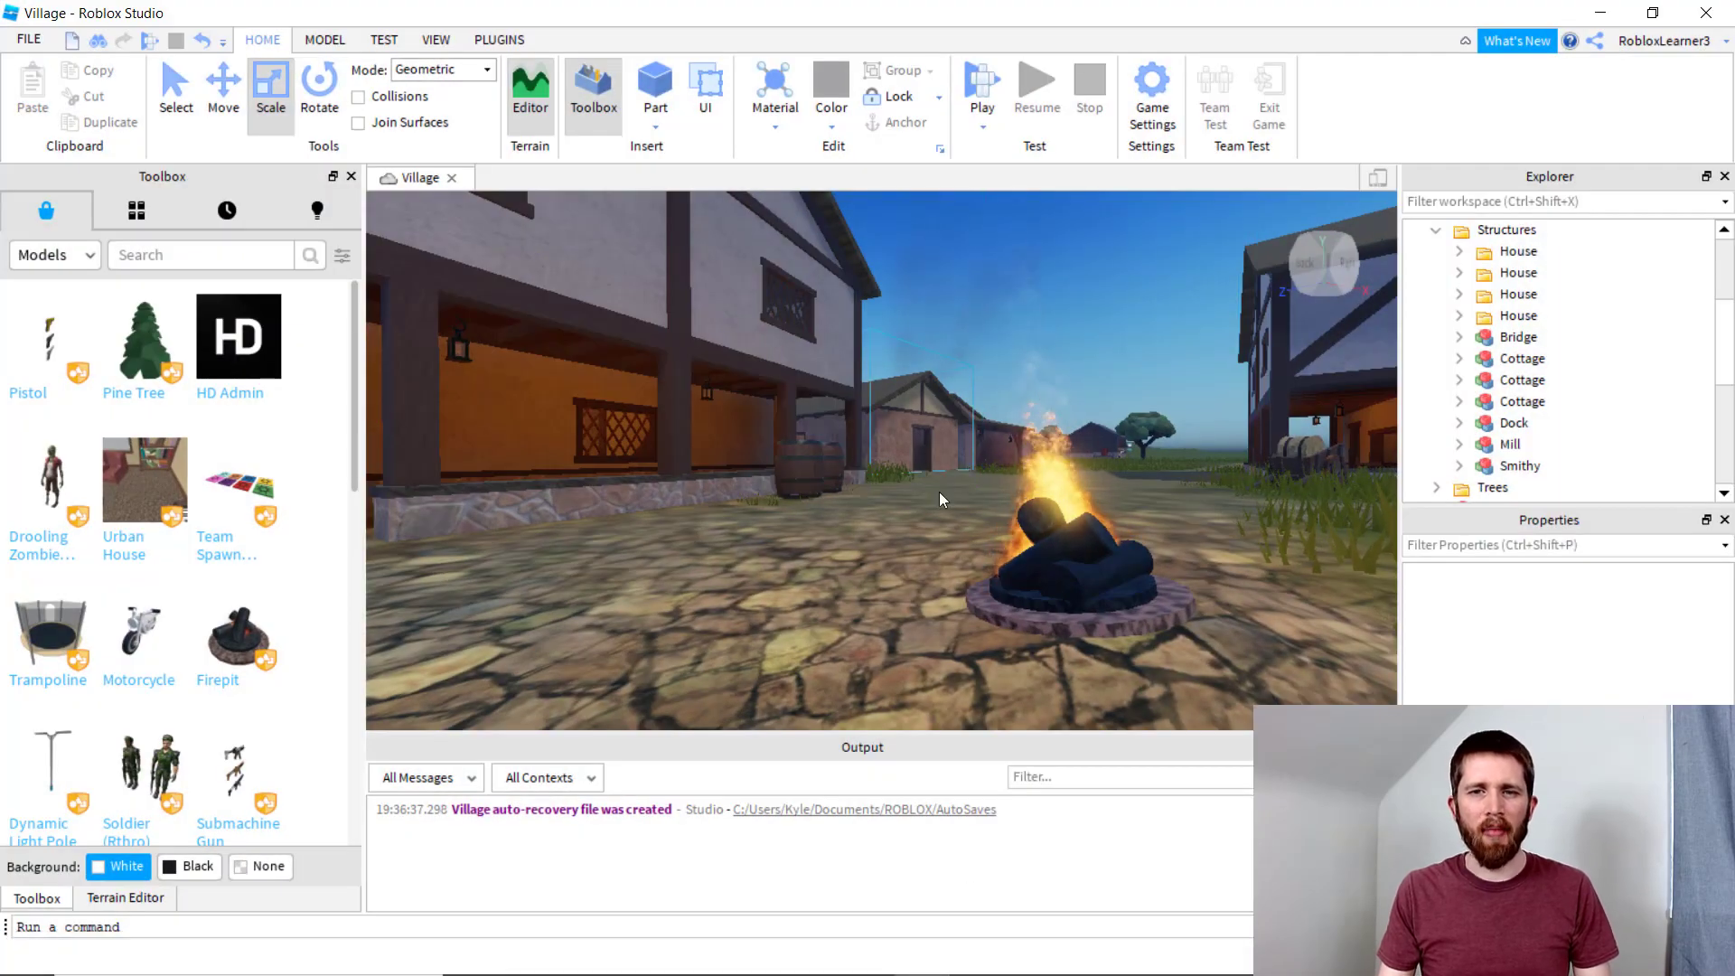
pyautogui.click(1050, 560)
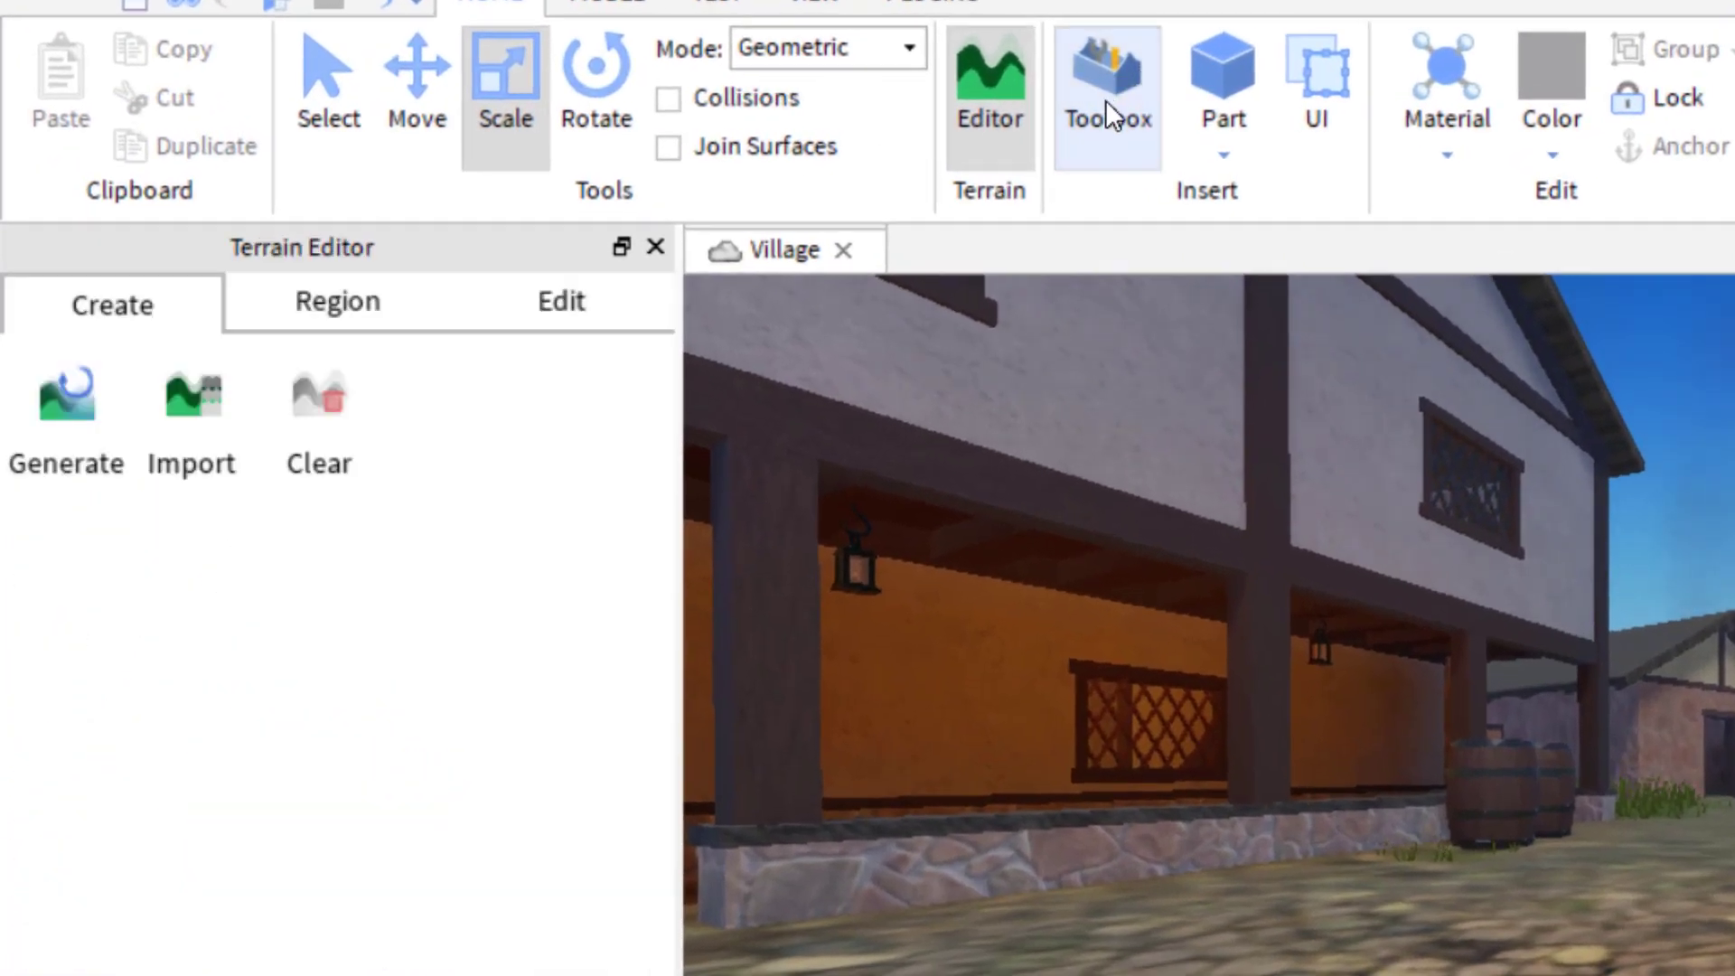
# Show My Models in the Toolbox inventory, select the inserted Model Example and bring up its options.
pyautogui.click(1108, 82)
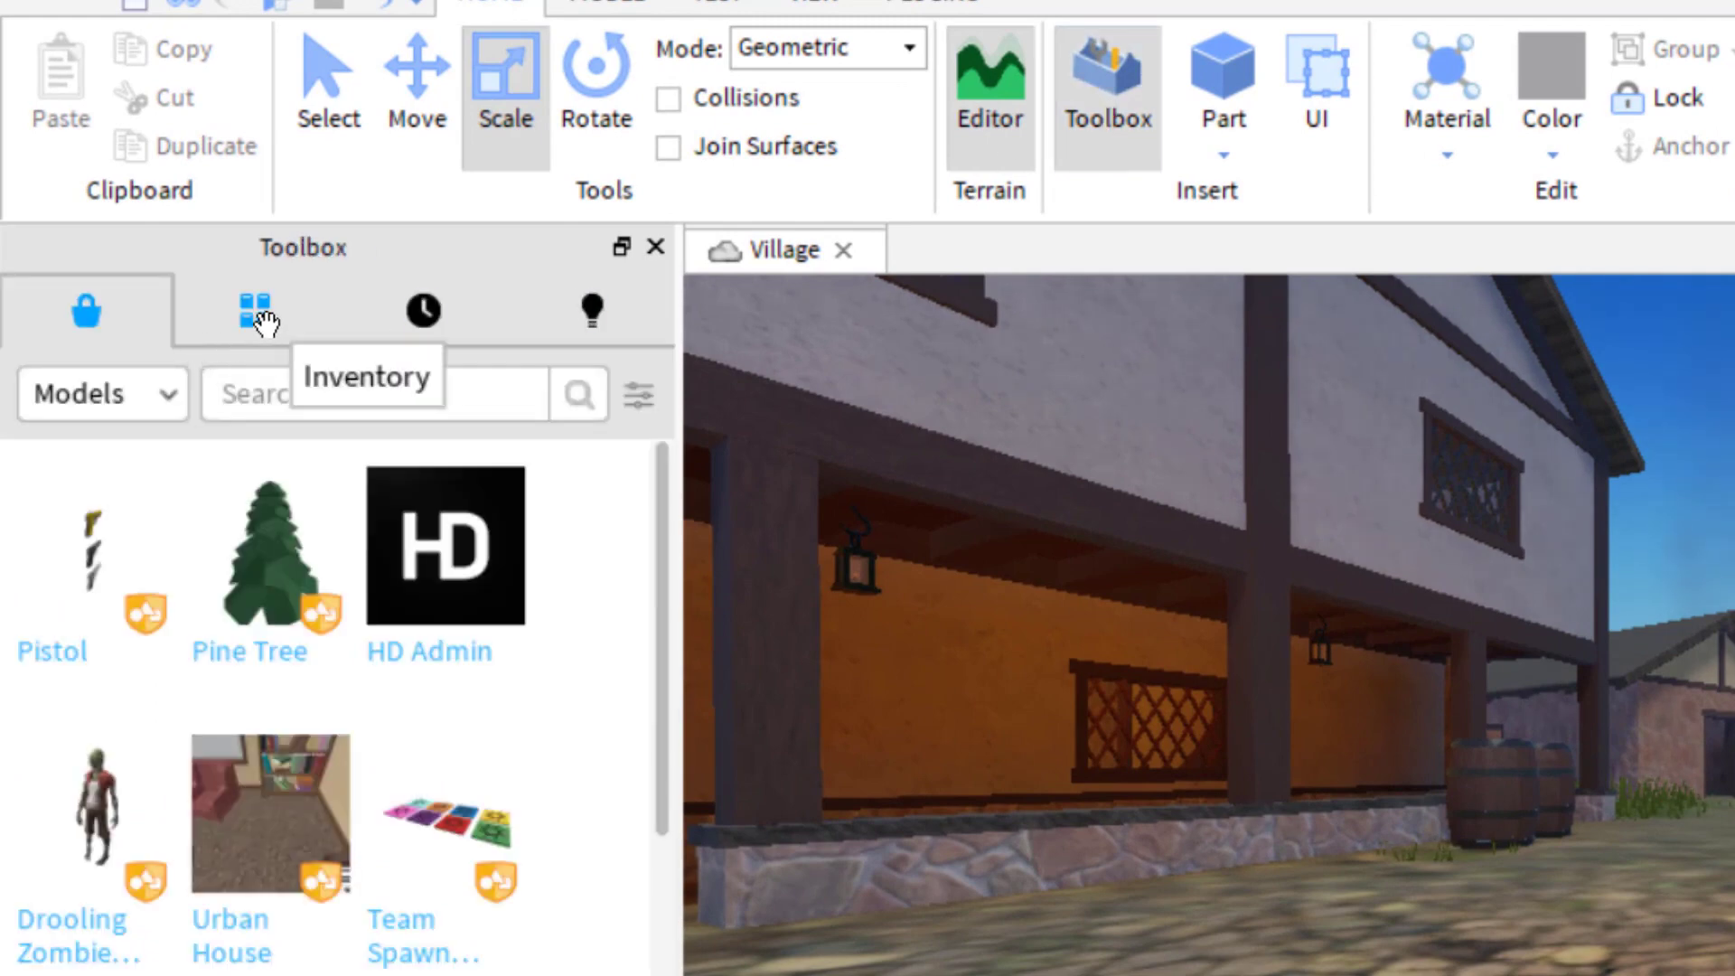
pyautogui.click(251, 311)
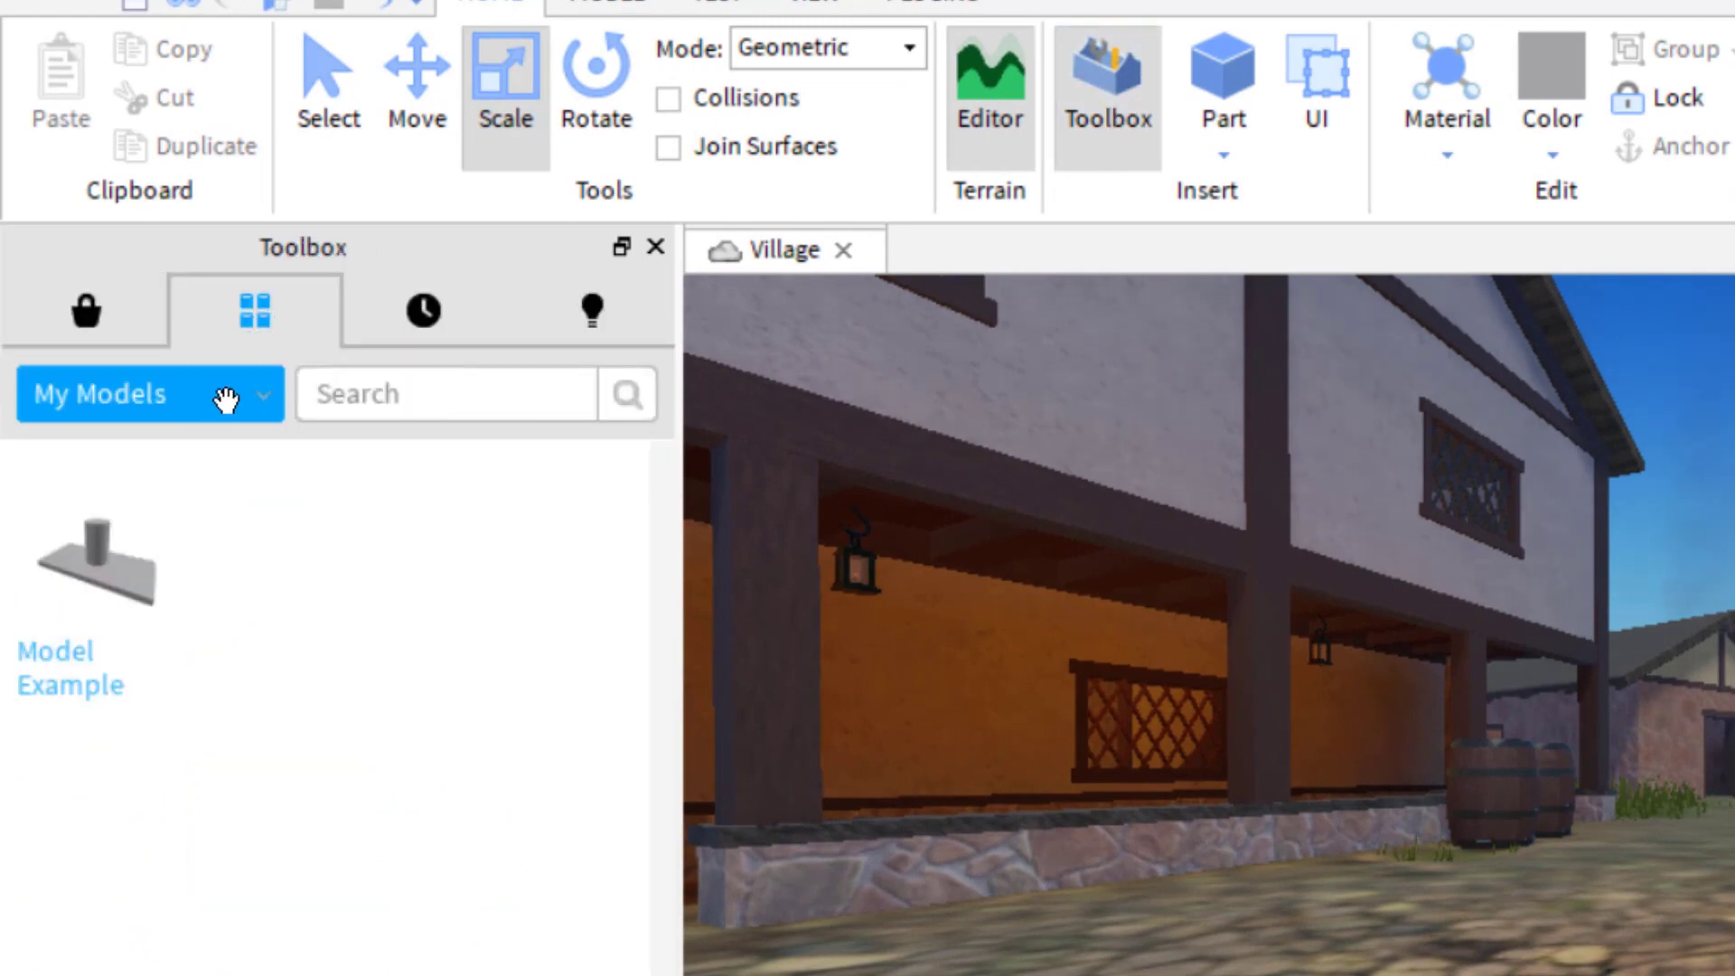
pyautogui.moveTo(145, 477)
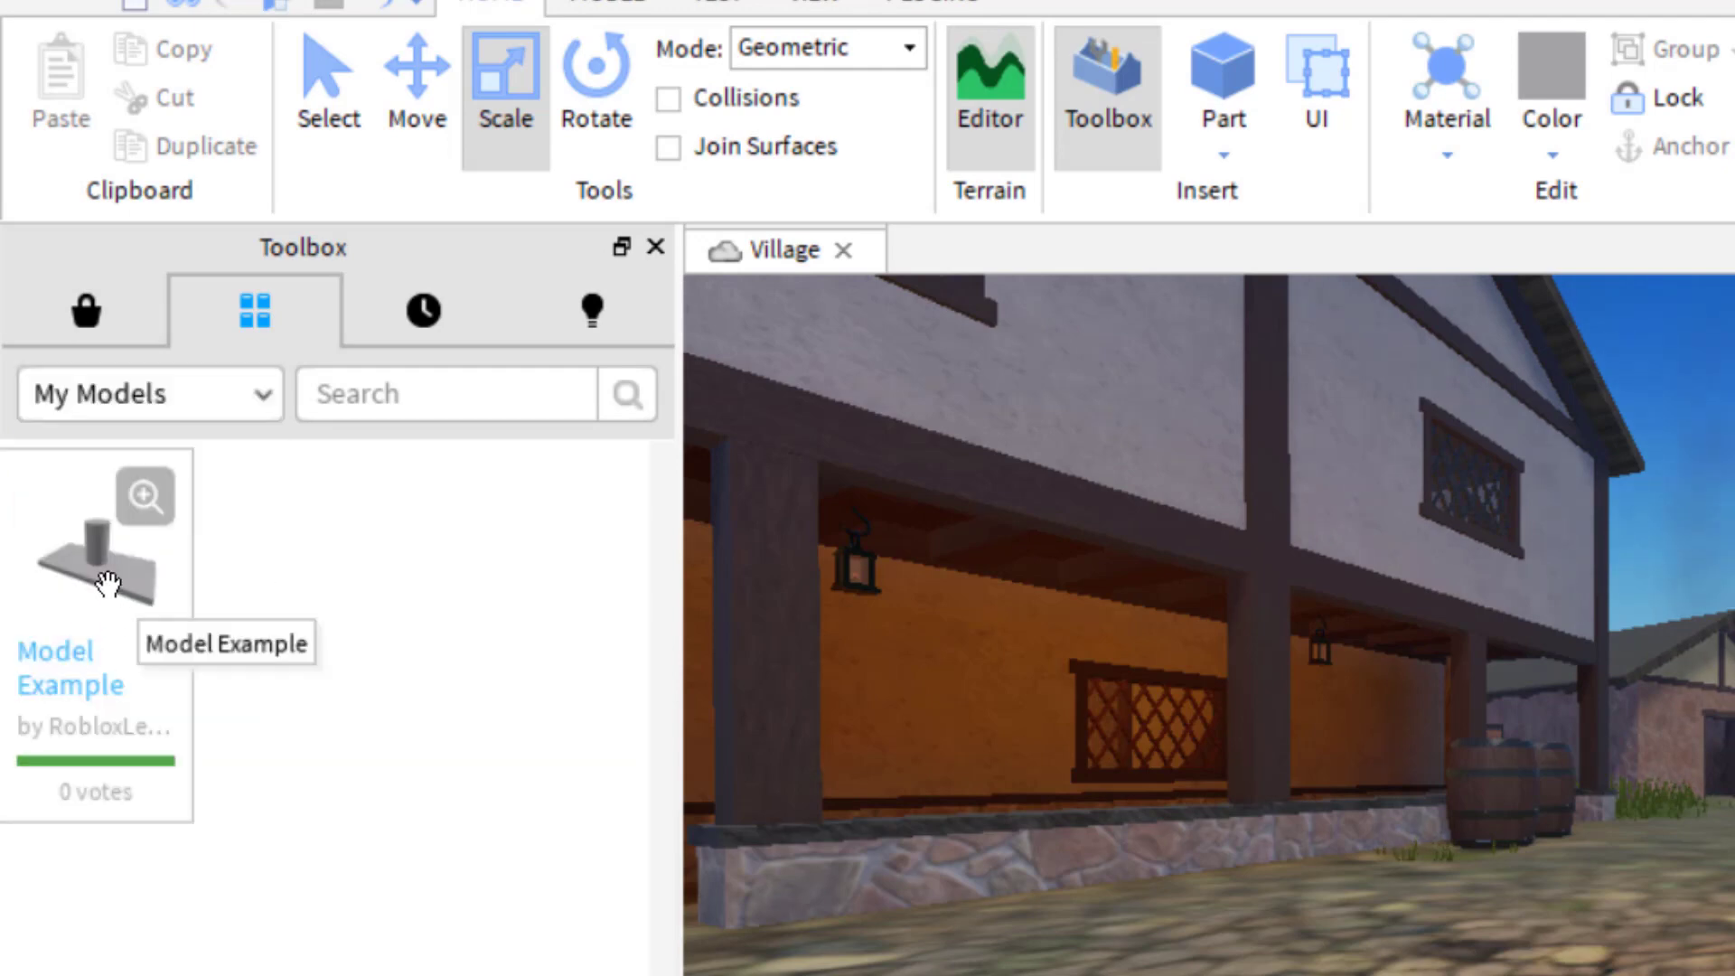
pyautogui.moveTo(101, 570)
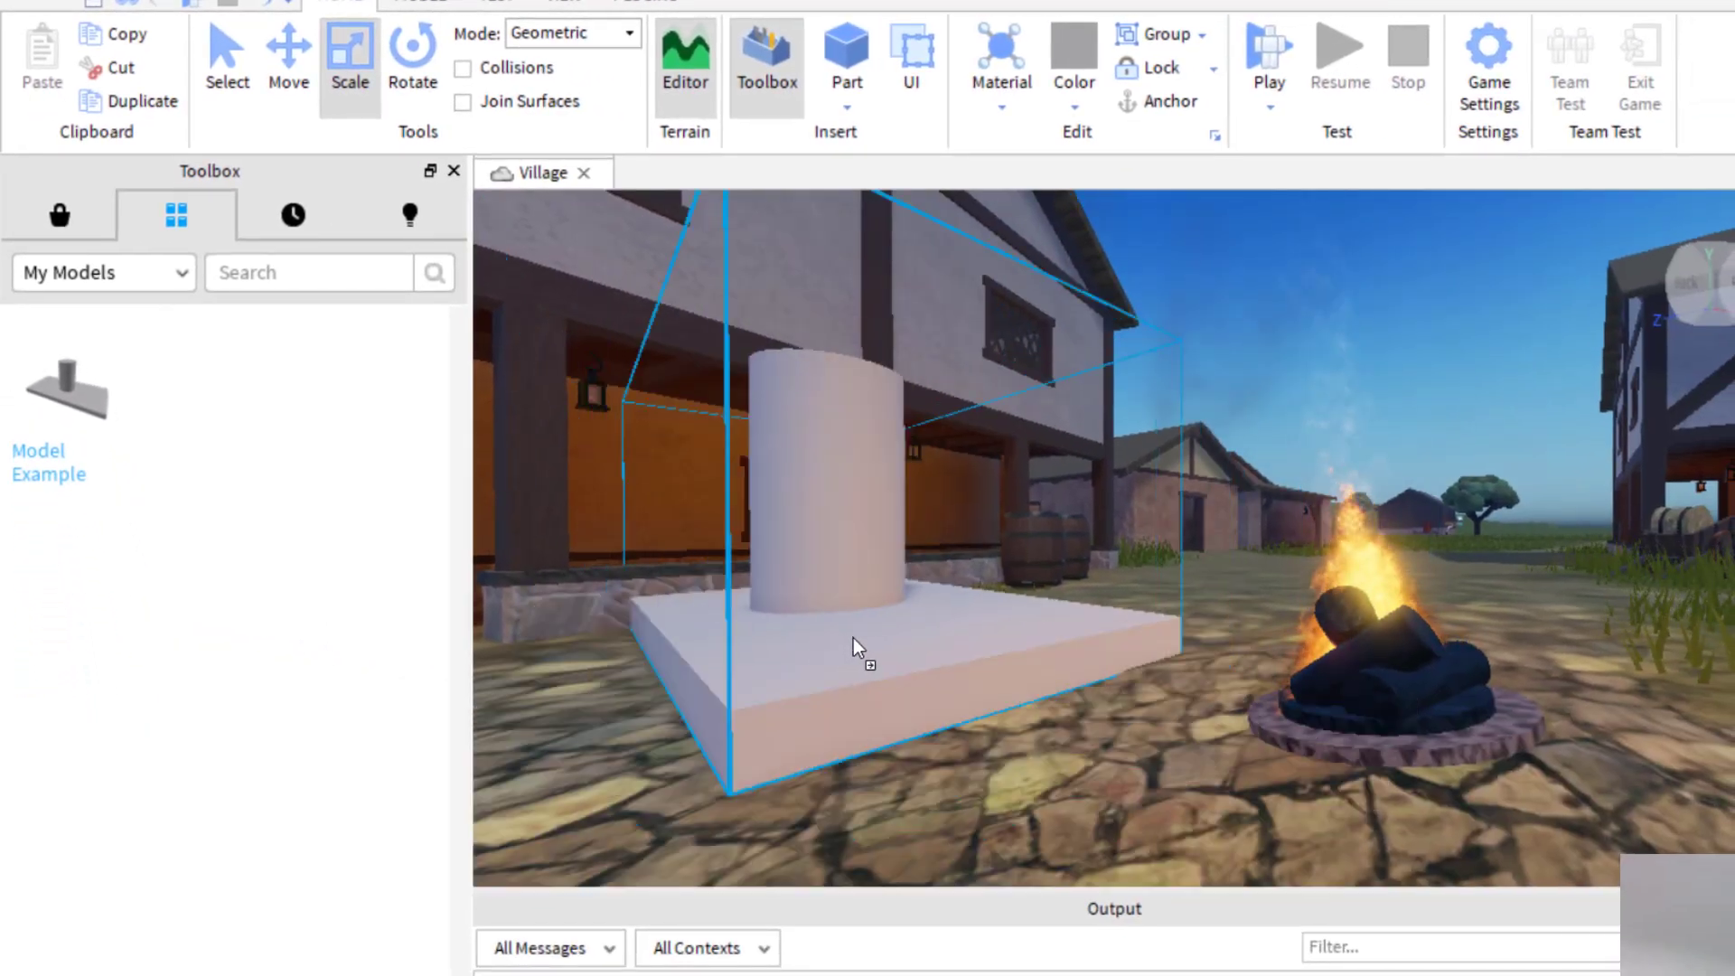
pyautogui.click(857, 645)
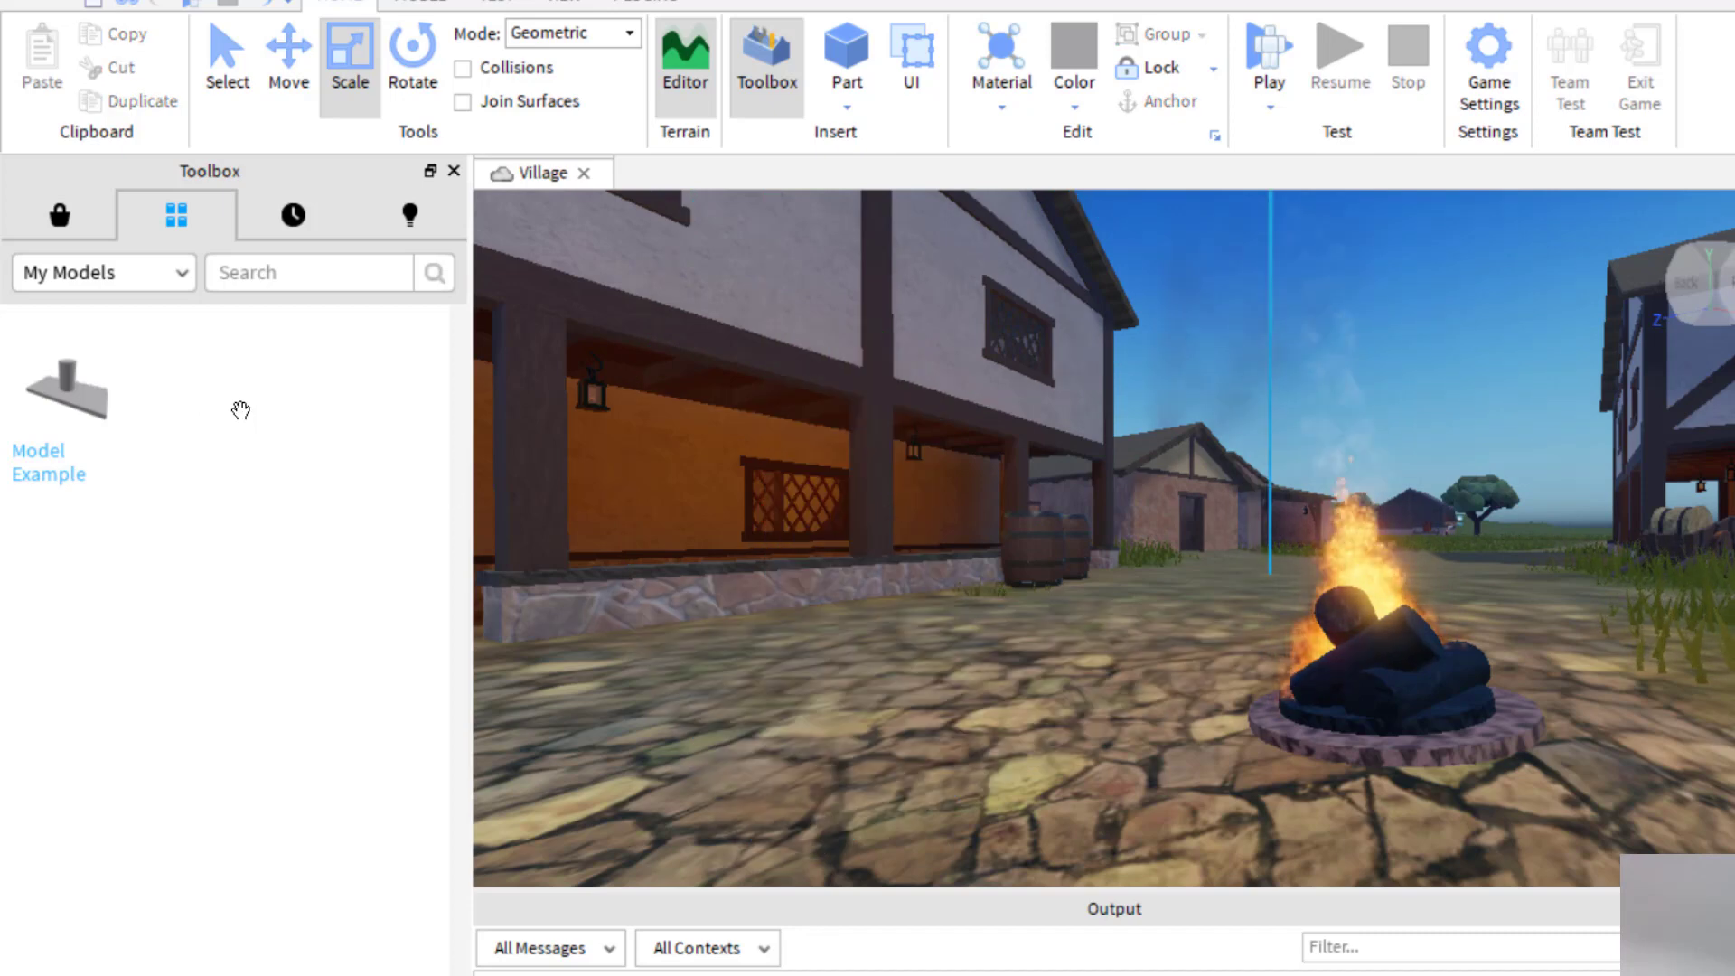
pyautogui.moveTo(63, 407)
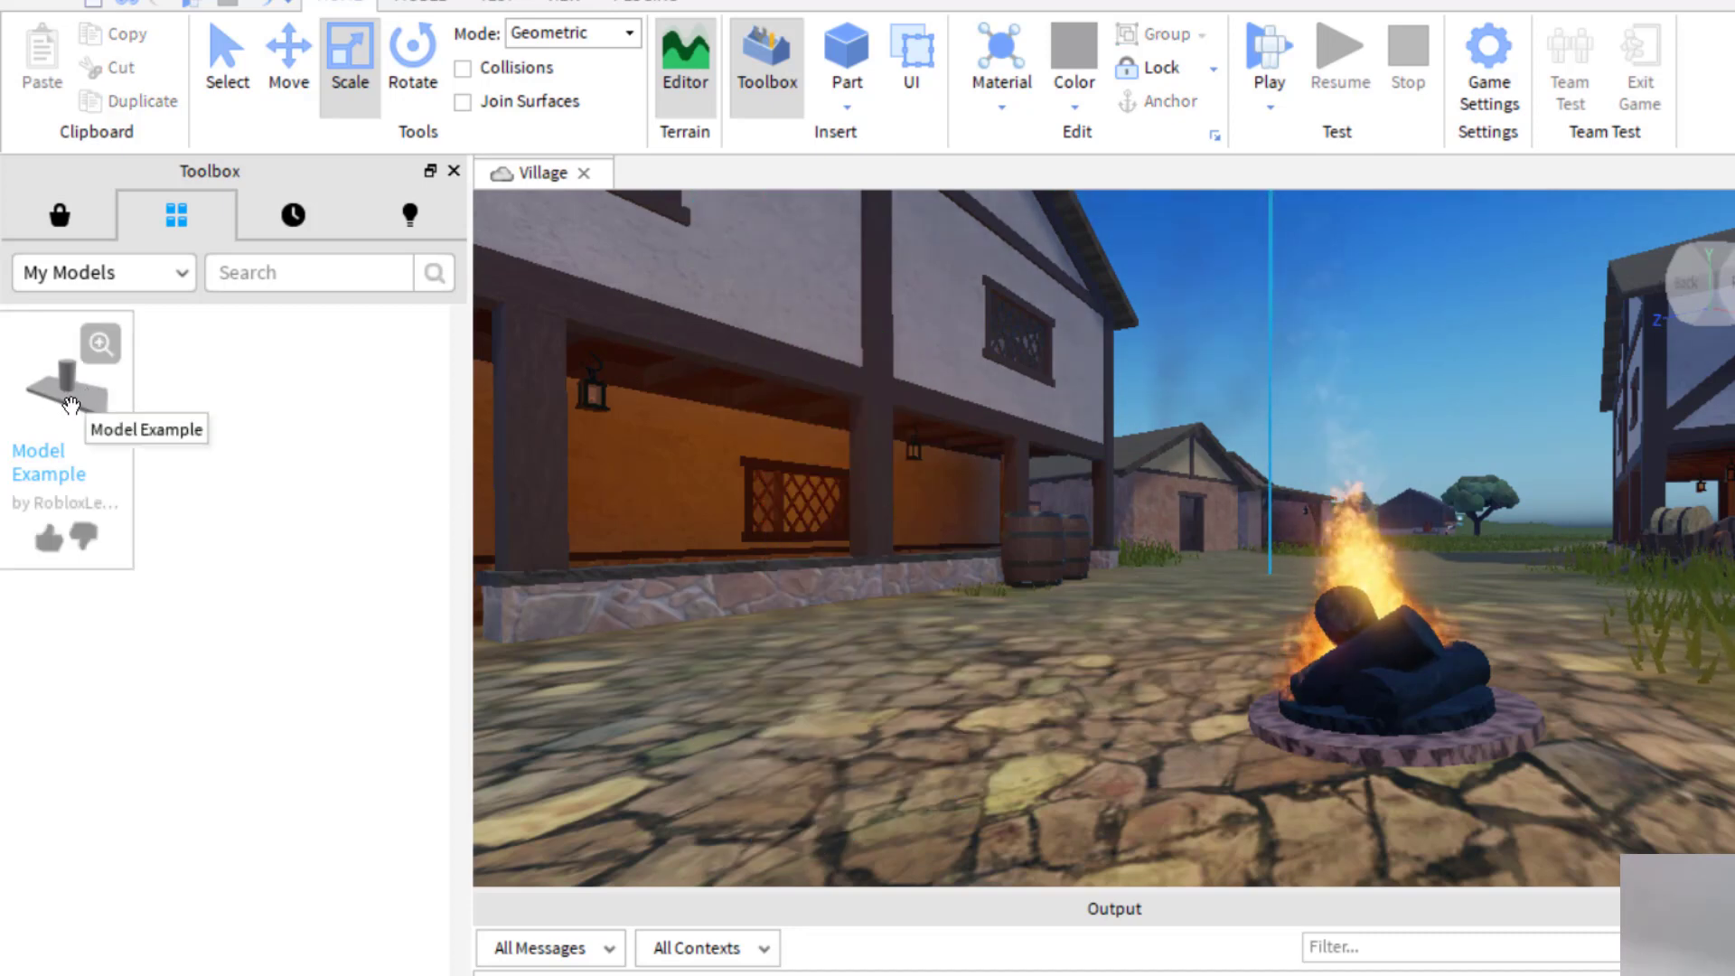
pyautogui.rightClick(72, 405)
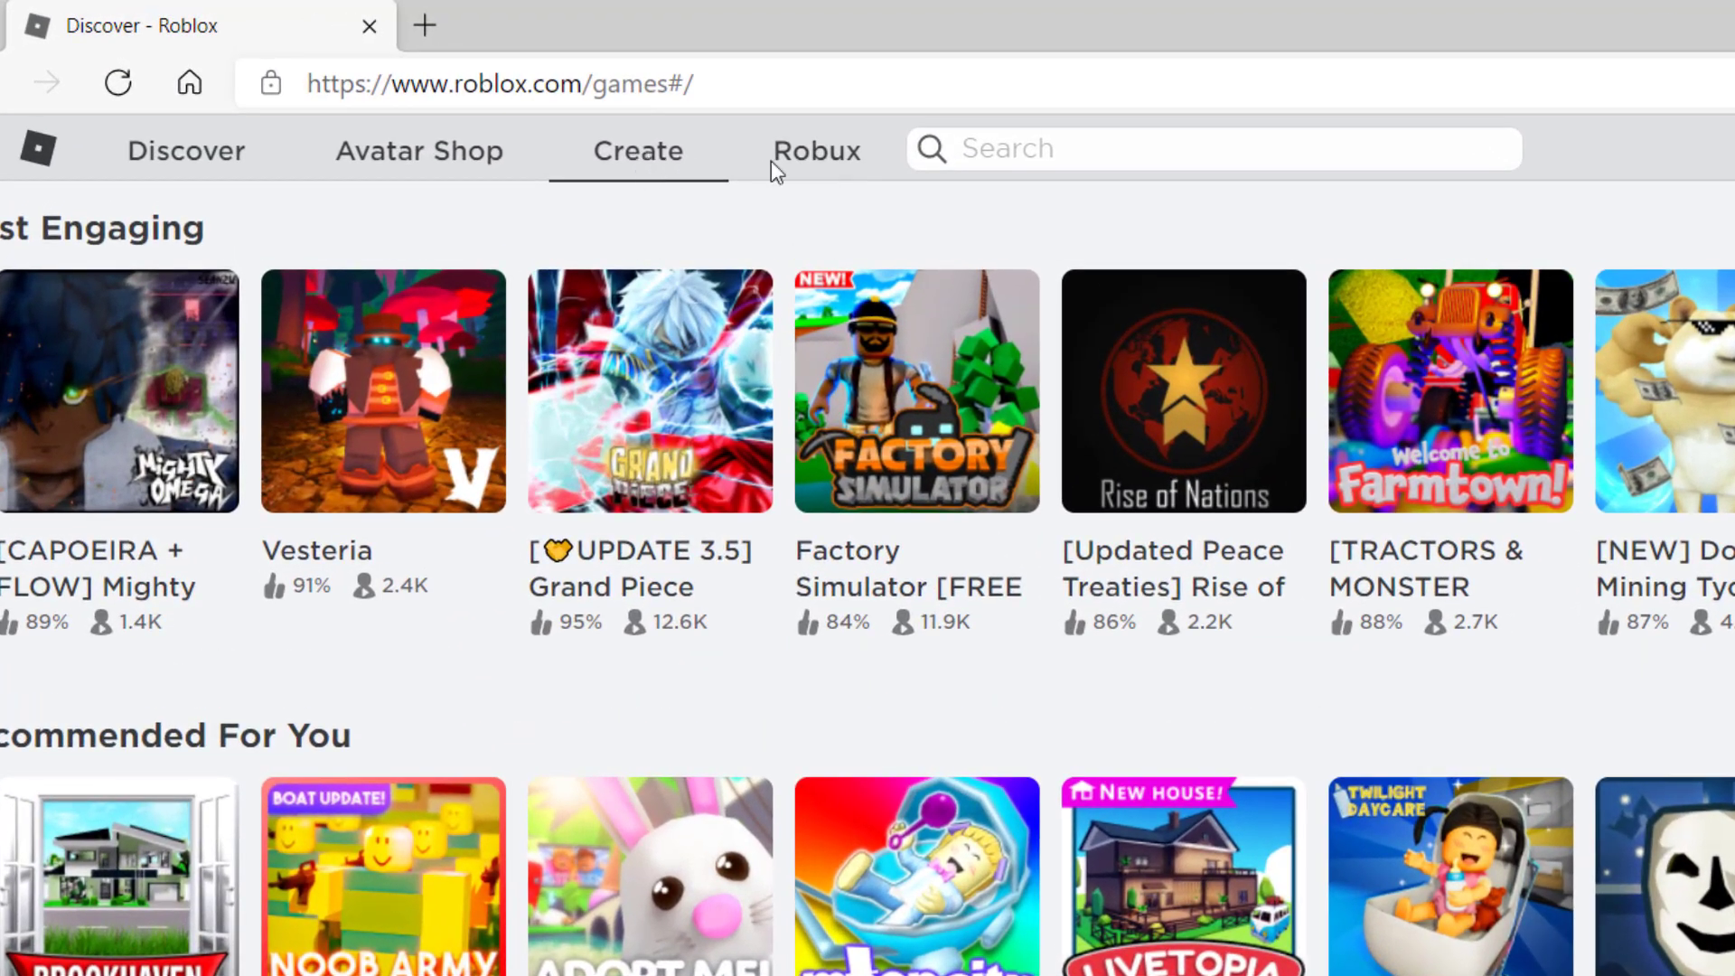
# Go to Create > My Creations and list only the Models, showing Model Example.
pyautogui.click(636, 152)
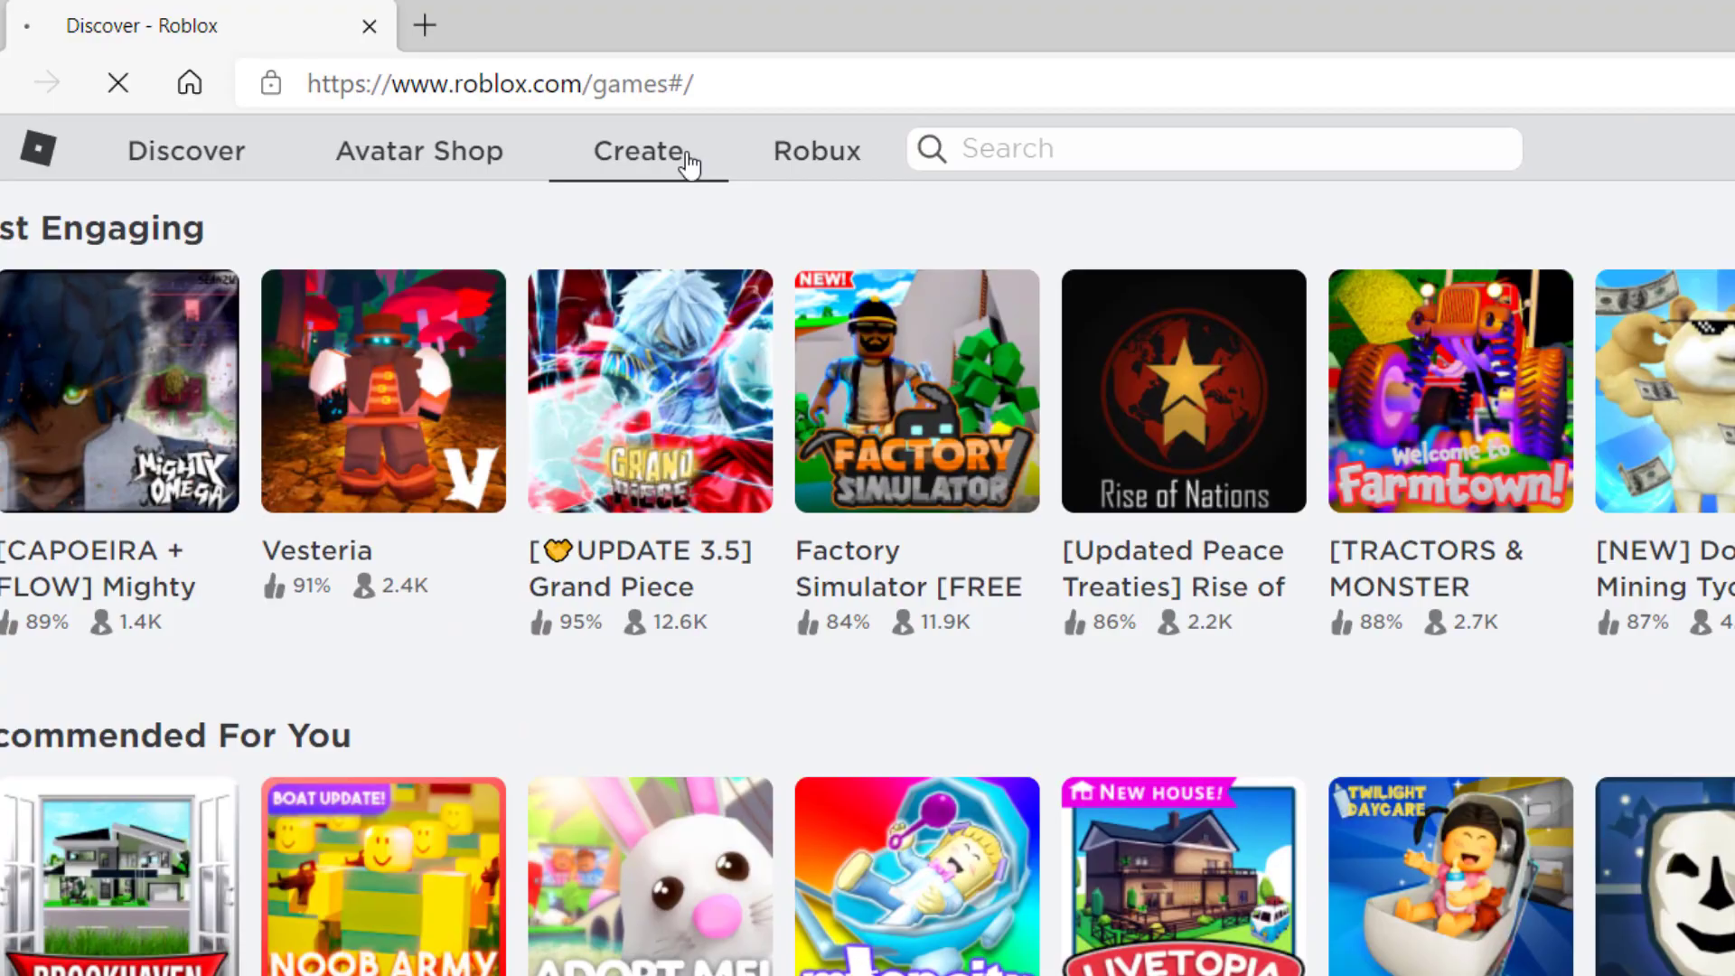
pyautogui.click(636, 150)
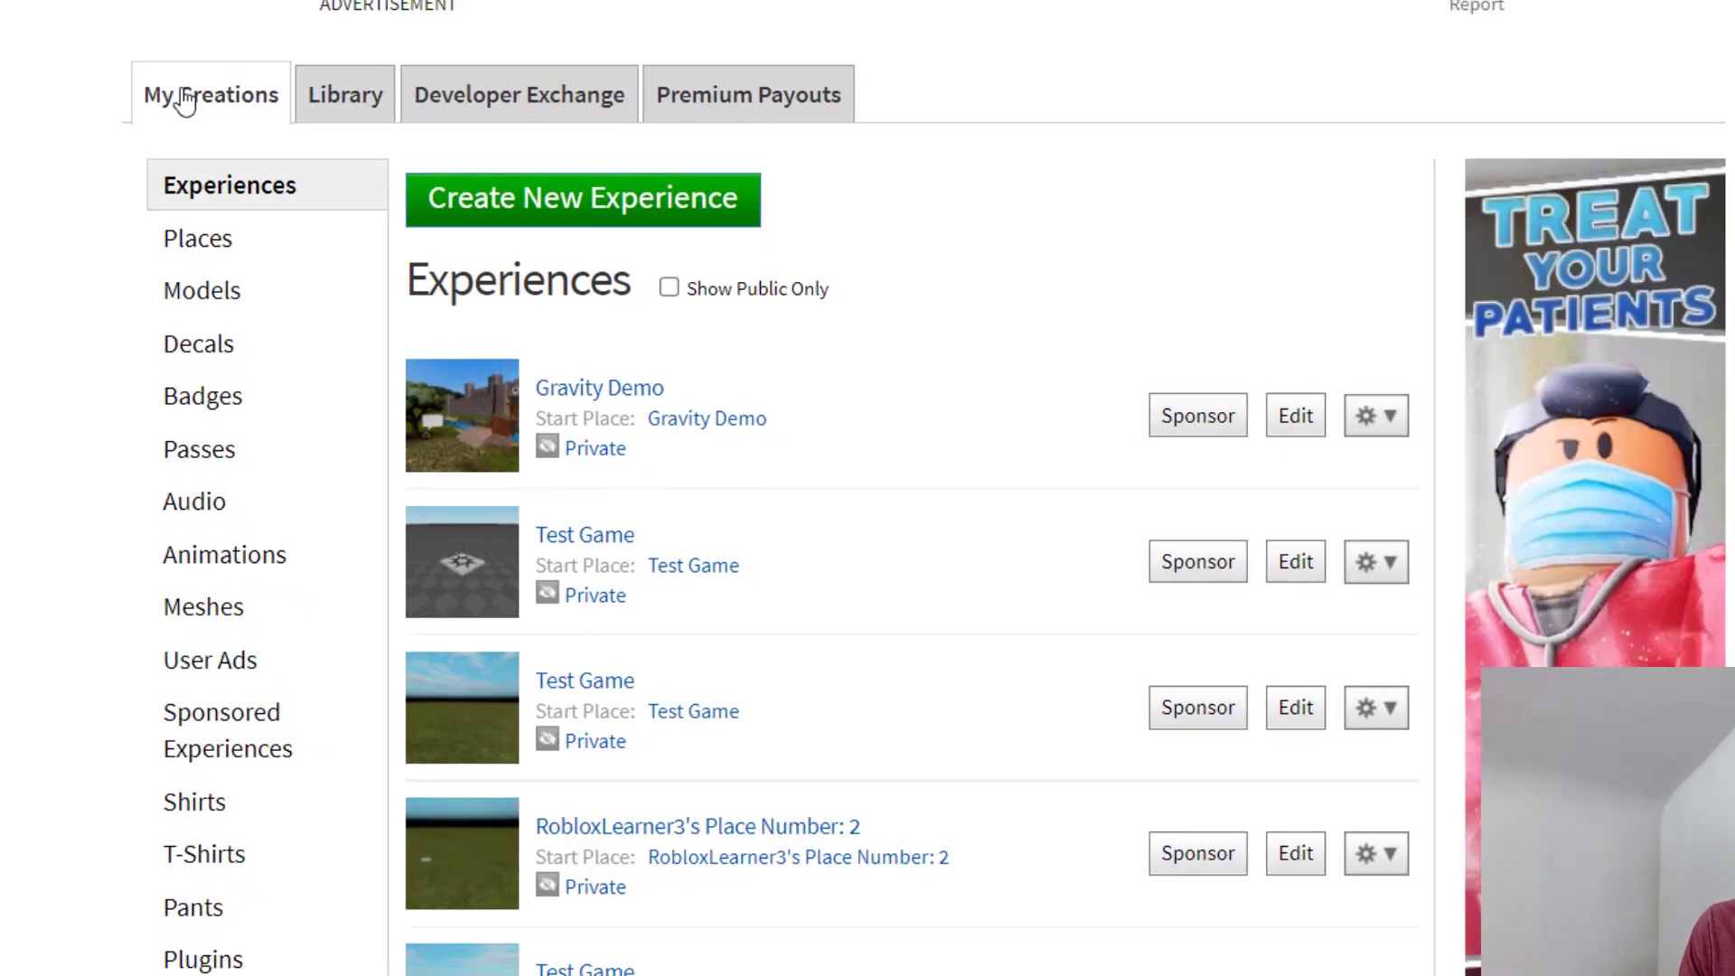
pyautogui.moveTo(208, 293)
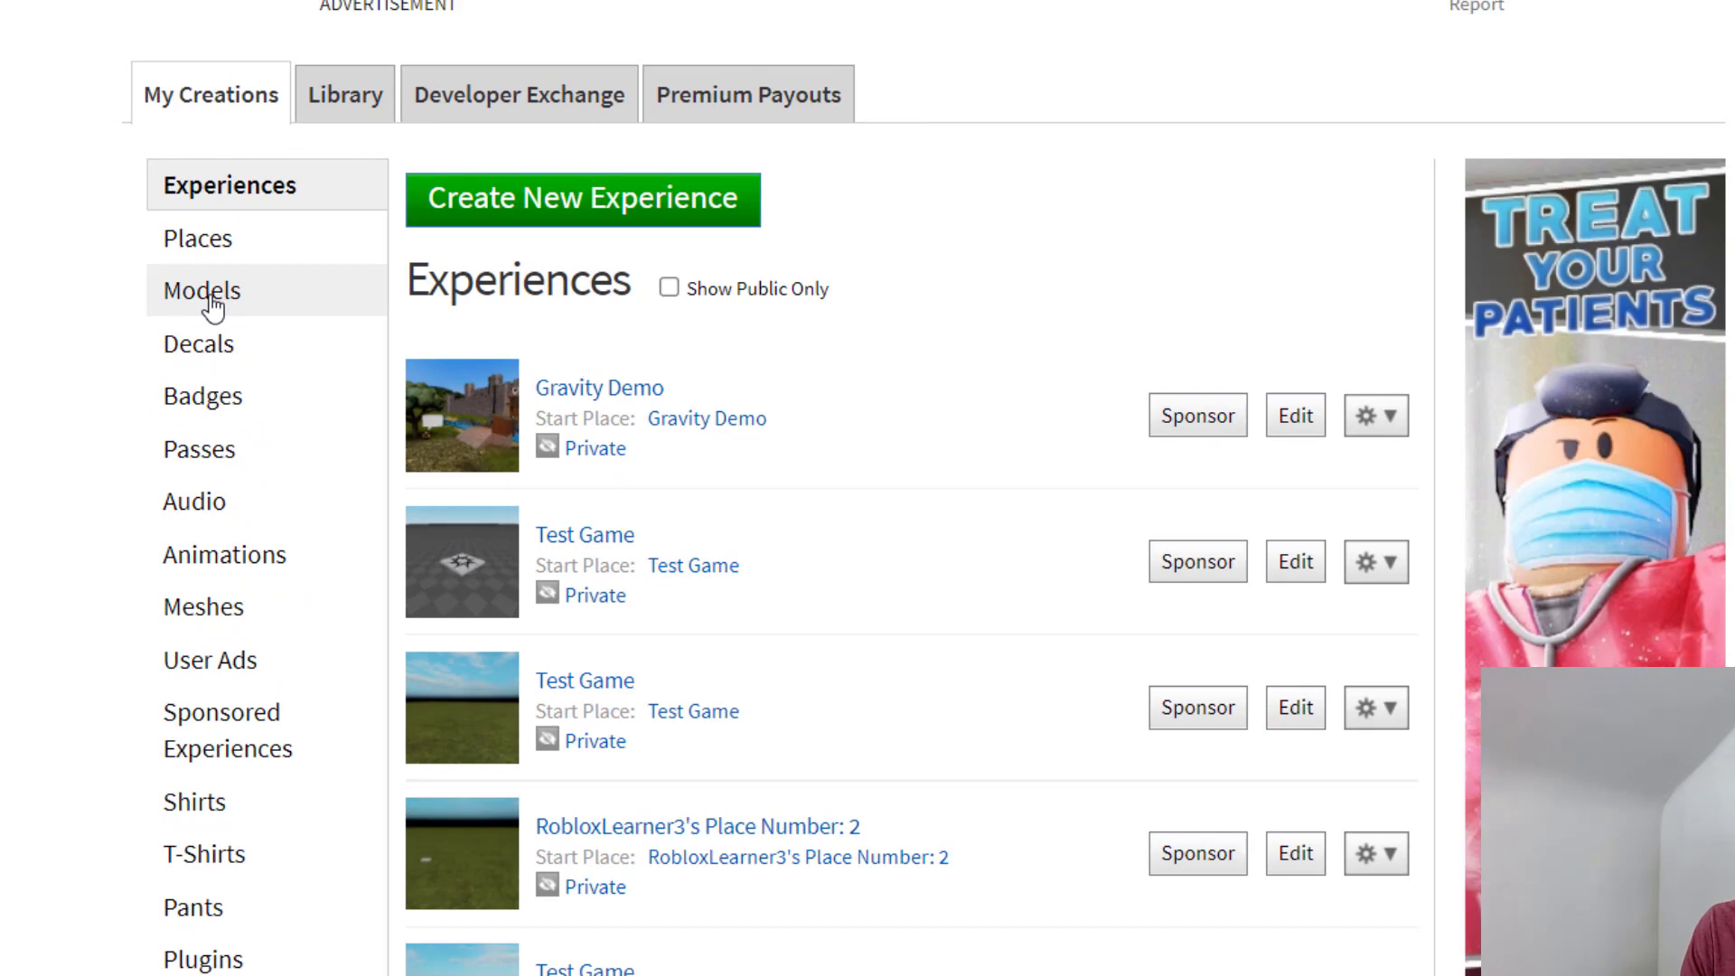
pyautogui.click(206, 290)
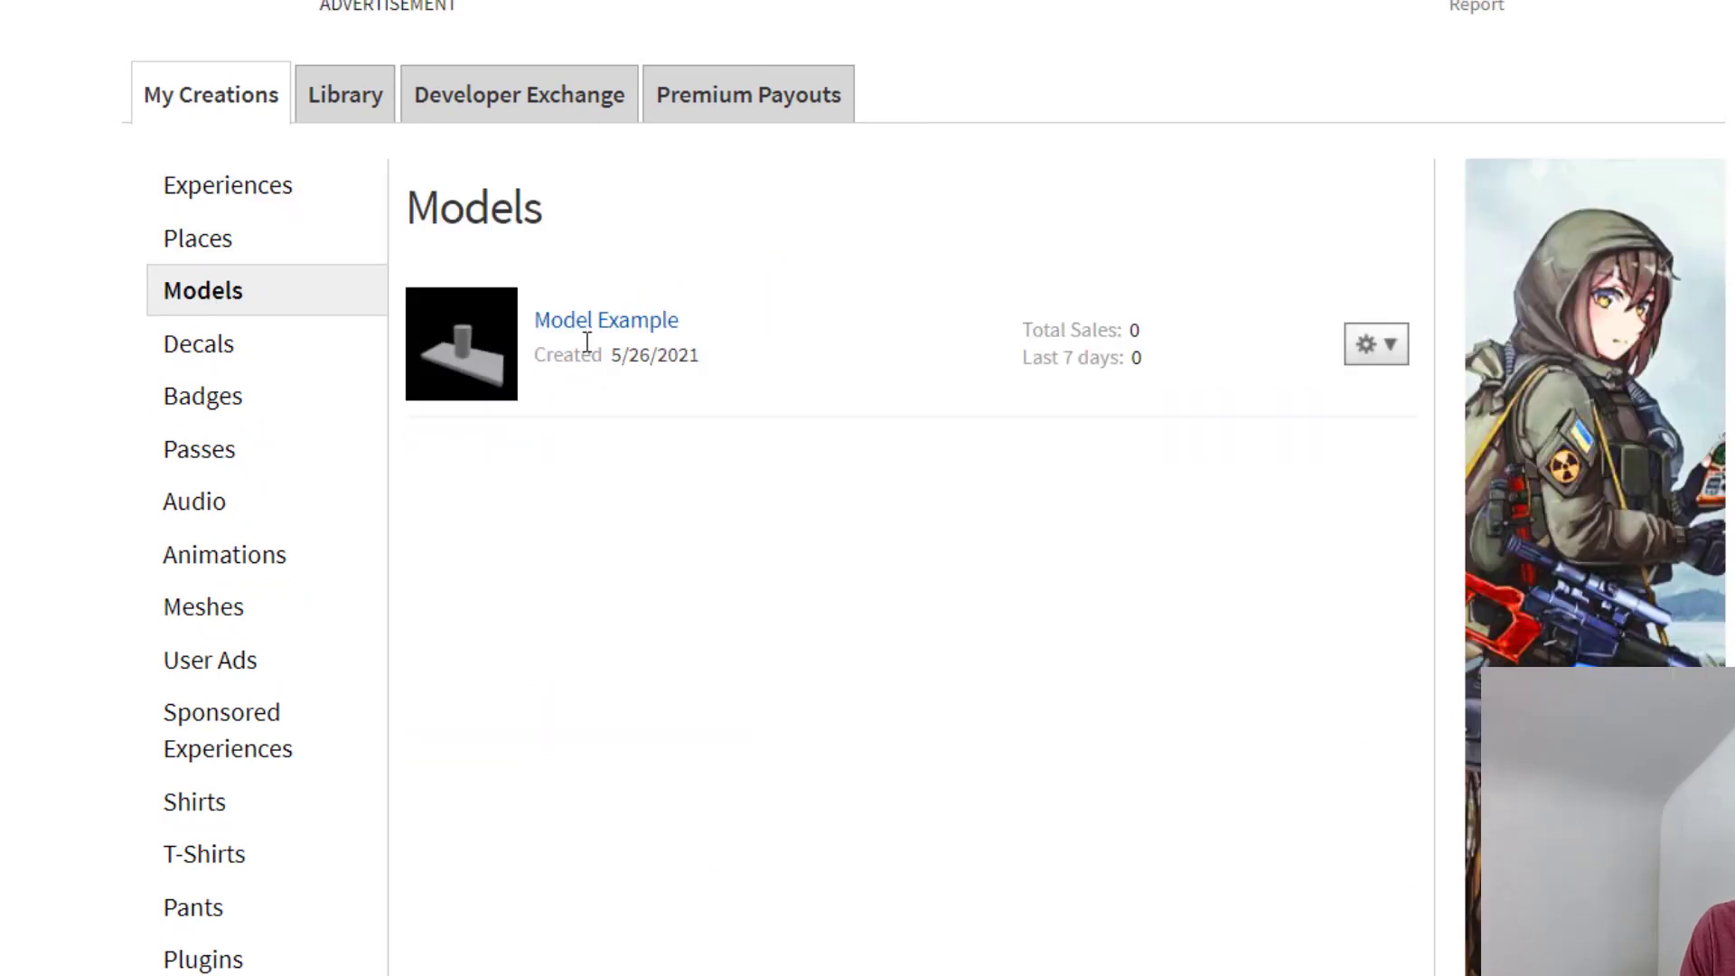
pyautogui.moveTo(615, 325)
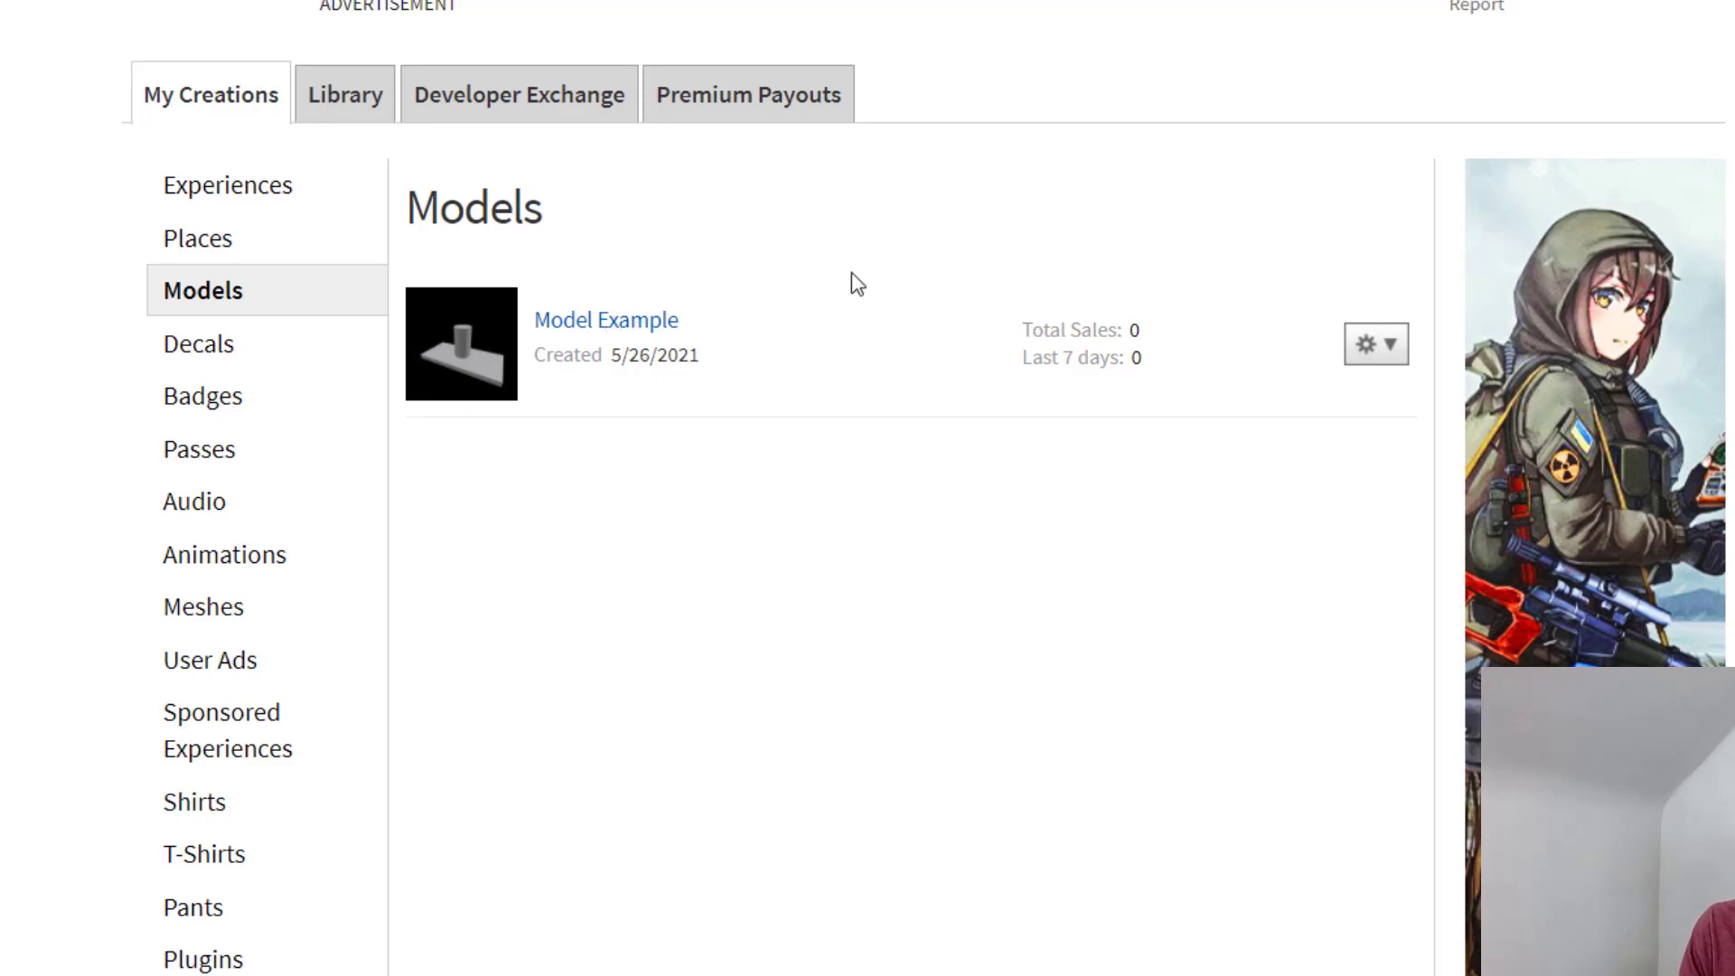
pyautogui.click(1377, 343)
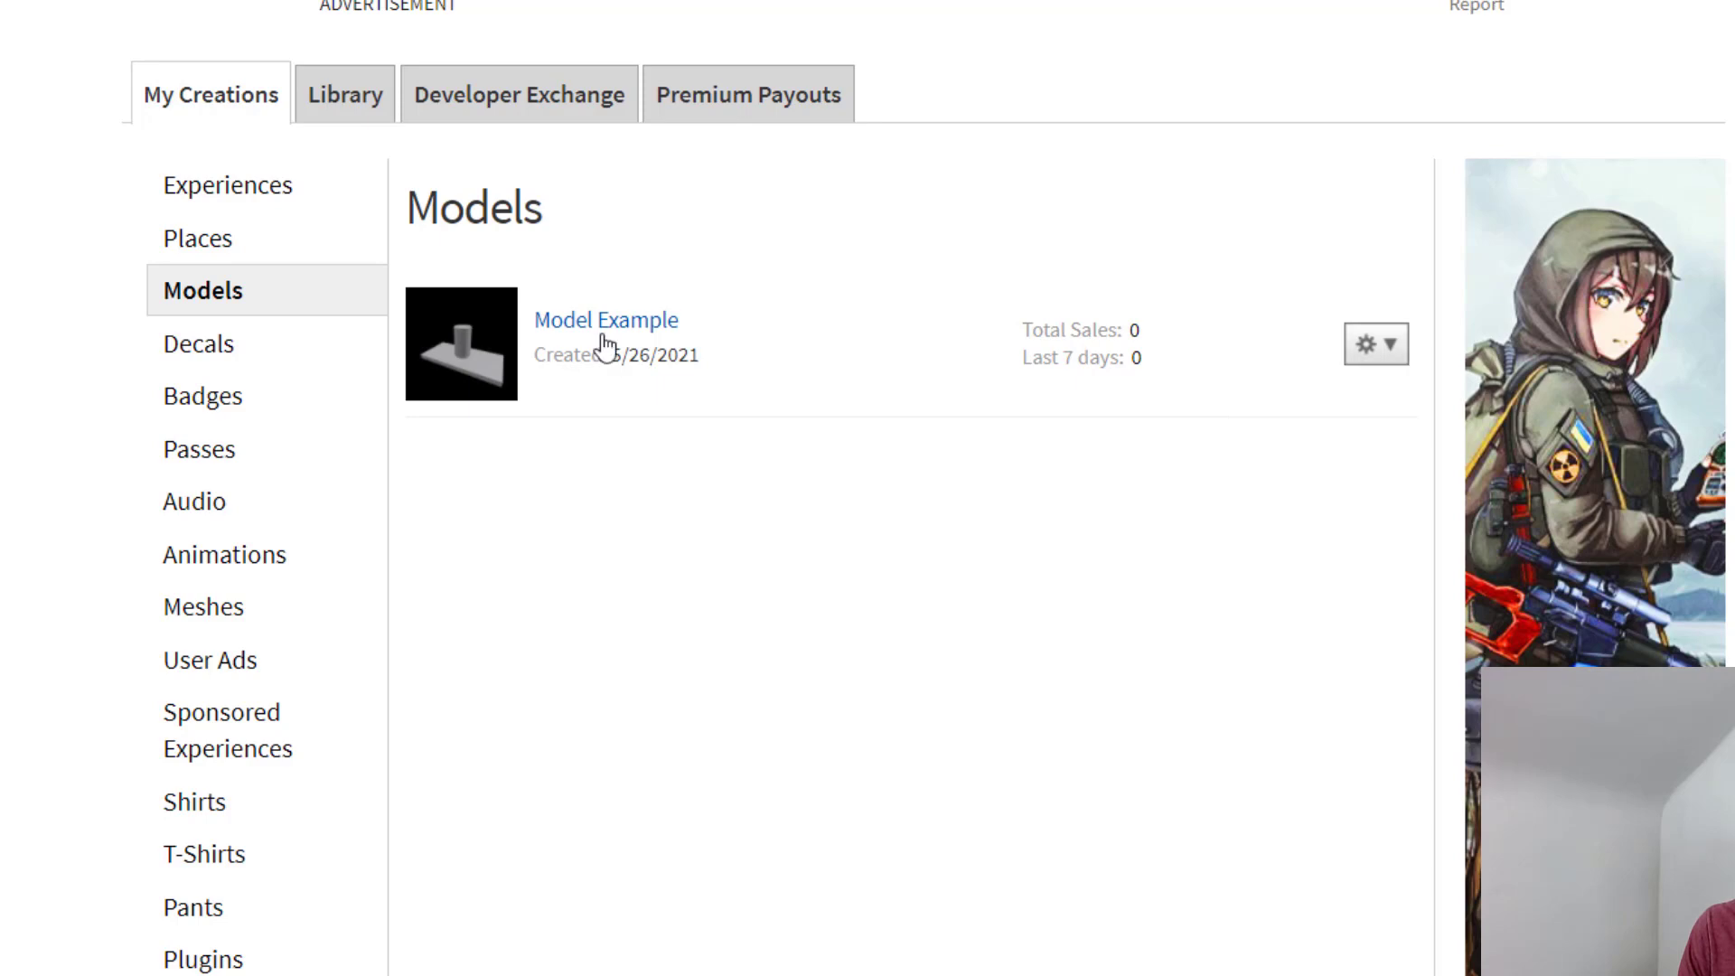
# Open the Model Example item page with its cylinder-on-base preview.
pyautogui.click(608, 318)
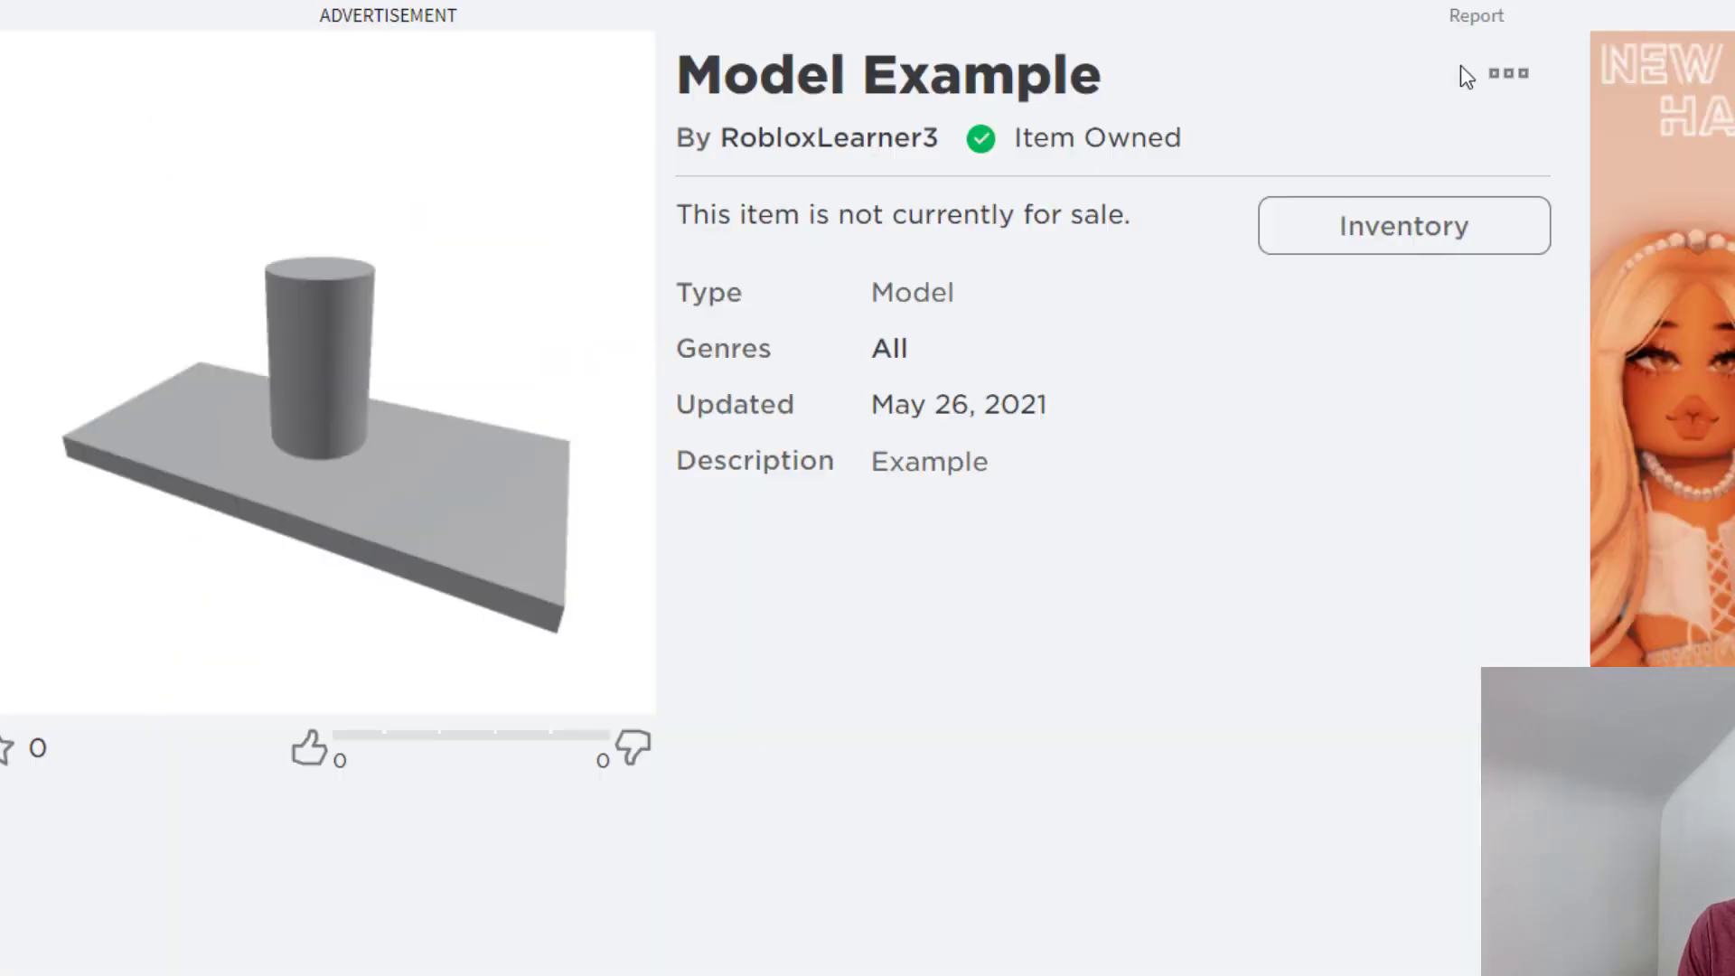
pyautogui.click(1508, 72)
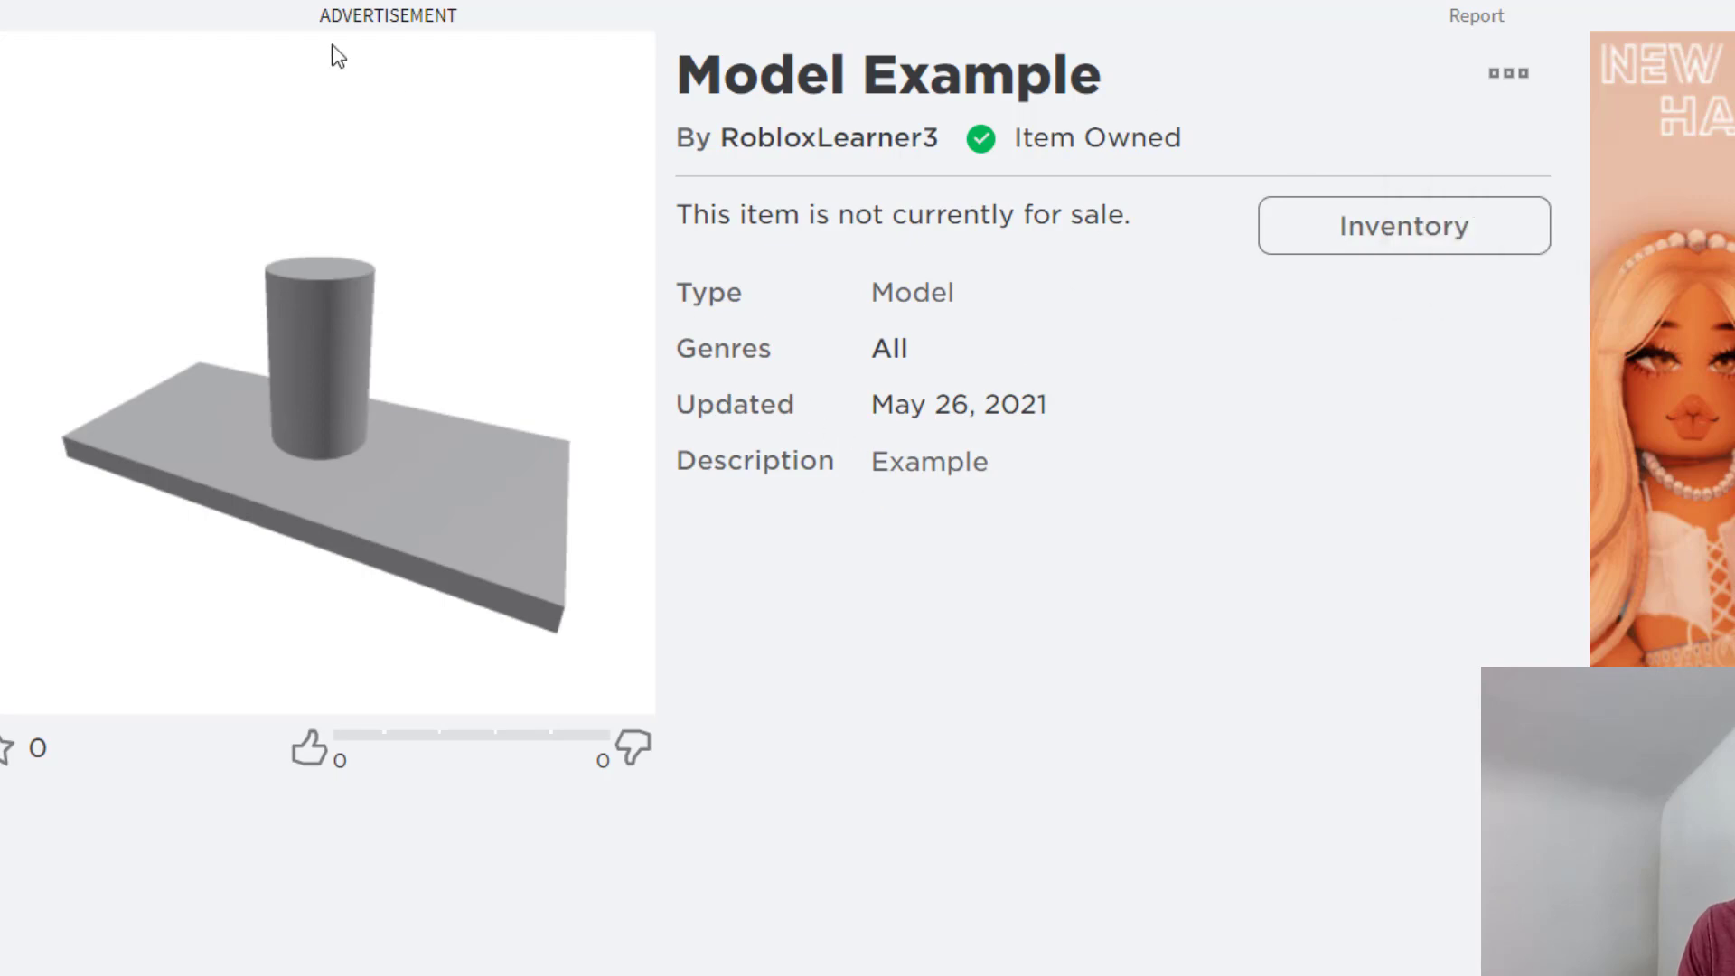
pyautogui.moveTo(916, 542)
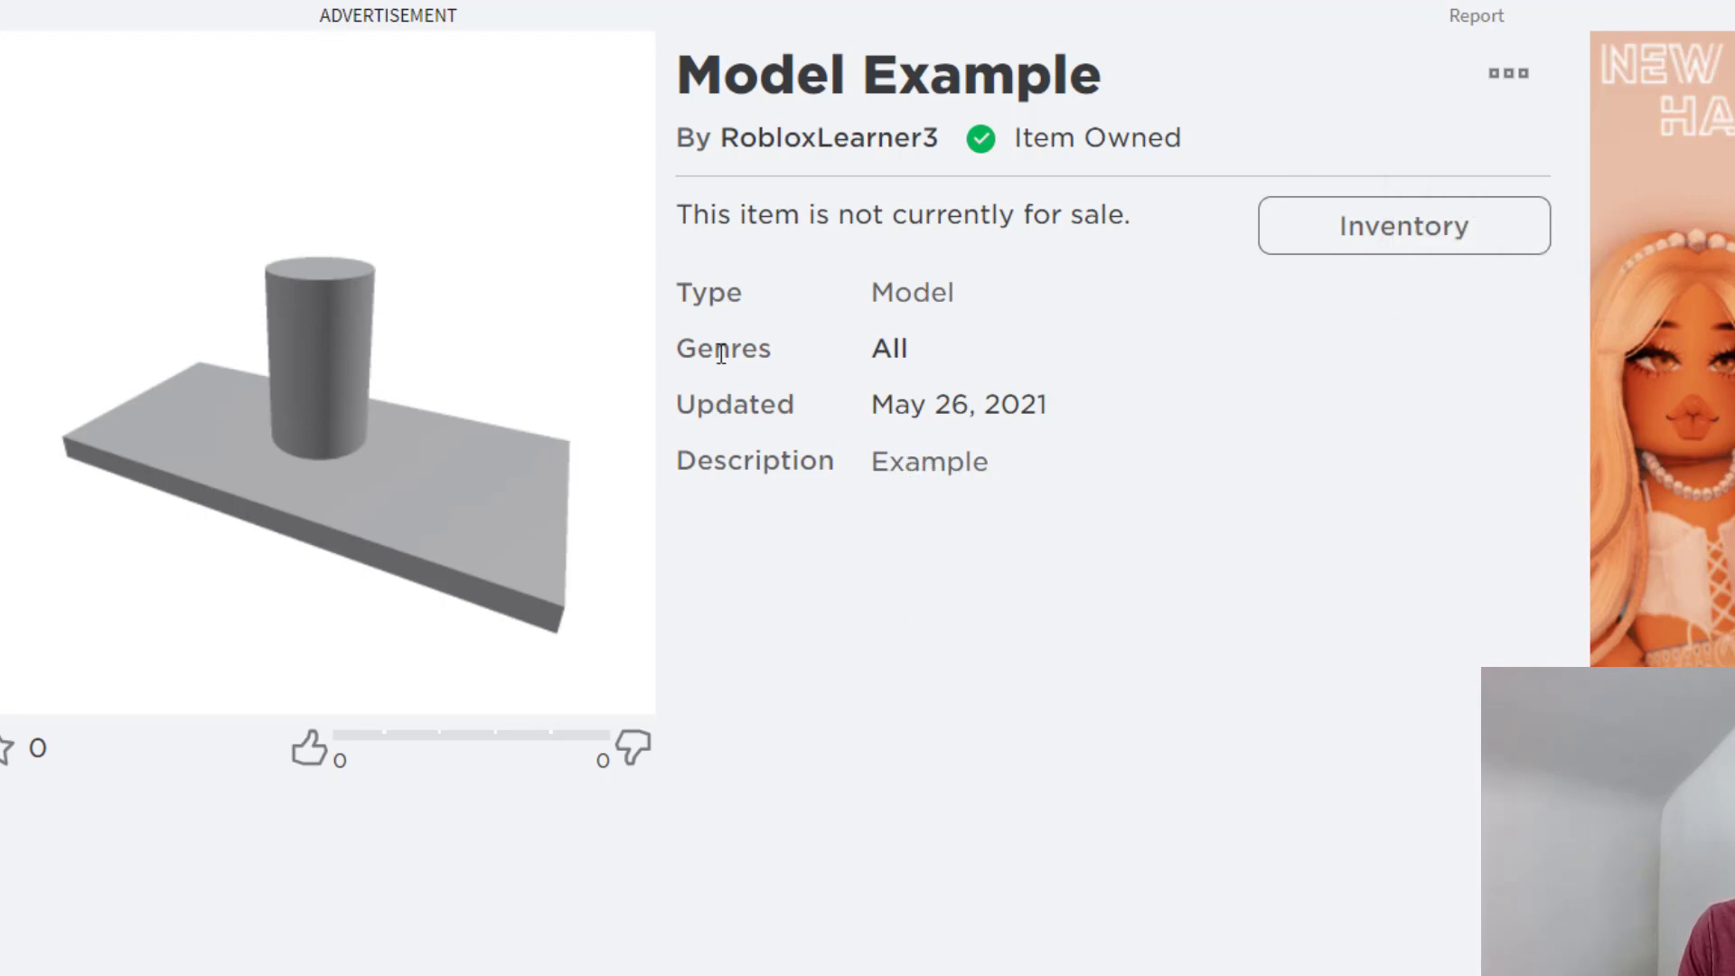
pyautogui.moveTo(958, 533)
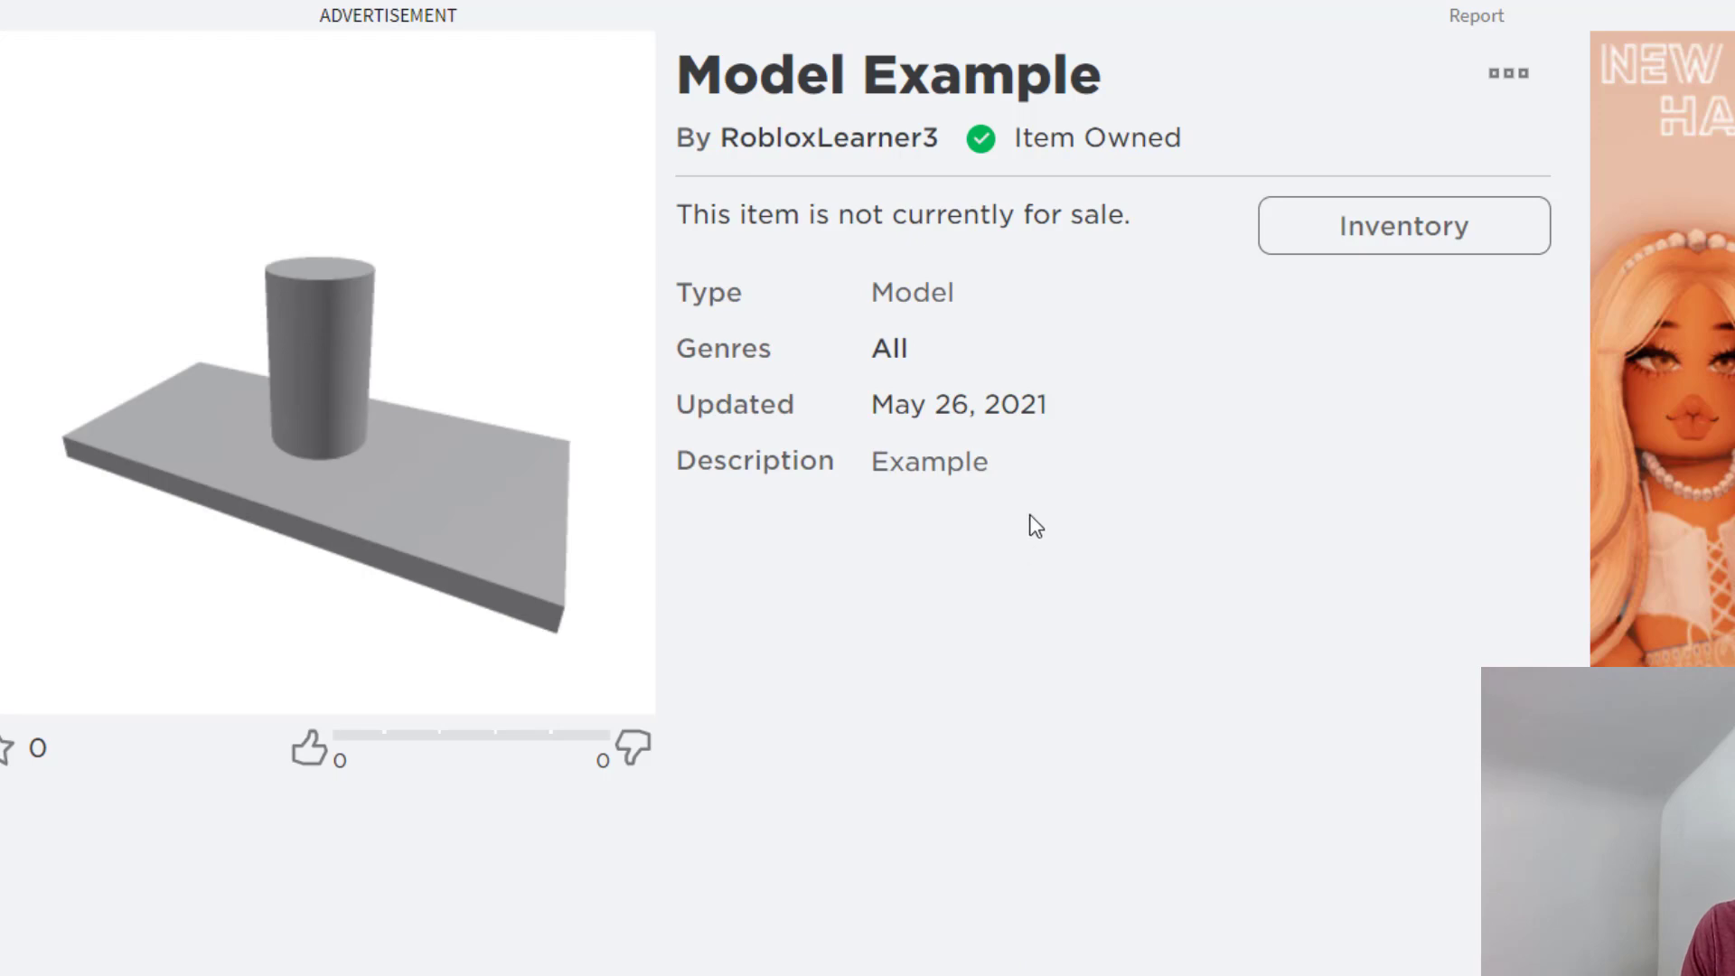
pyautogui.moveTo(985, 661)
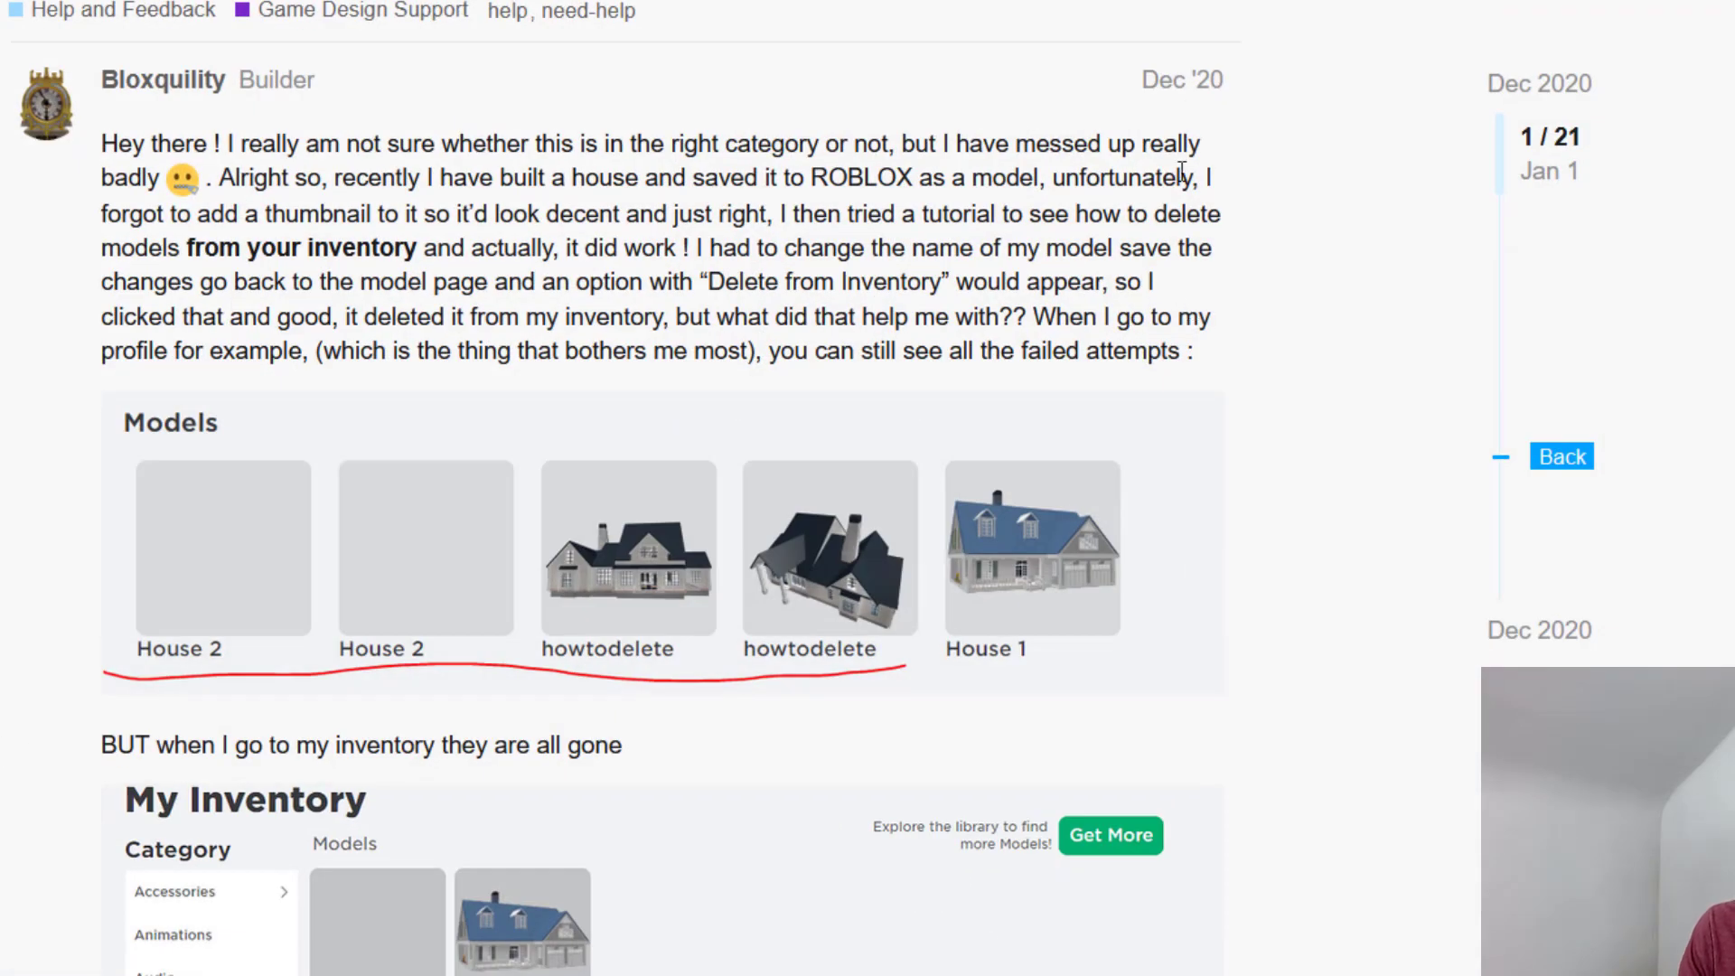
pyautogui.moveTo(940, 27)
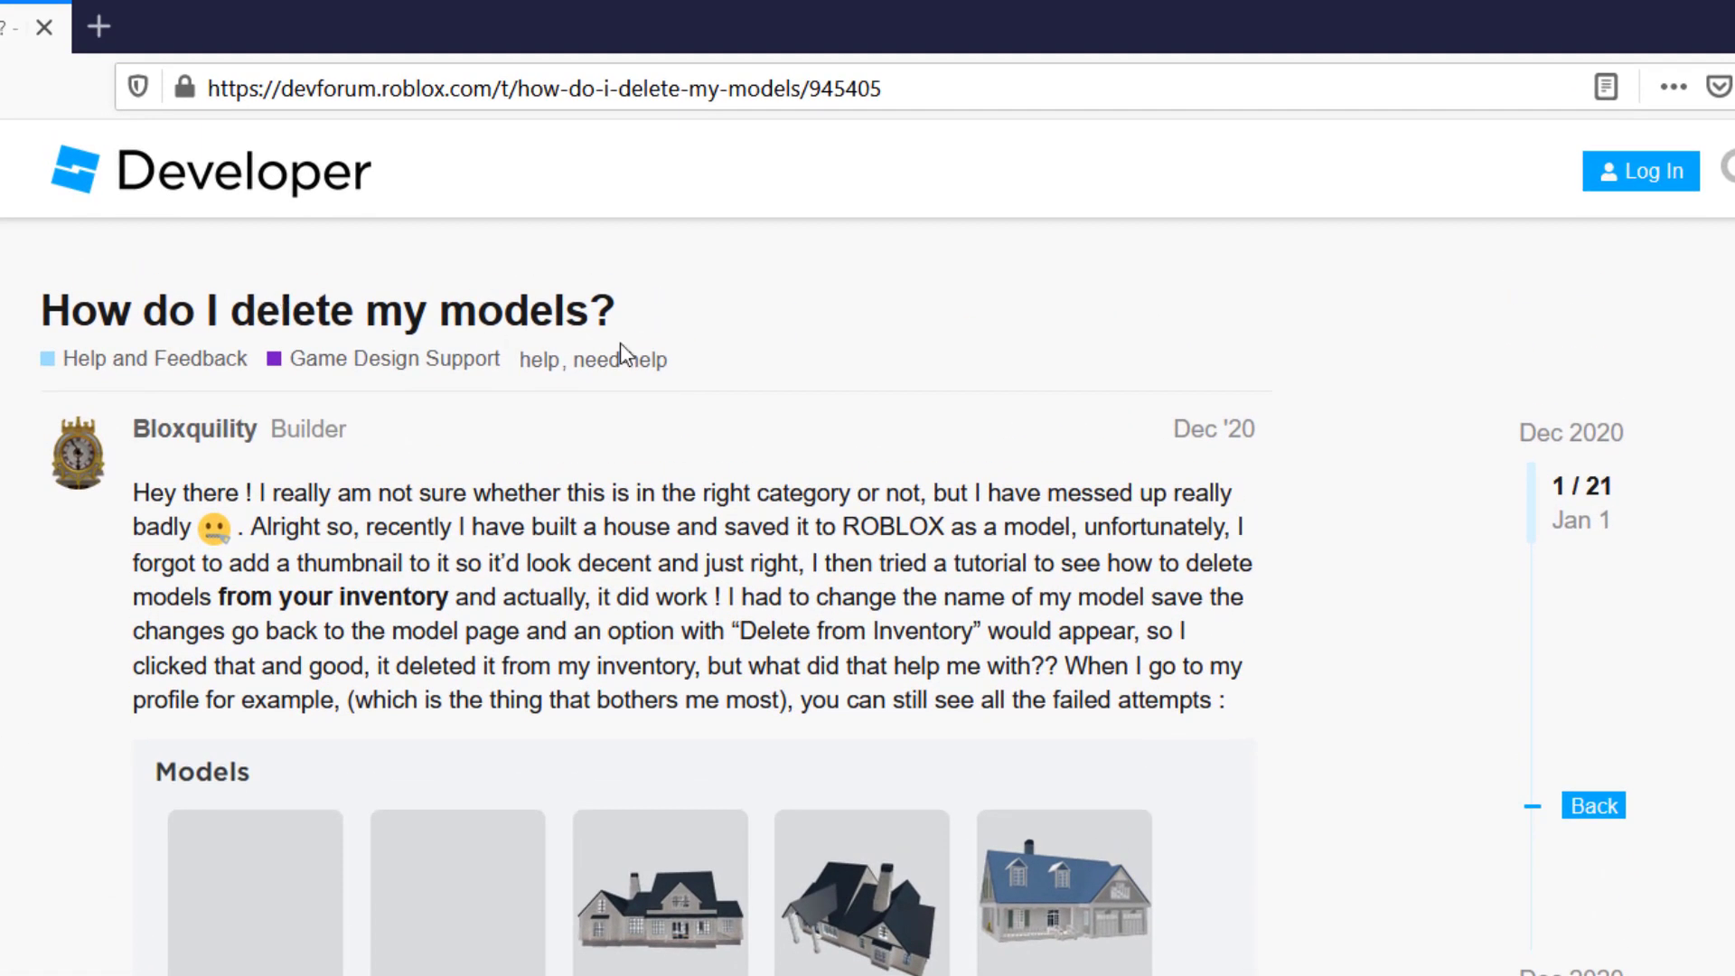
pyautogui.moveTo(1148, 589)
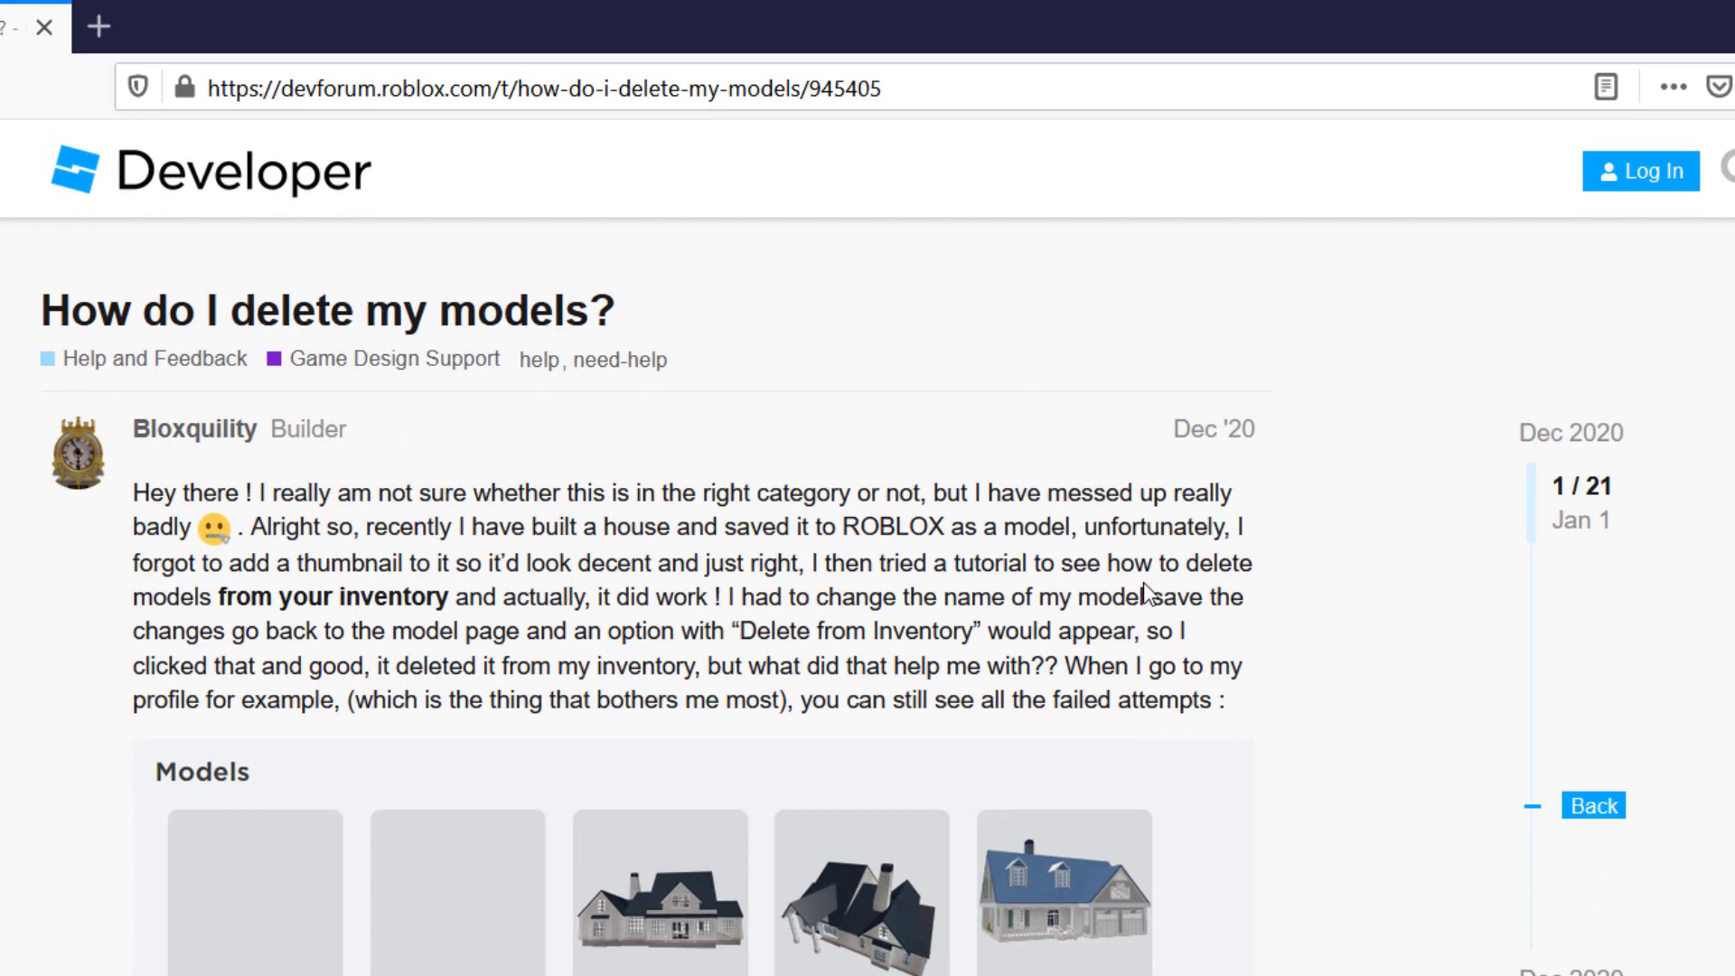
pyautogui.scroll(-3)
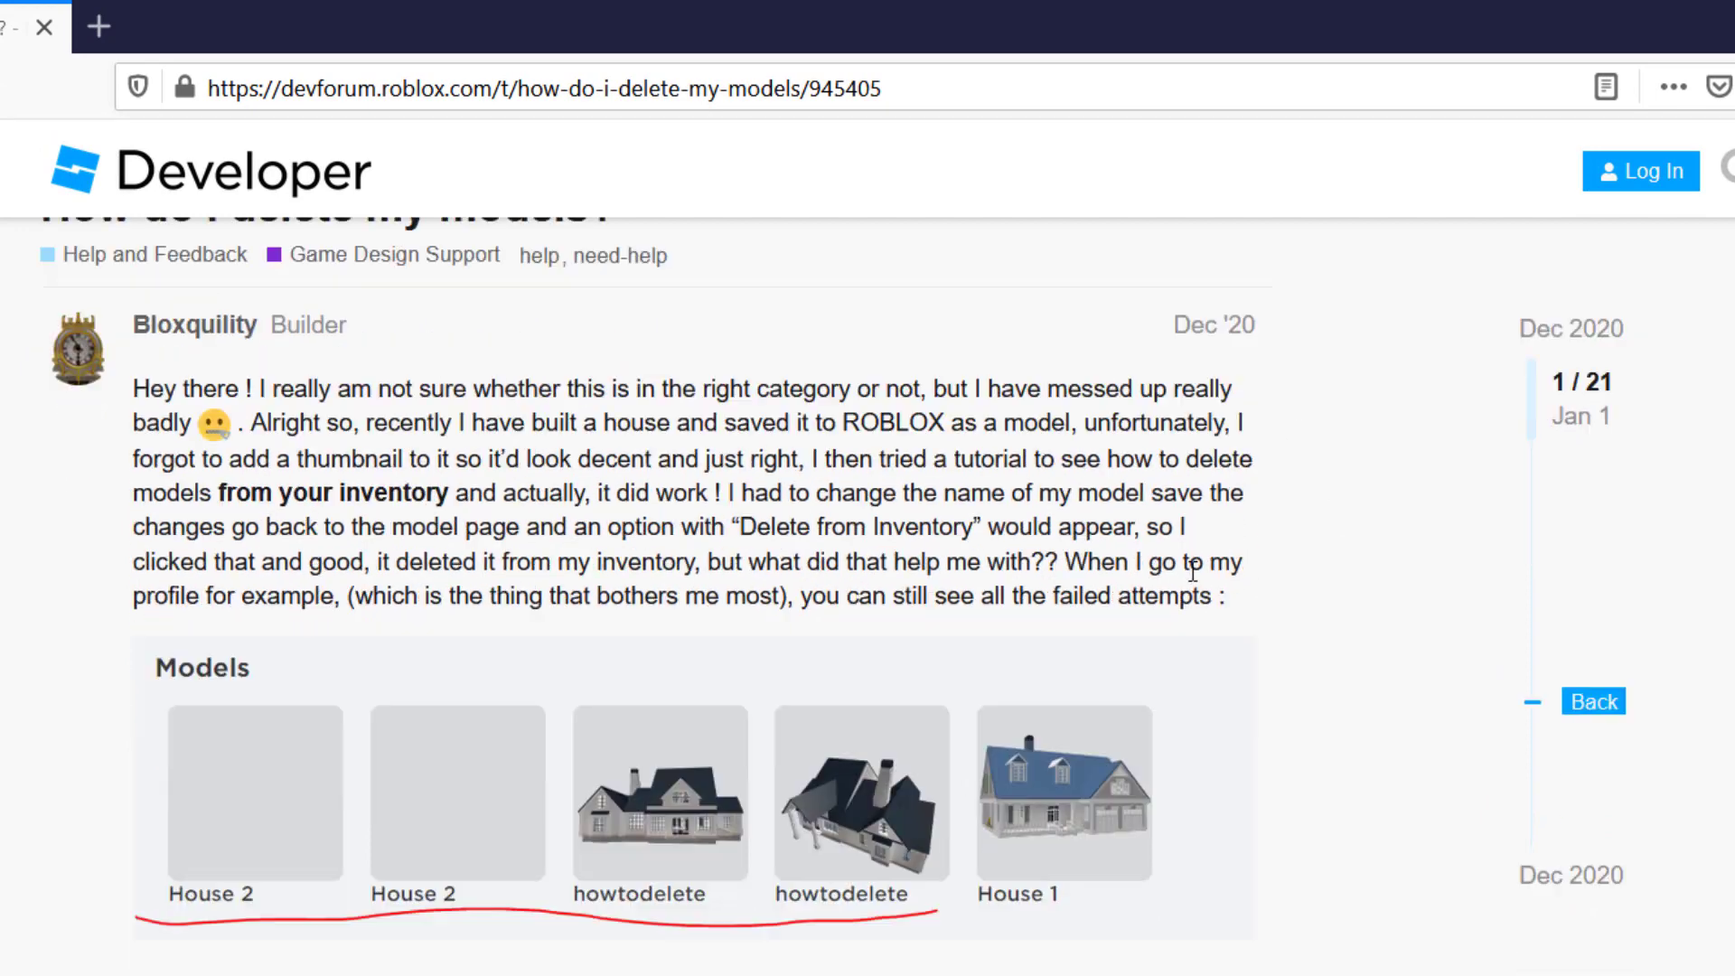
pyautogui.scroll(-3)
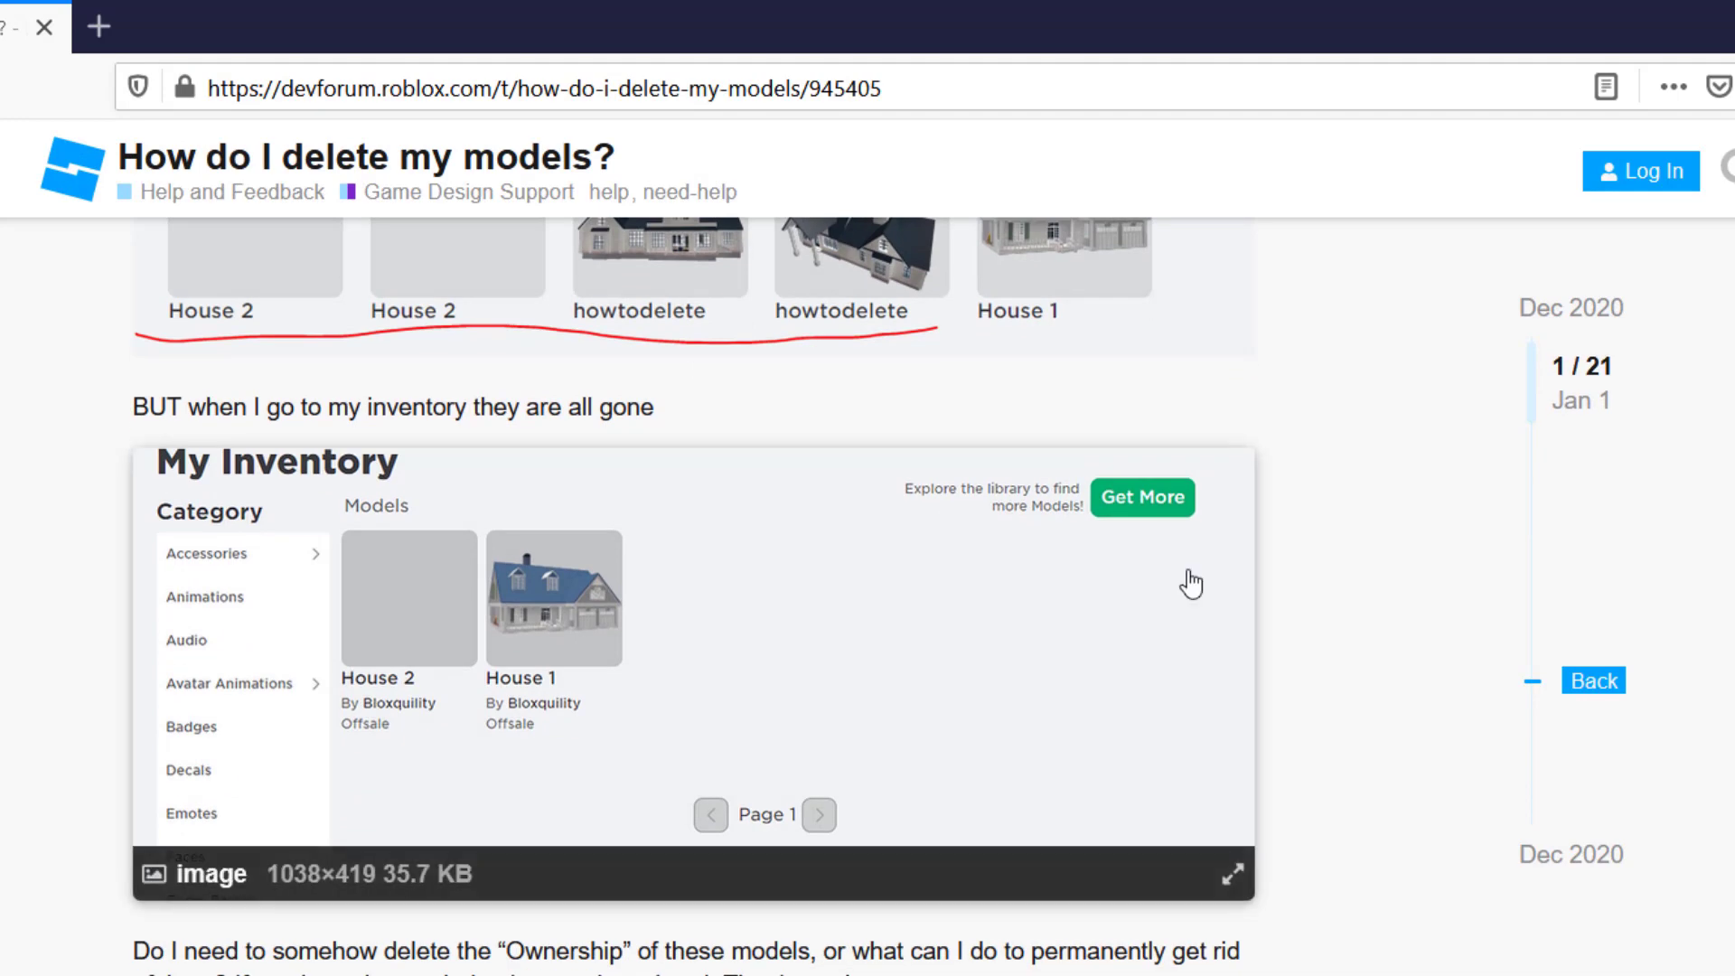
pyautogui.scroll(-3)
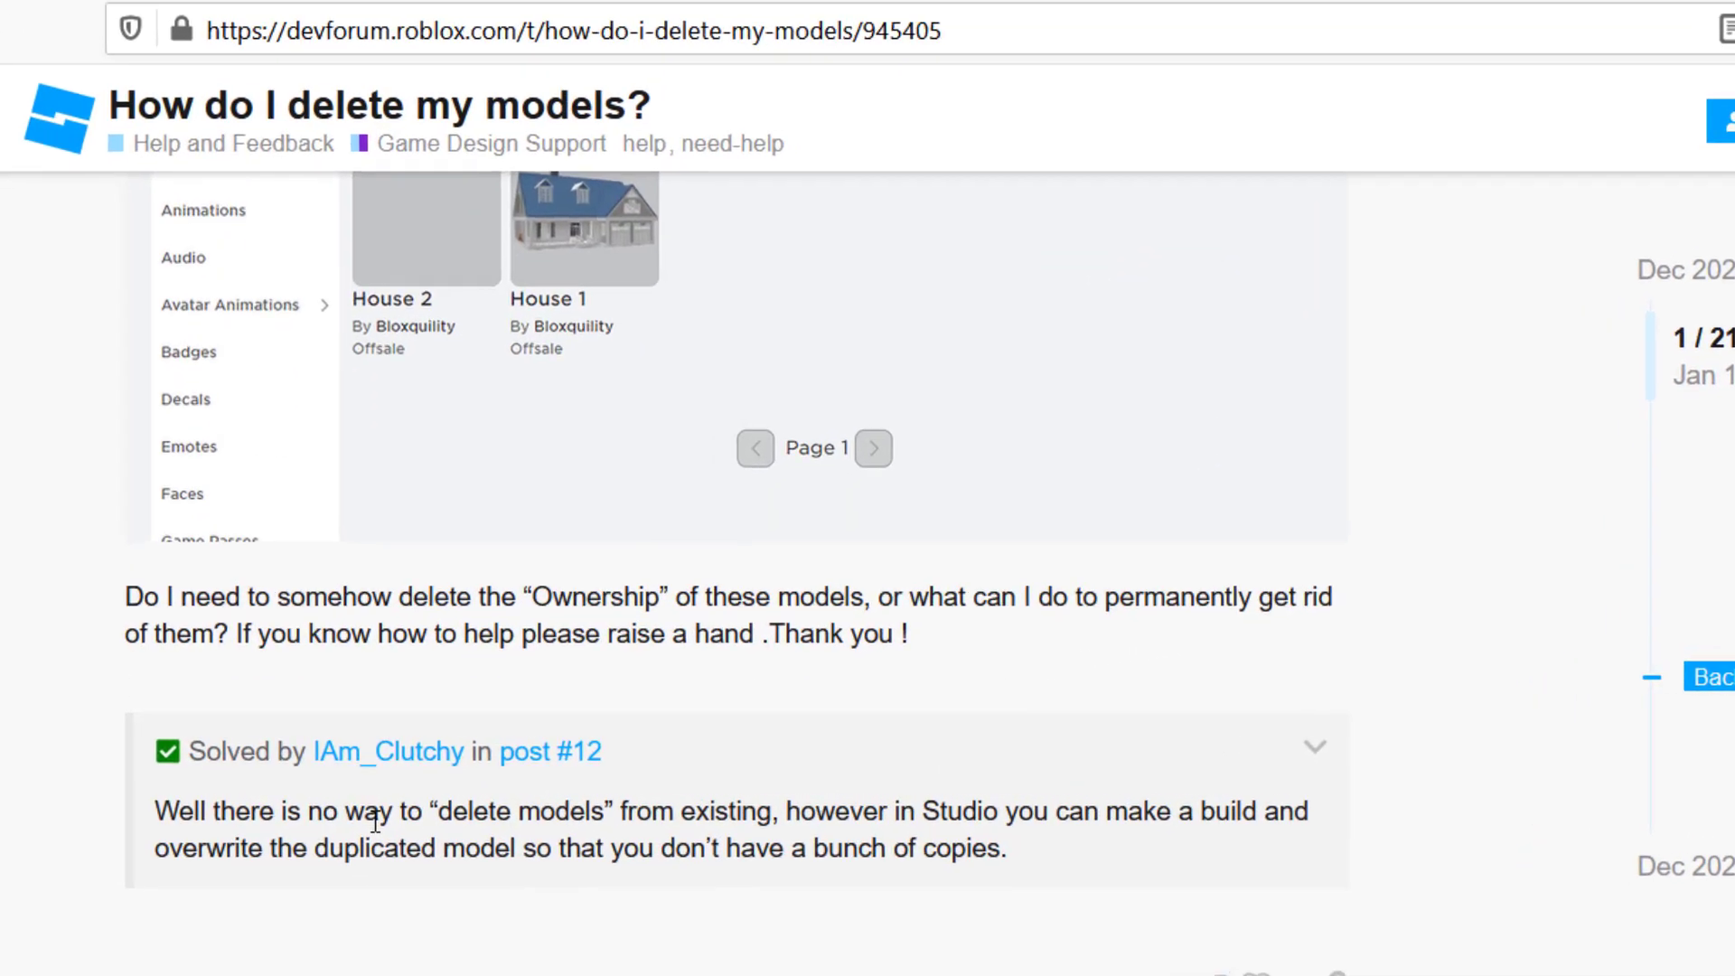
pyautogui.scroll(-3)
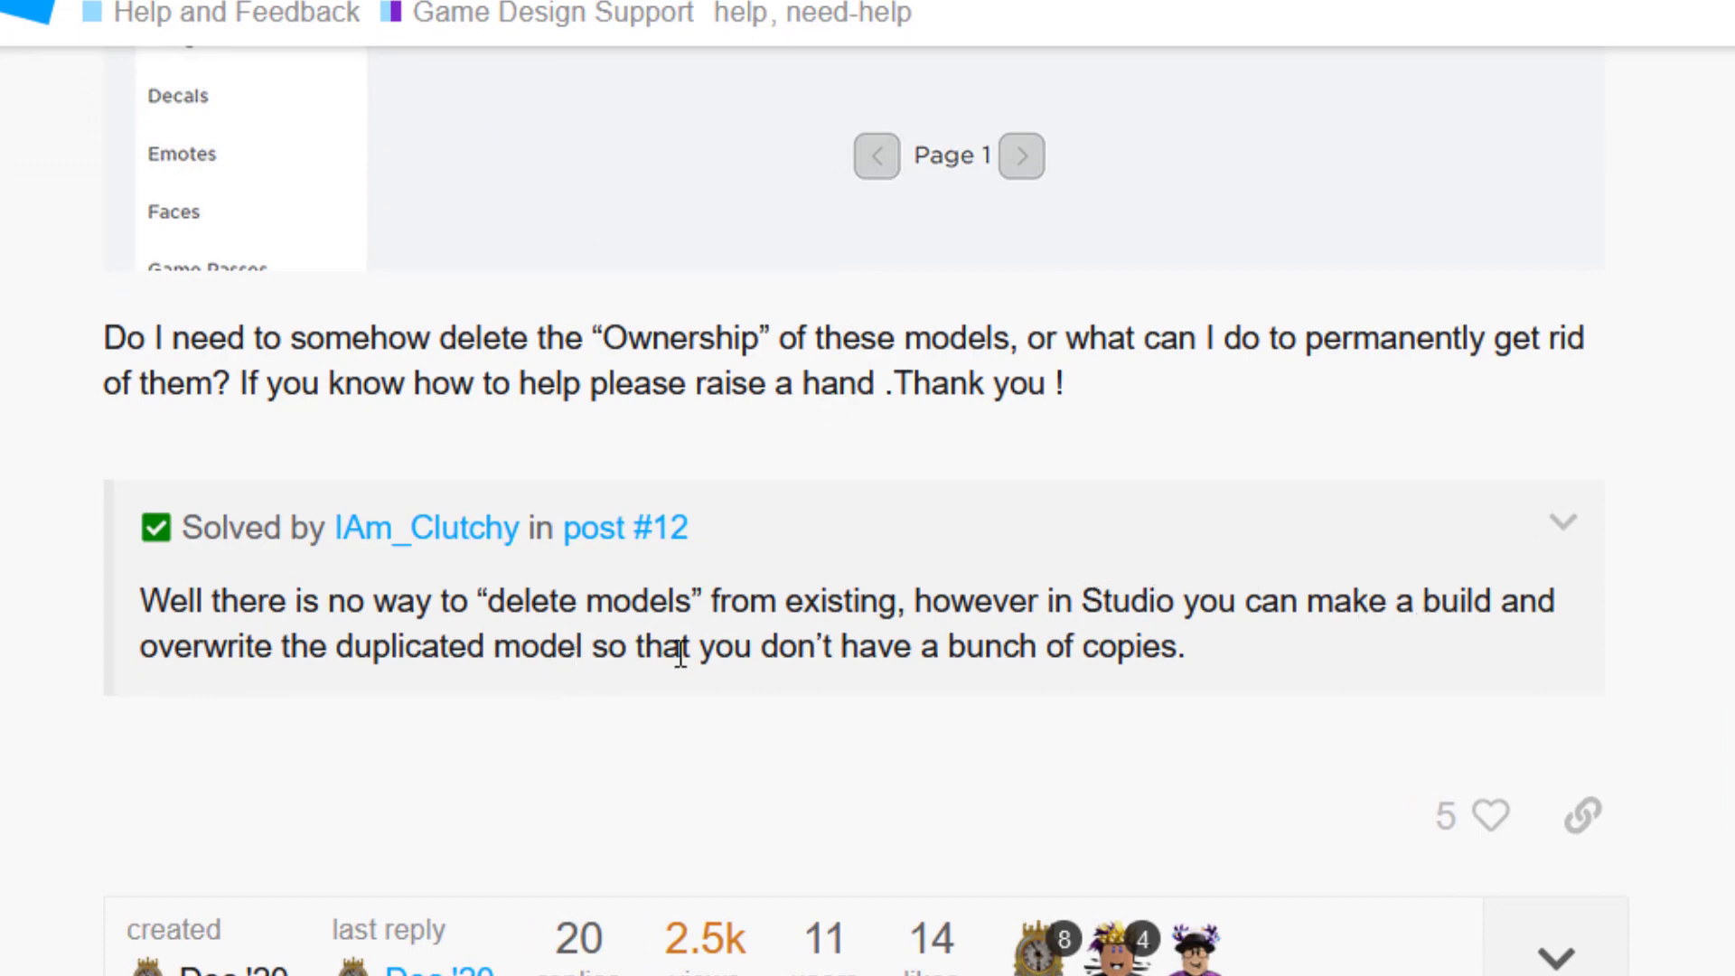
pyautogui.moveTo(1077, 643)
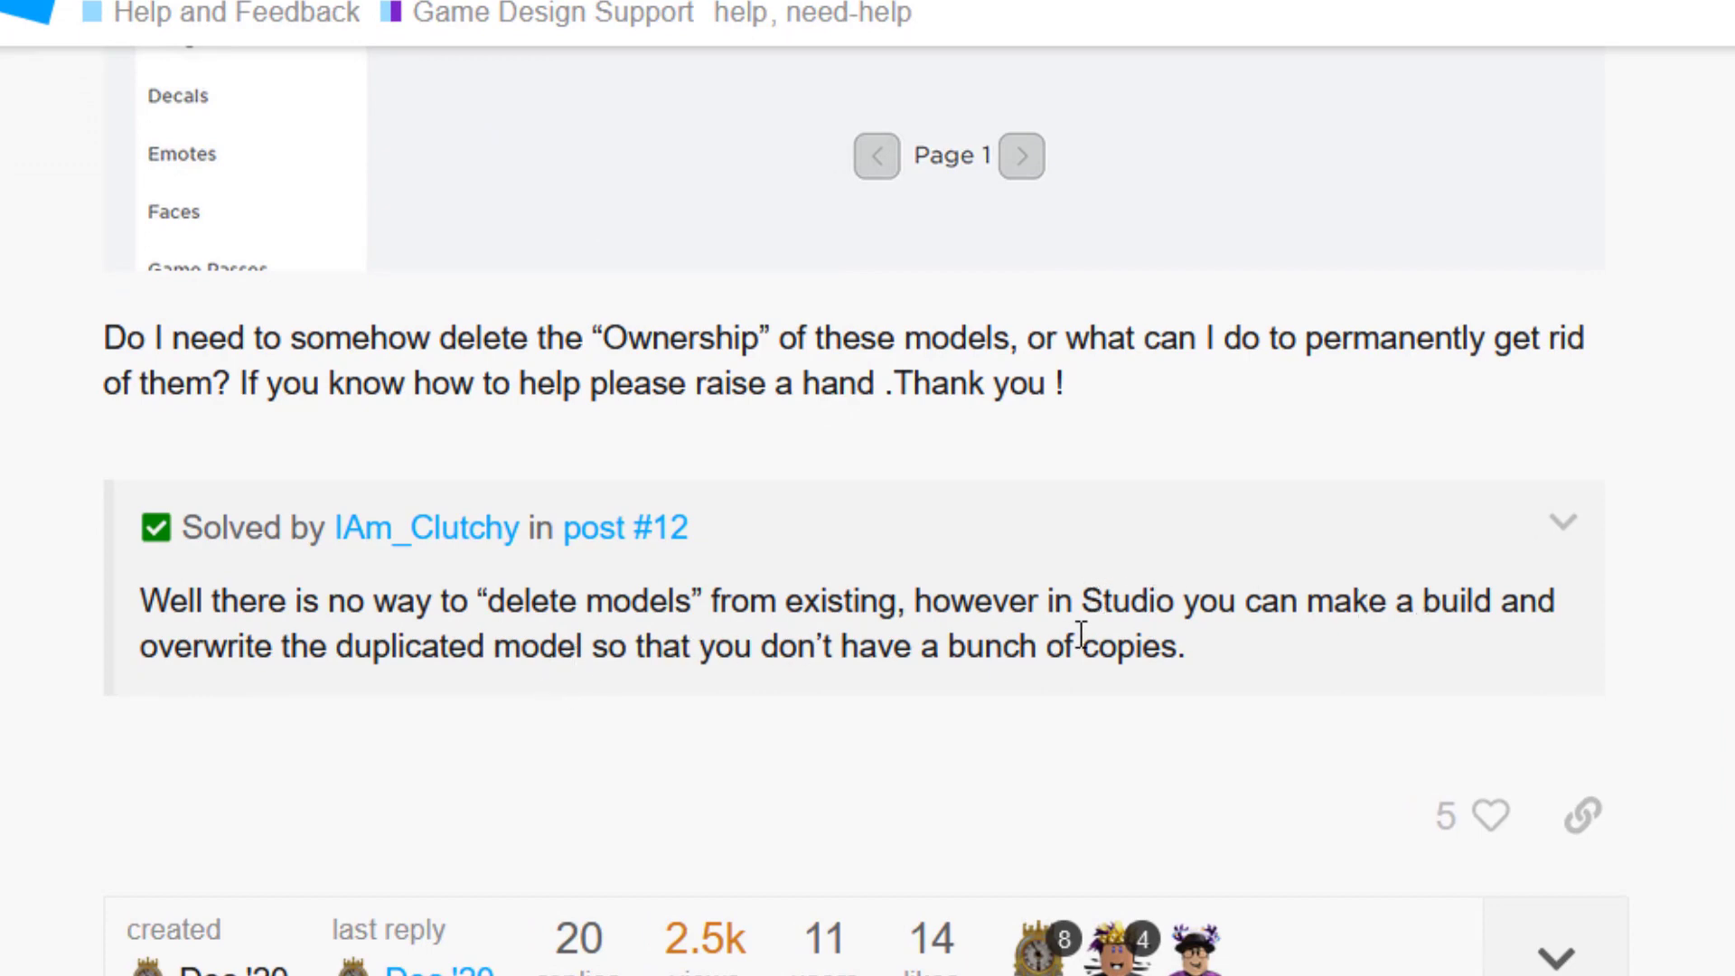
pyautogui.moveTo(1099, 636)
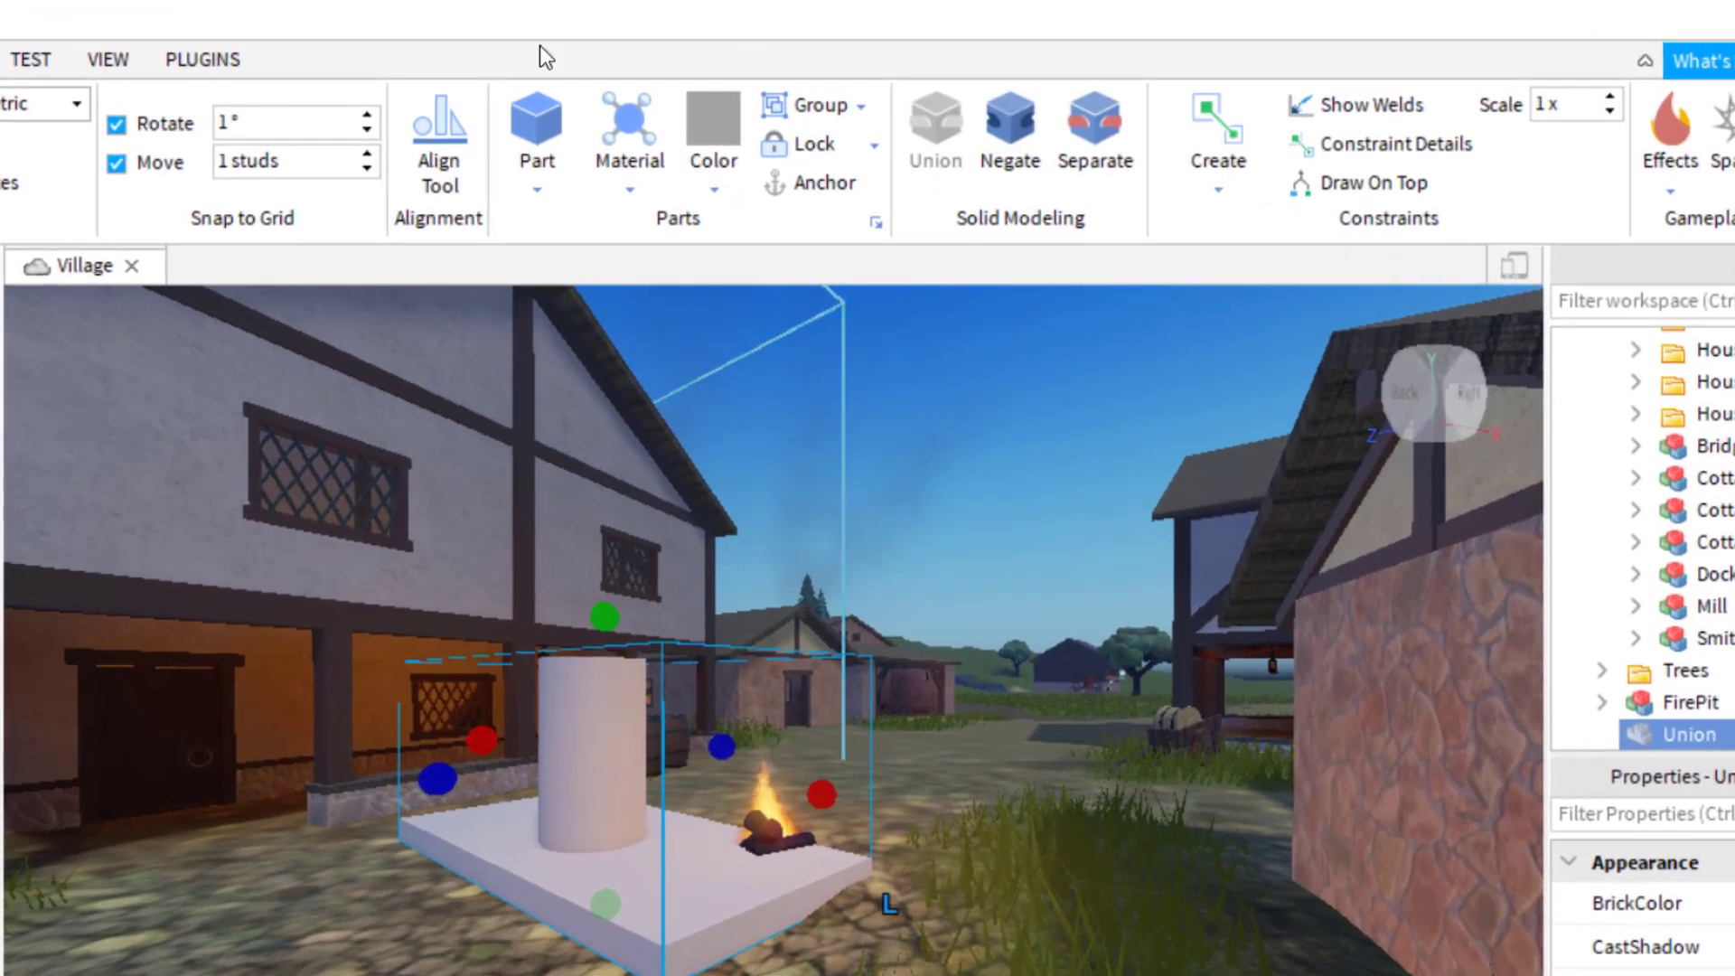
# Separate the union, colour the new block dark green and union all three parts again.
pyautogui.click(1096, 119)
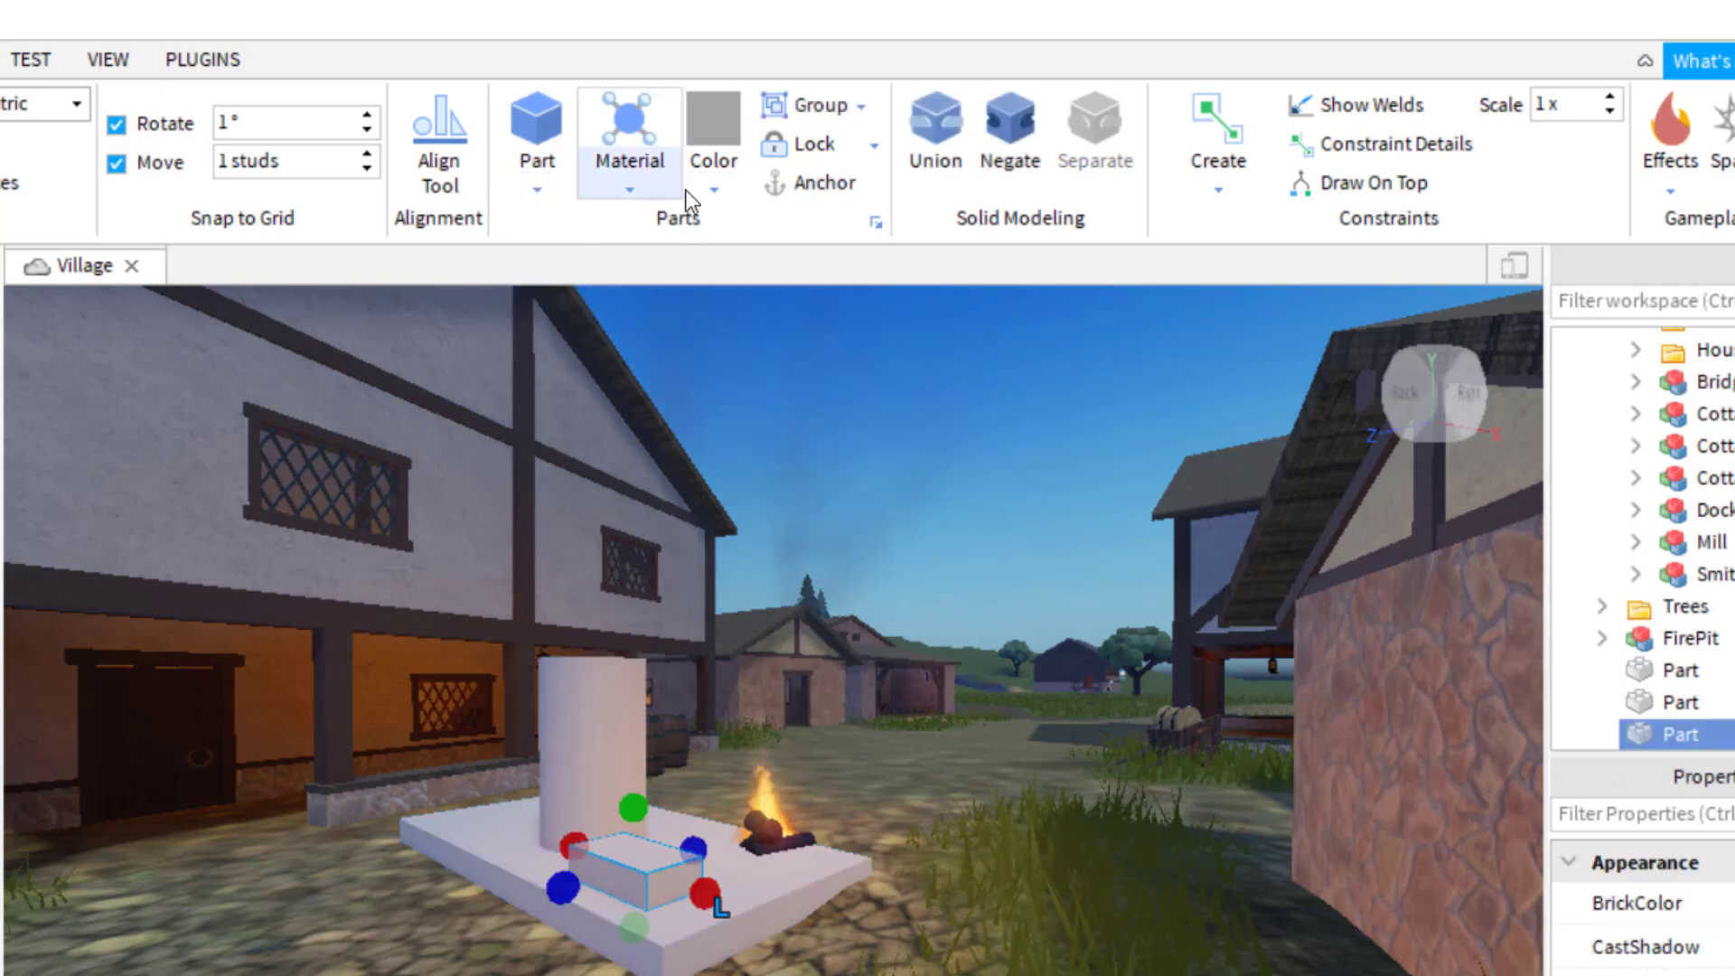
pyautogui.click(712, 126)
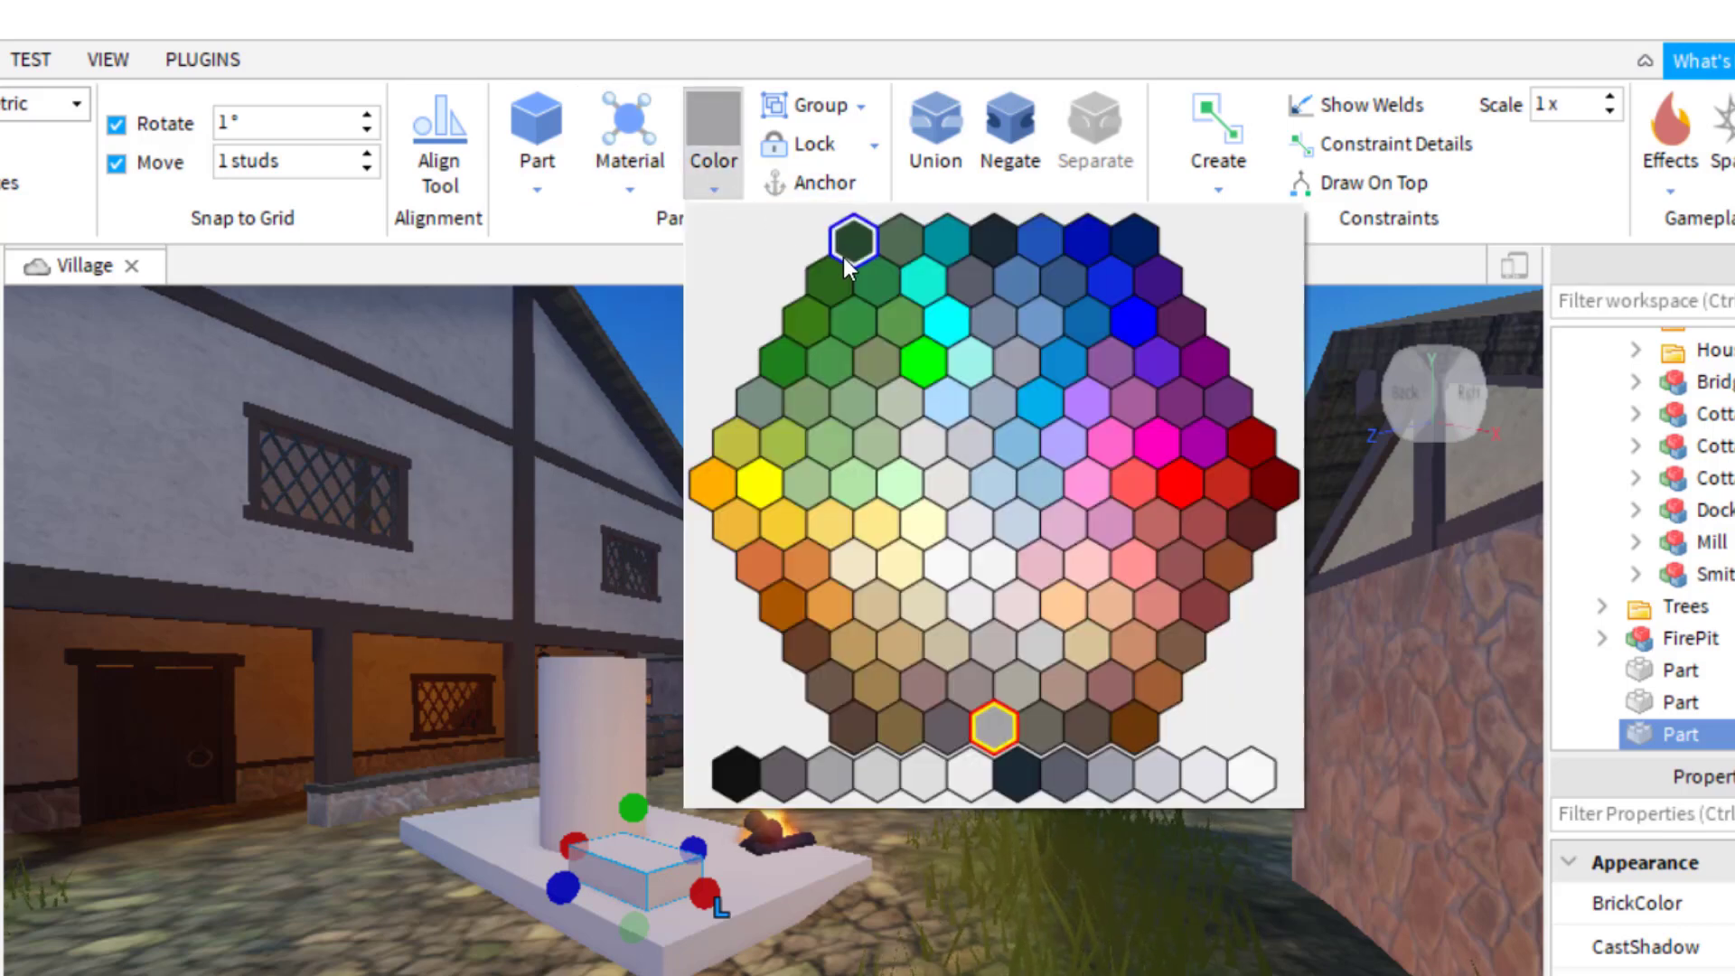
pyautogui.click(853, 239)
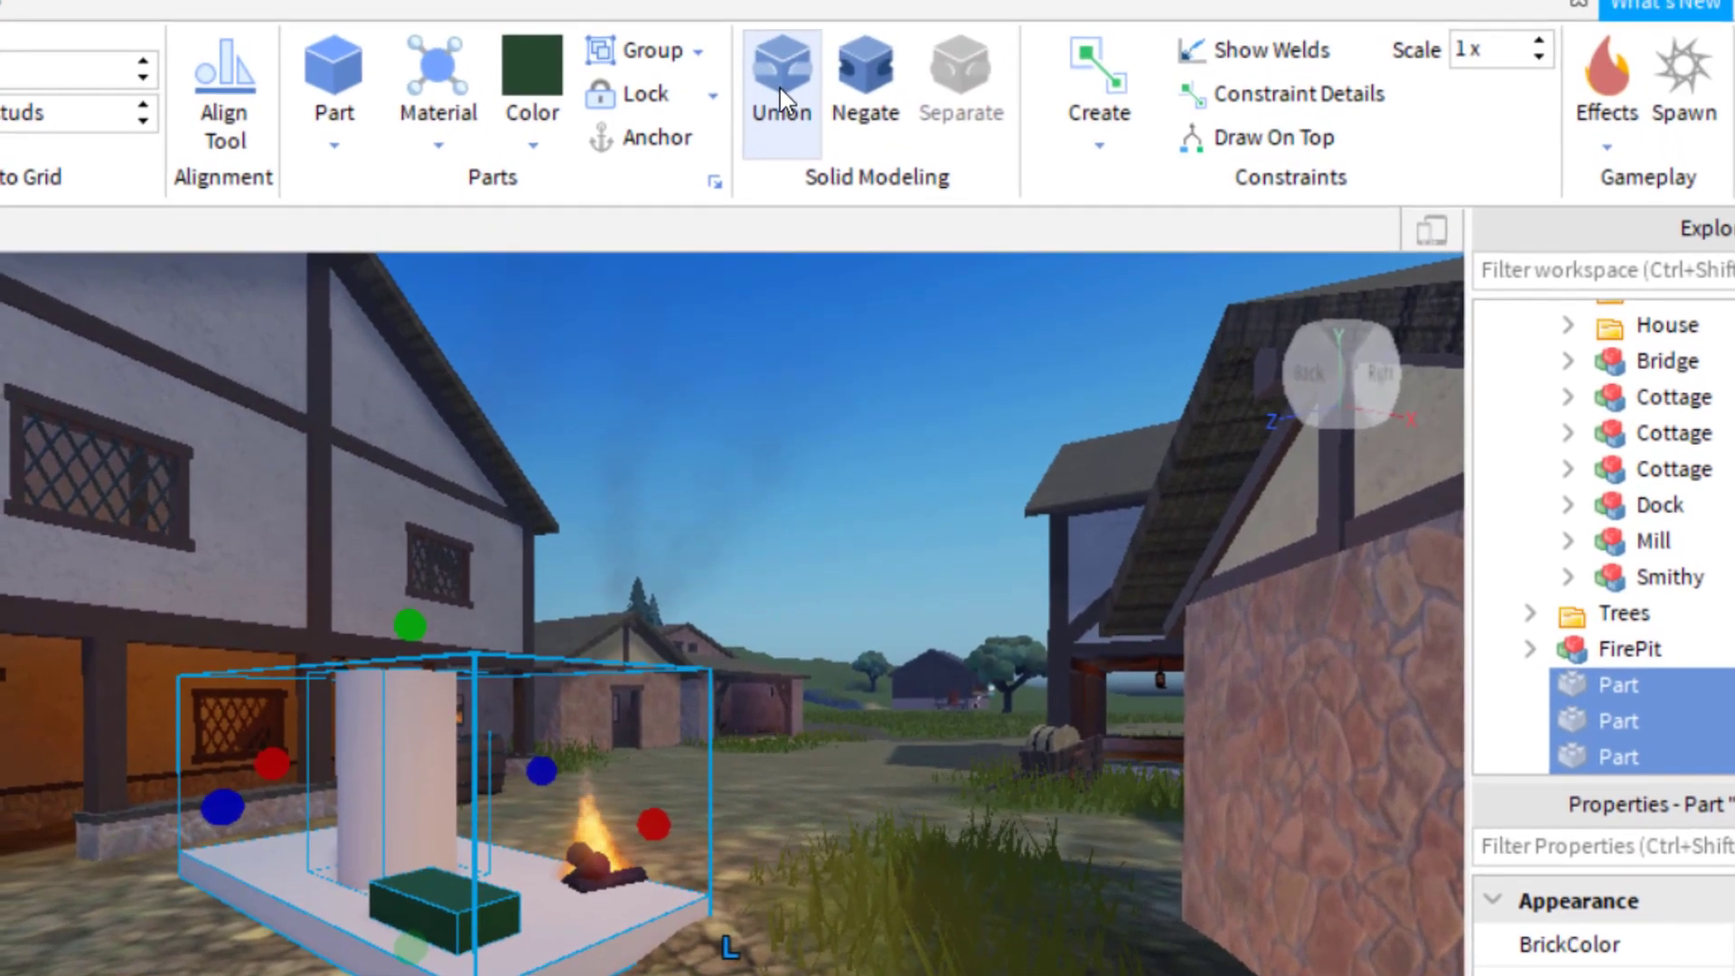
pyautogui.click(781, 63)
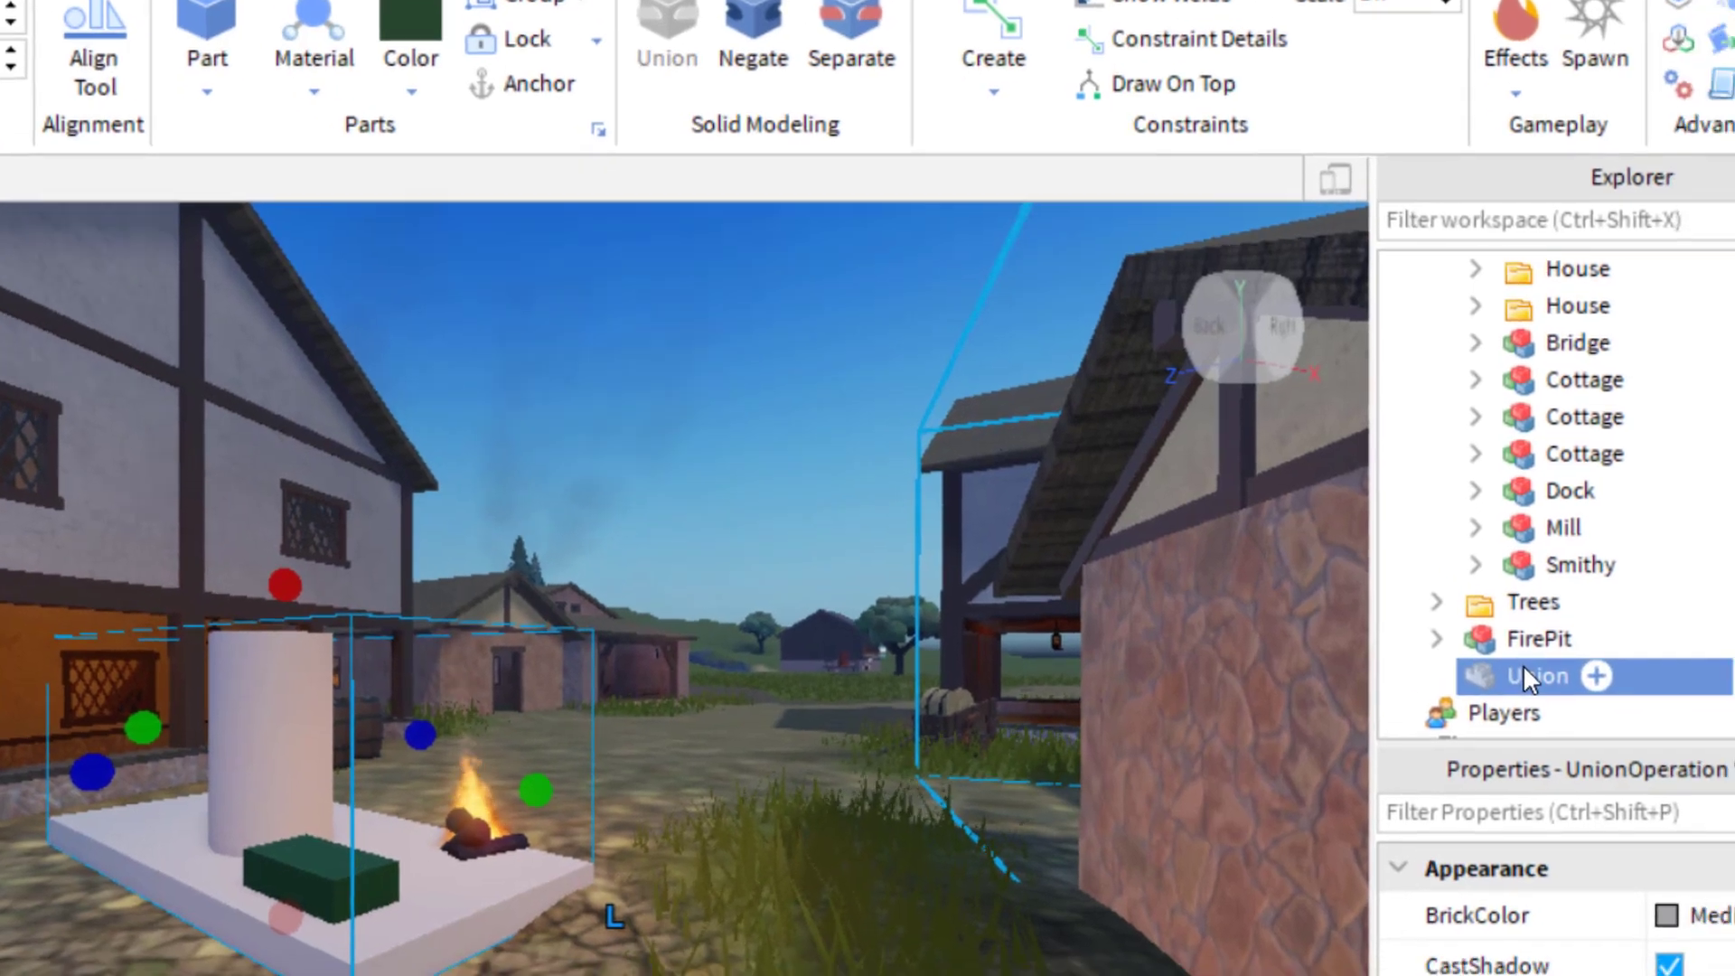
# Choose Save to Roblox on the Union to bring up Asset Configuration.
pyautogui.rightClick(1537, 676)
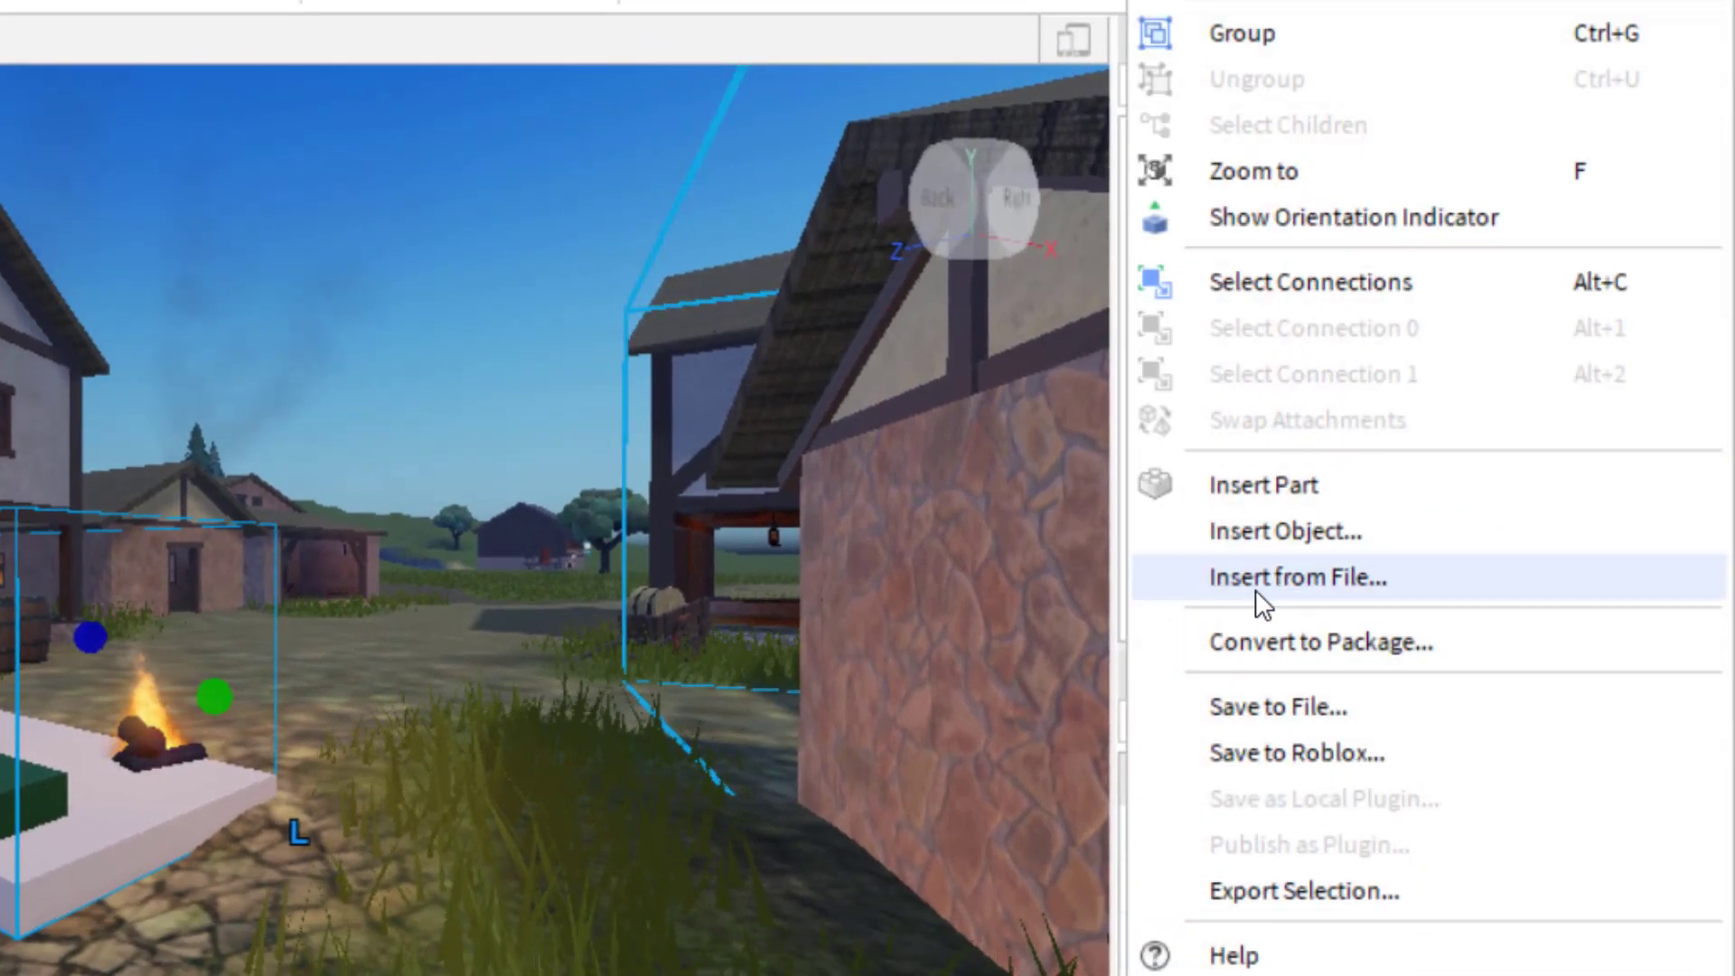
pyautogui.moveTo(1283, 774)
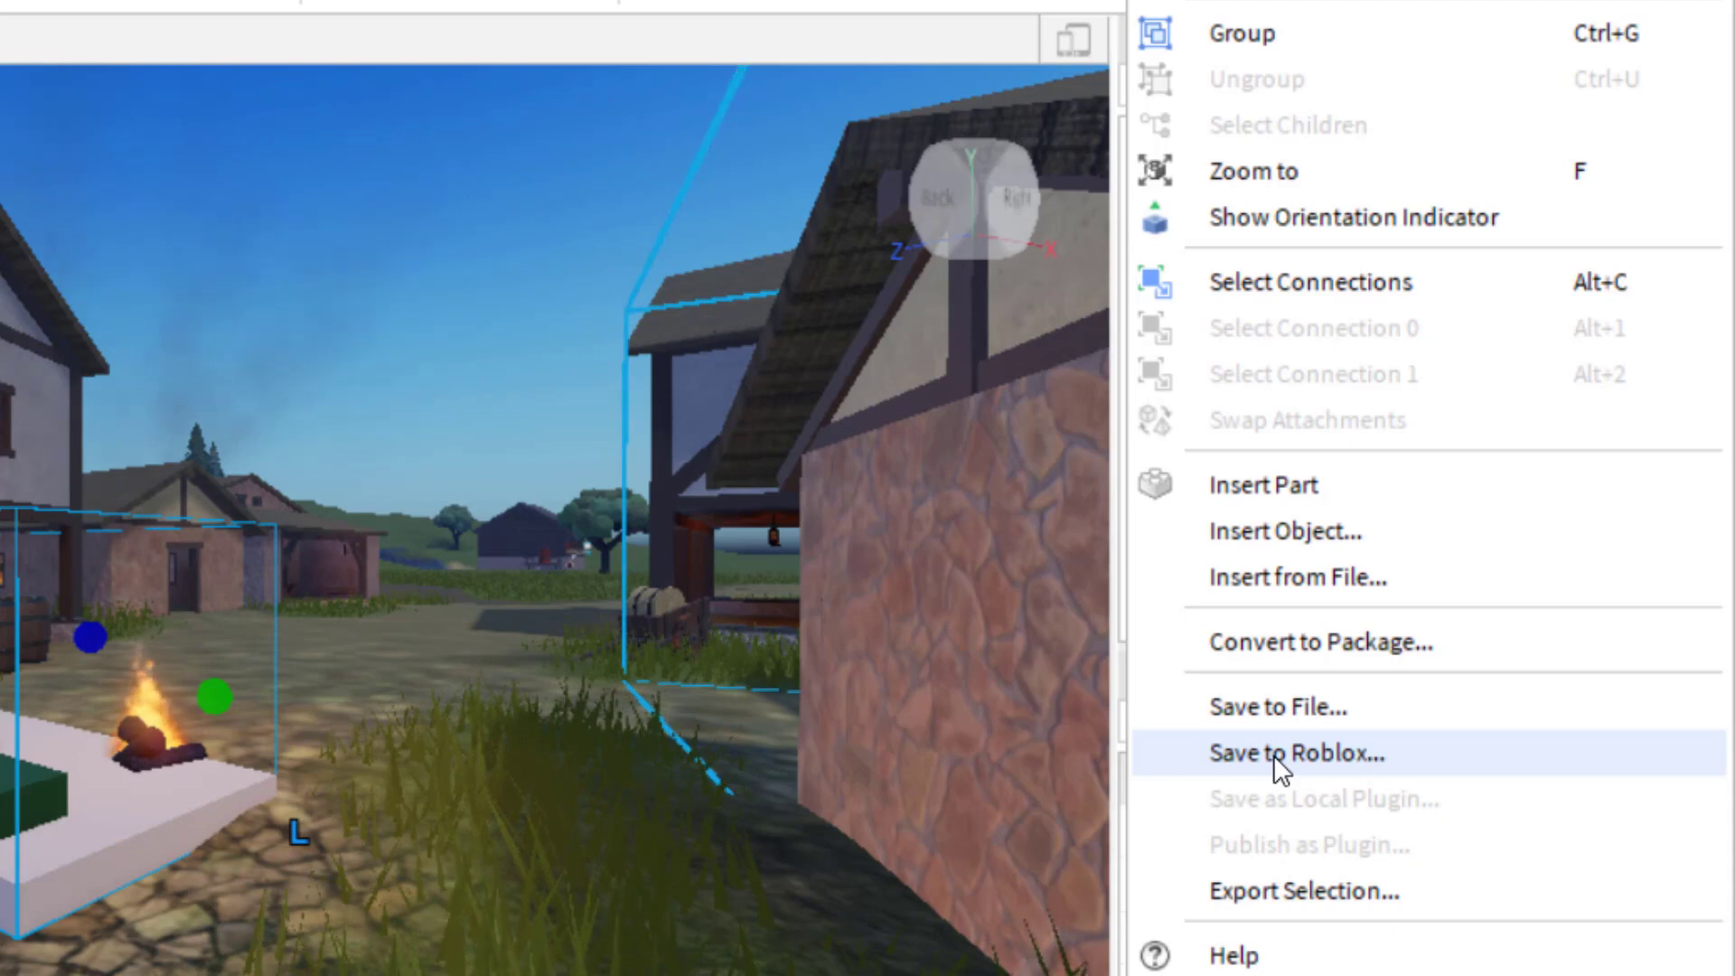
pyautogui.click(1291, 754)
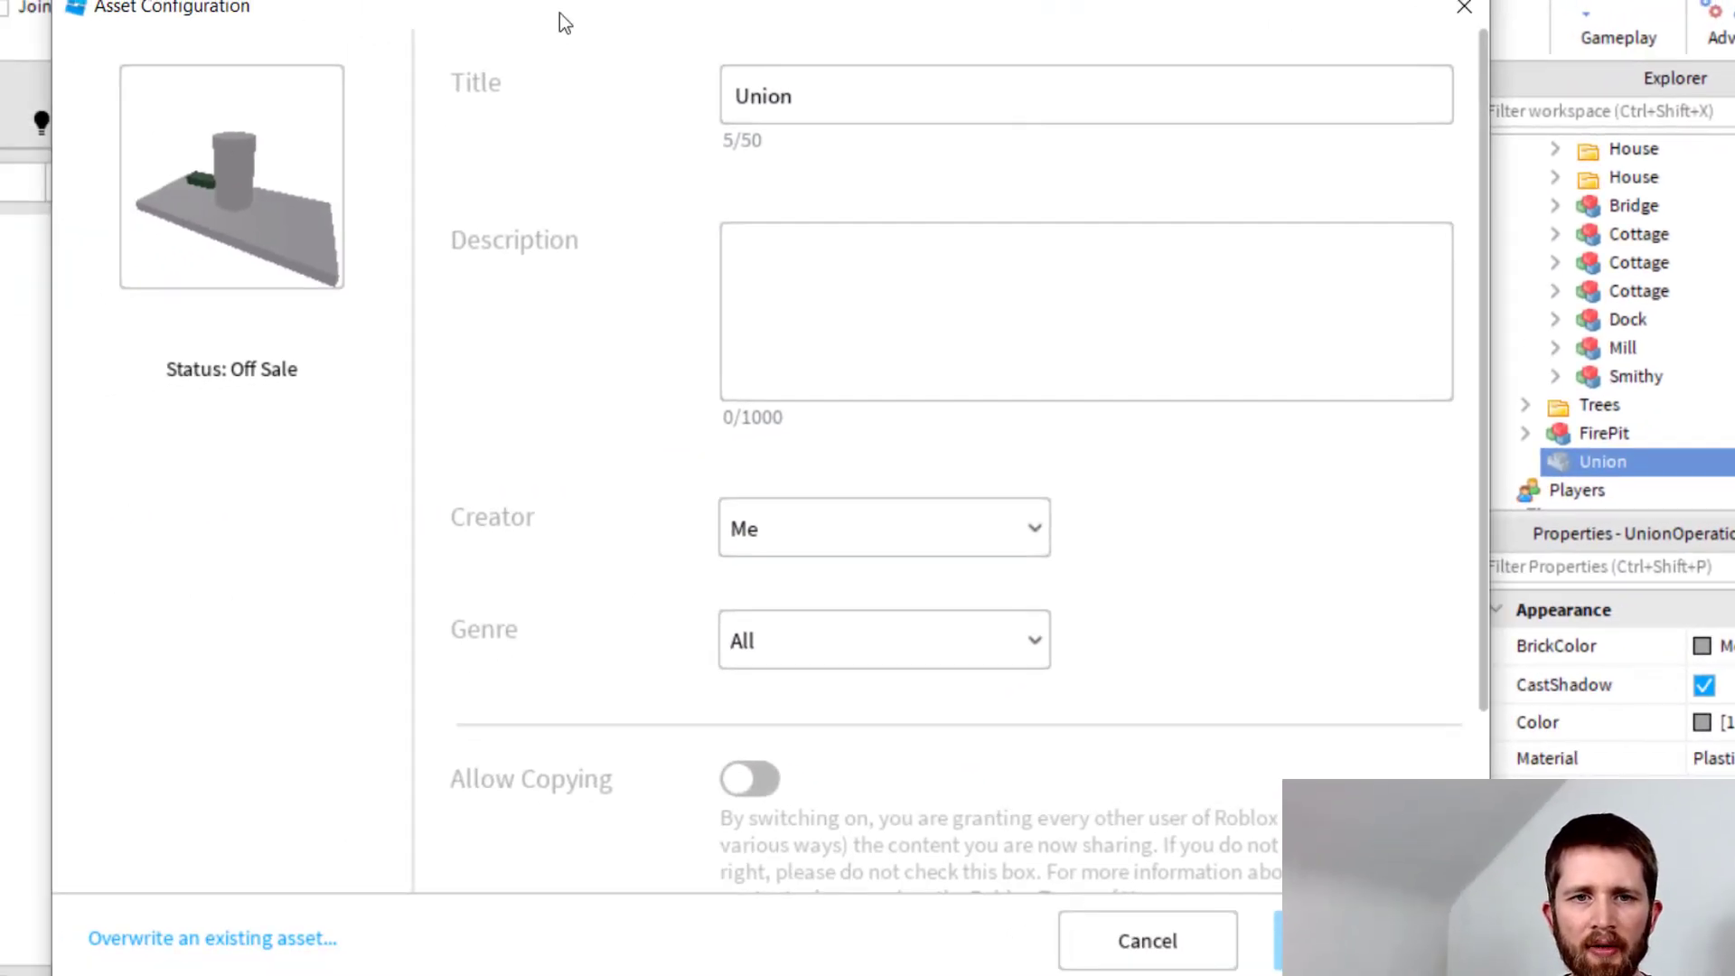
pyautogui.moveTo(541, 190)
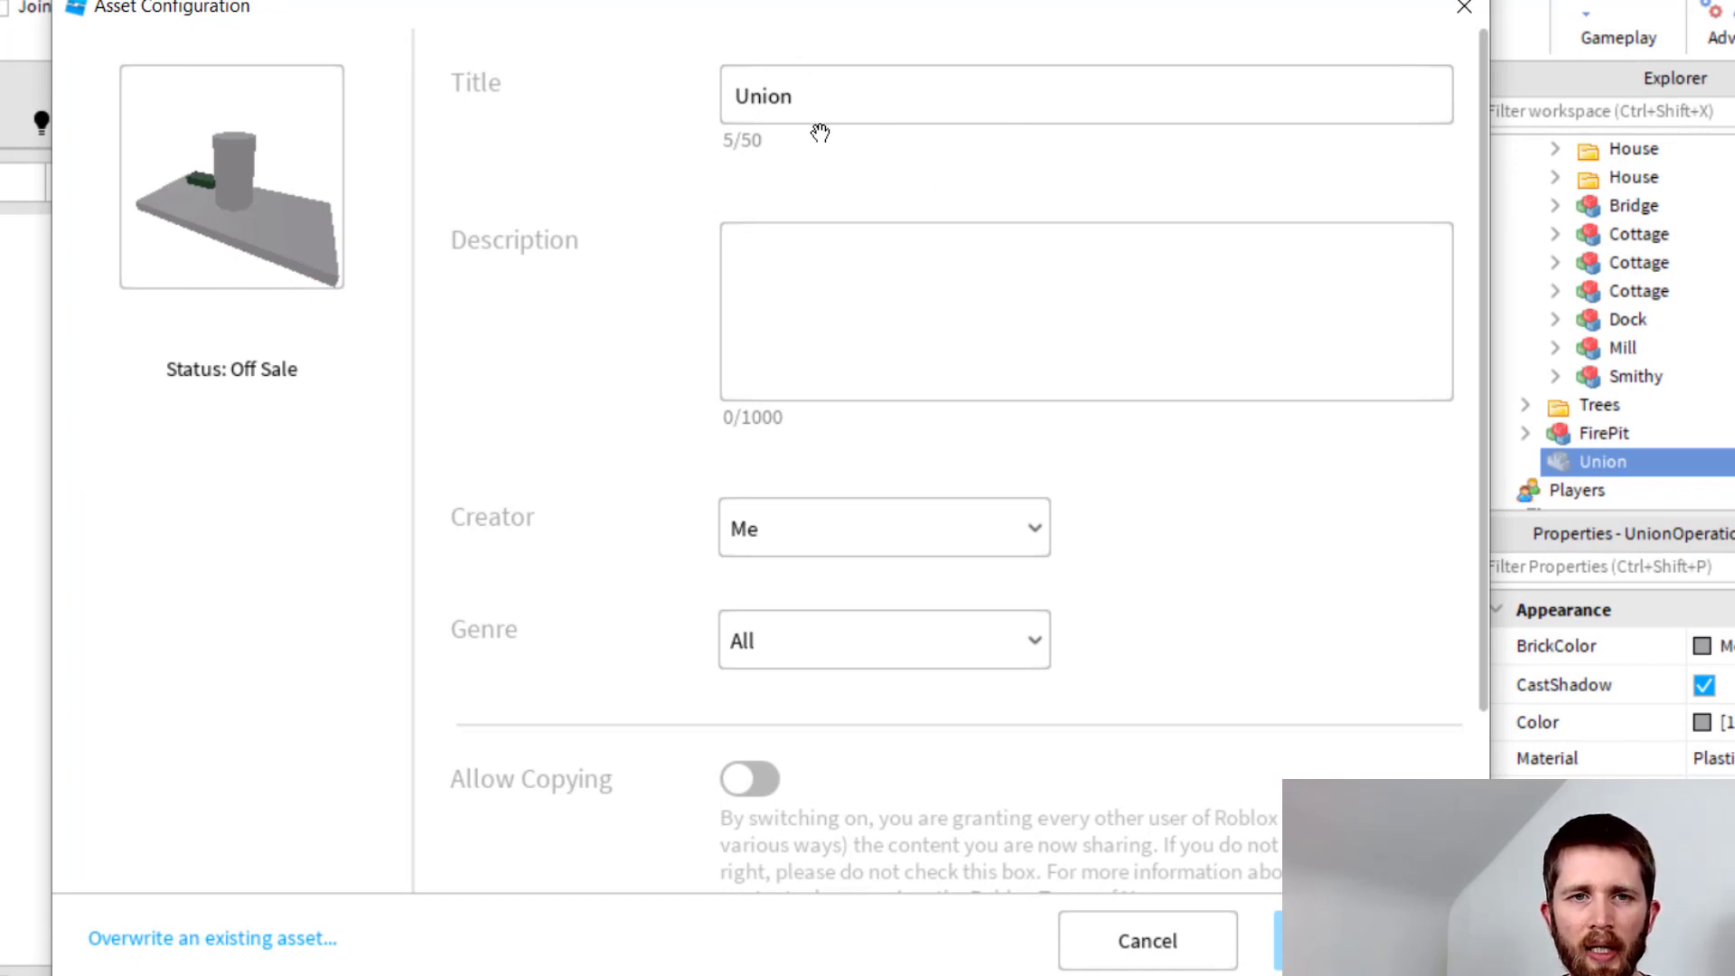
pyautogui.moveTo(278, 405)
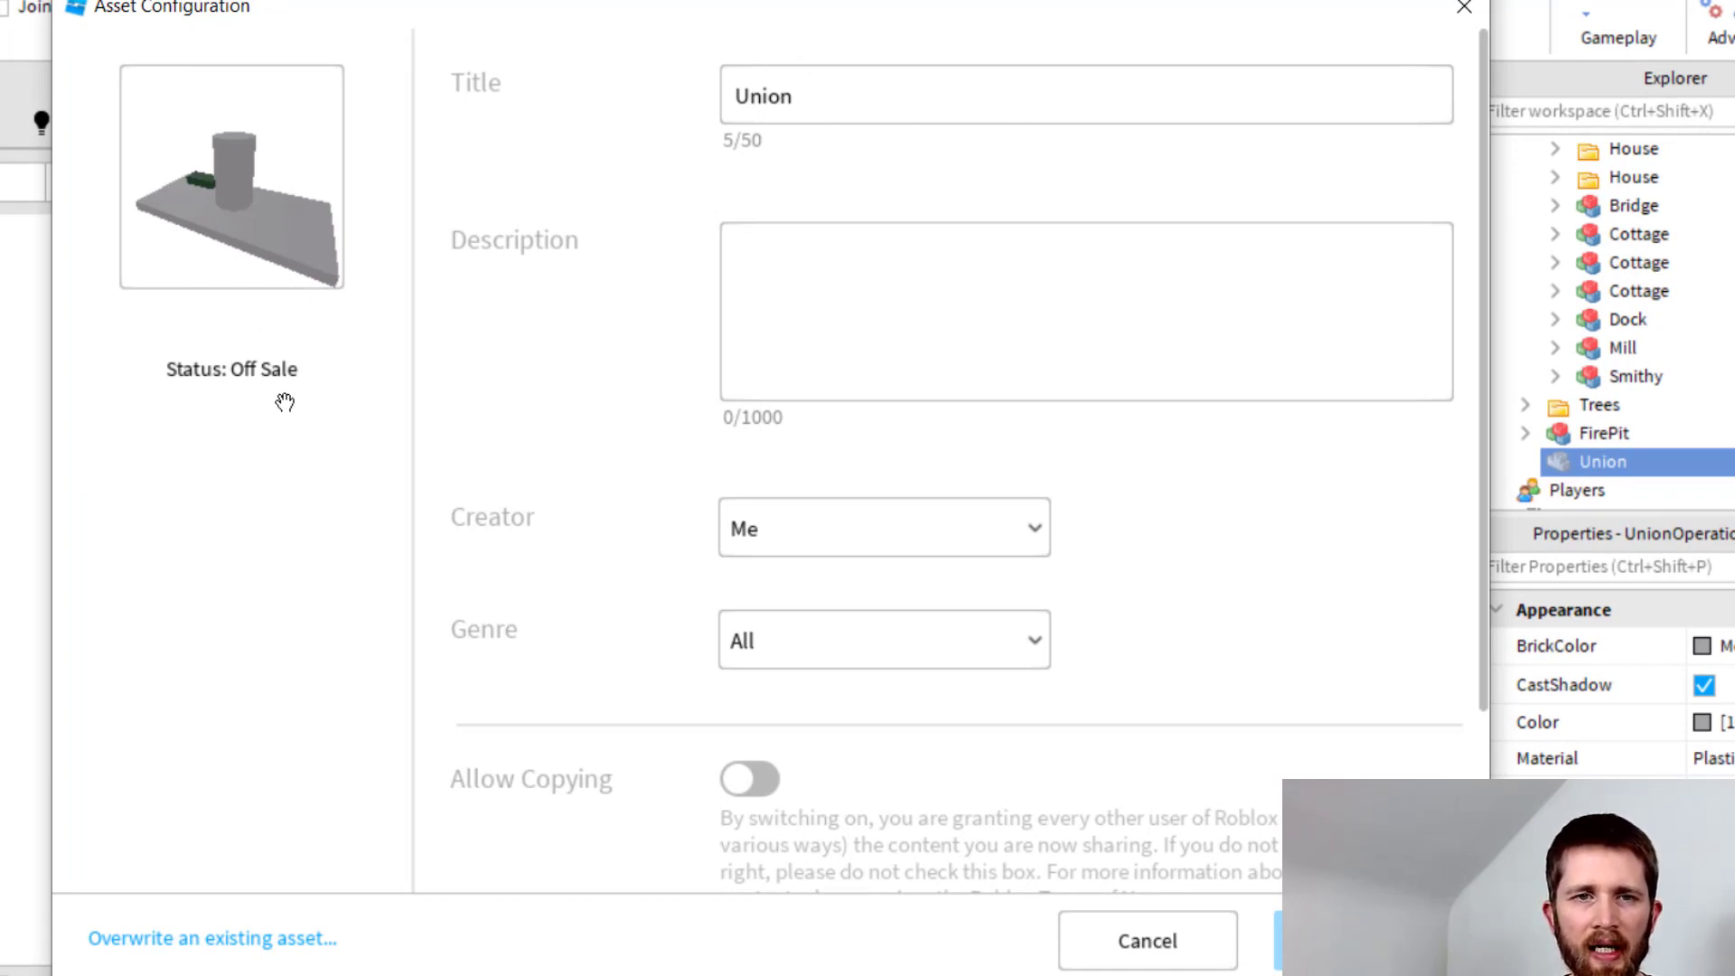
pyautogui.moveTo(180, 947)
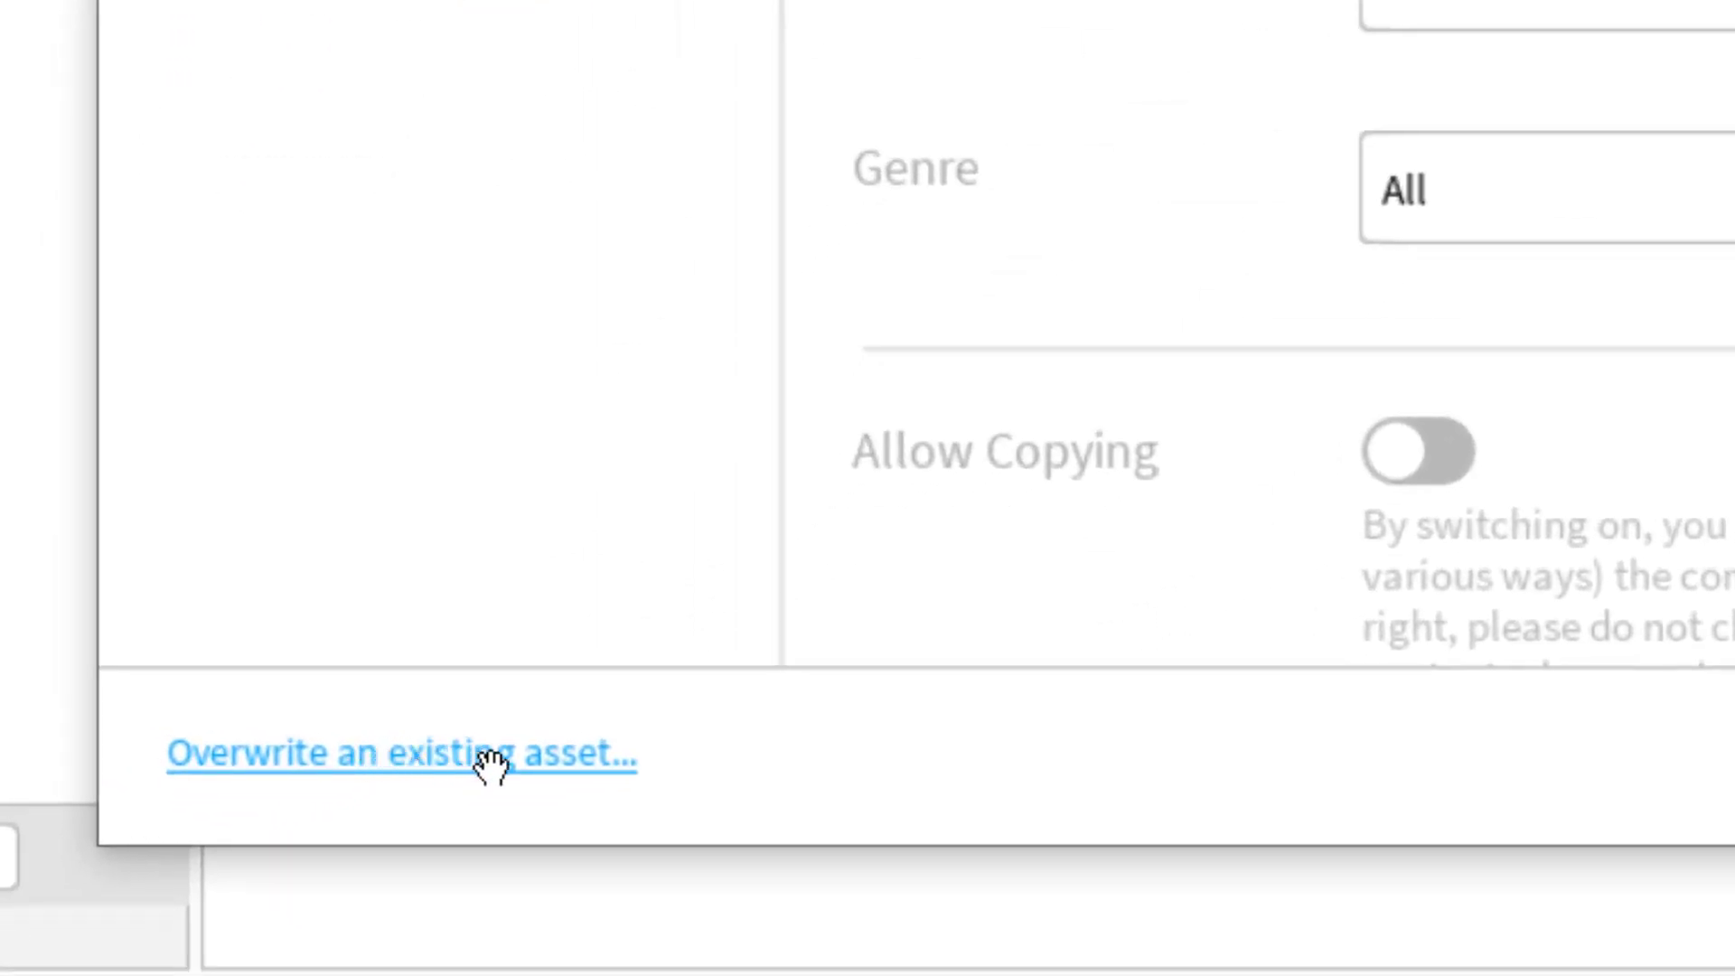
# Overwrite the existing Model Example asset with the union, submit and close the confirmation.
pyautogui.click(407, 759)
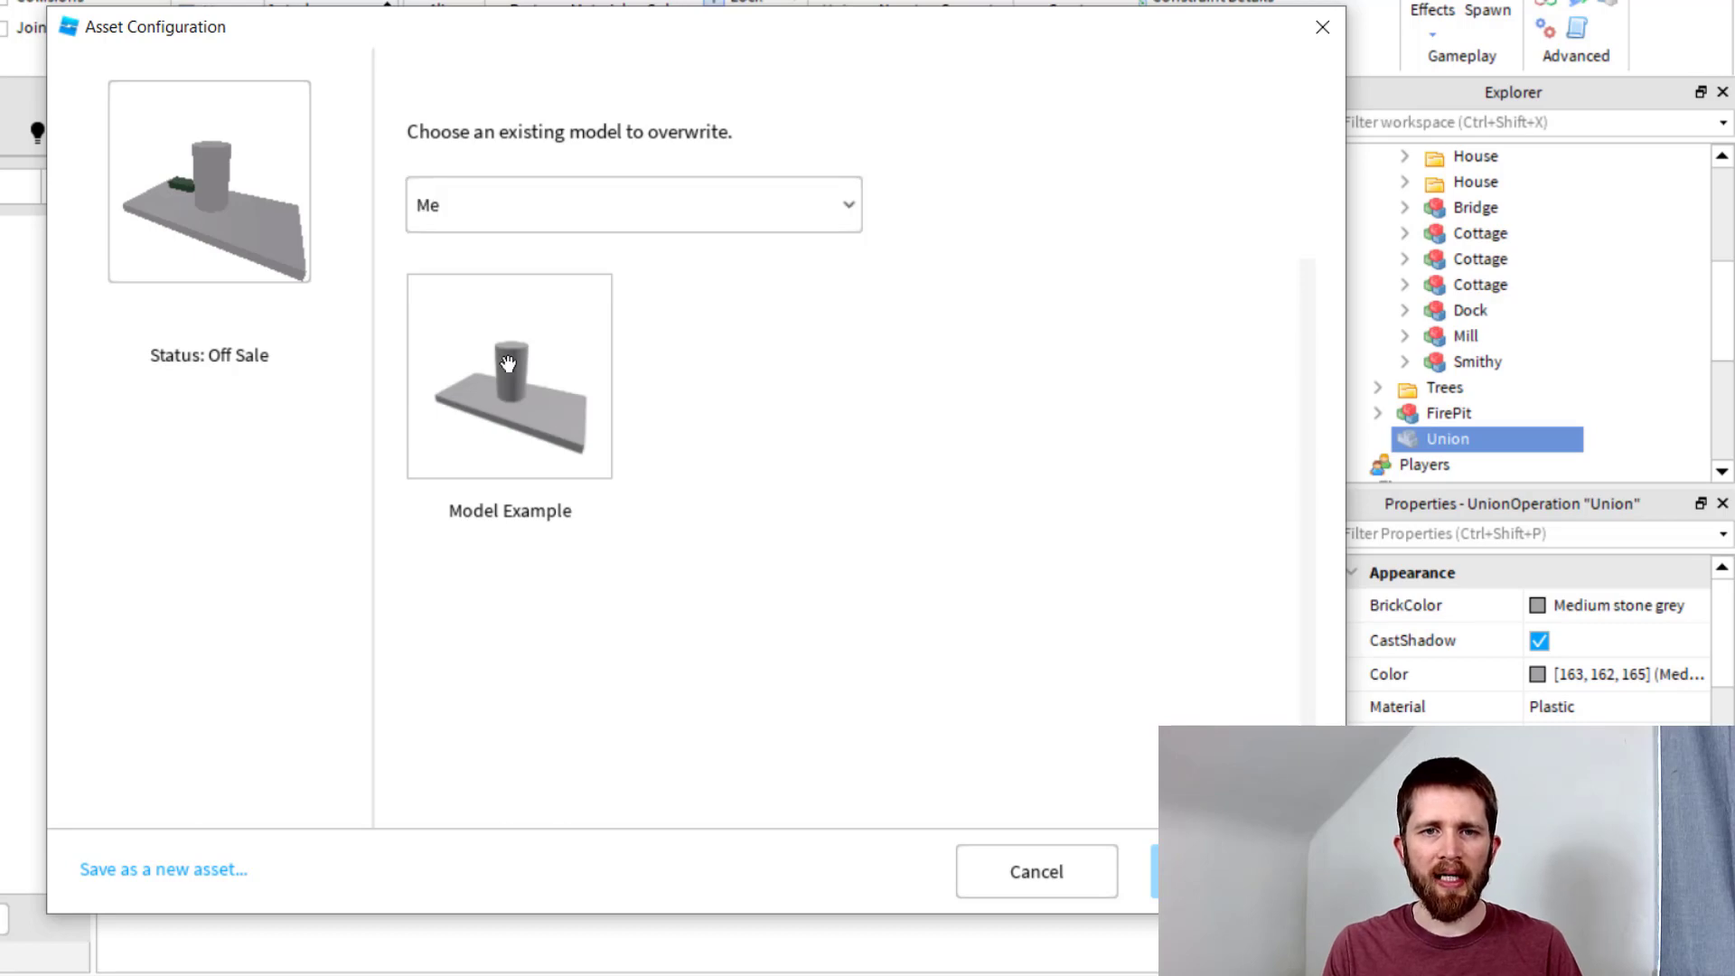
pyautogui.click(509, 385)
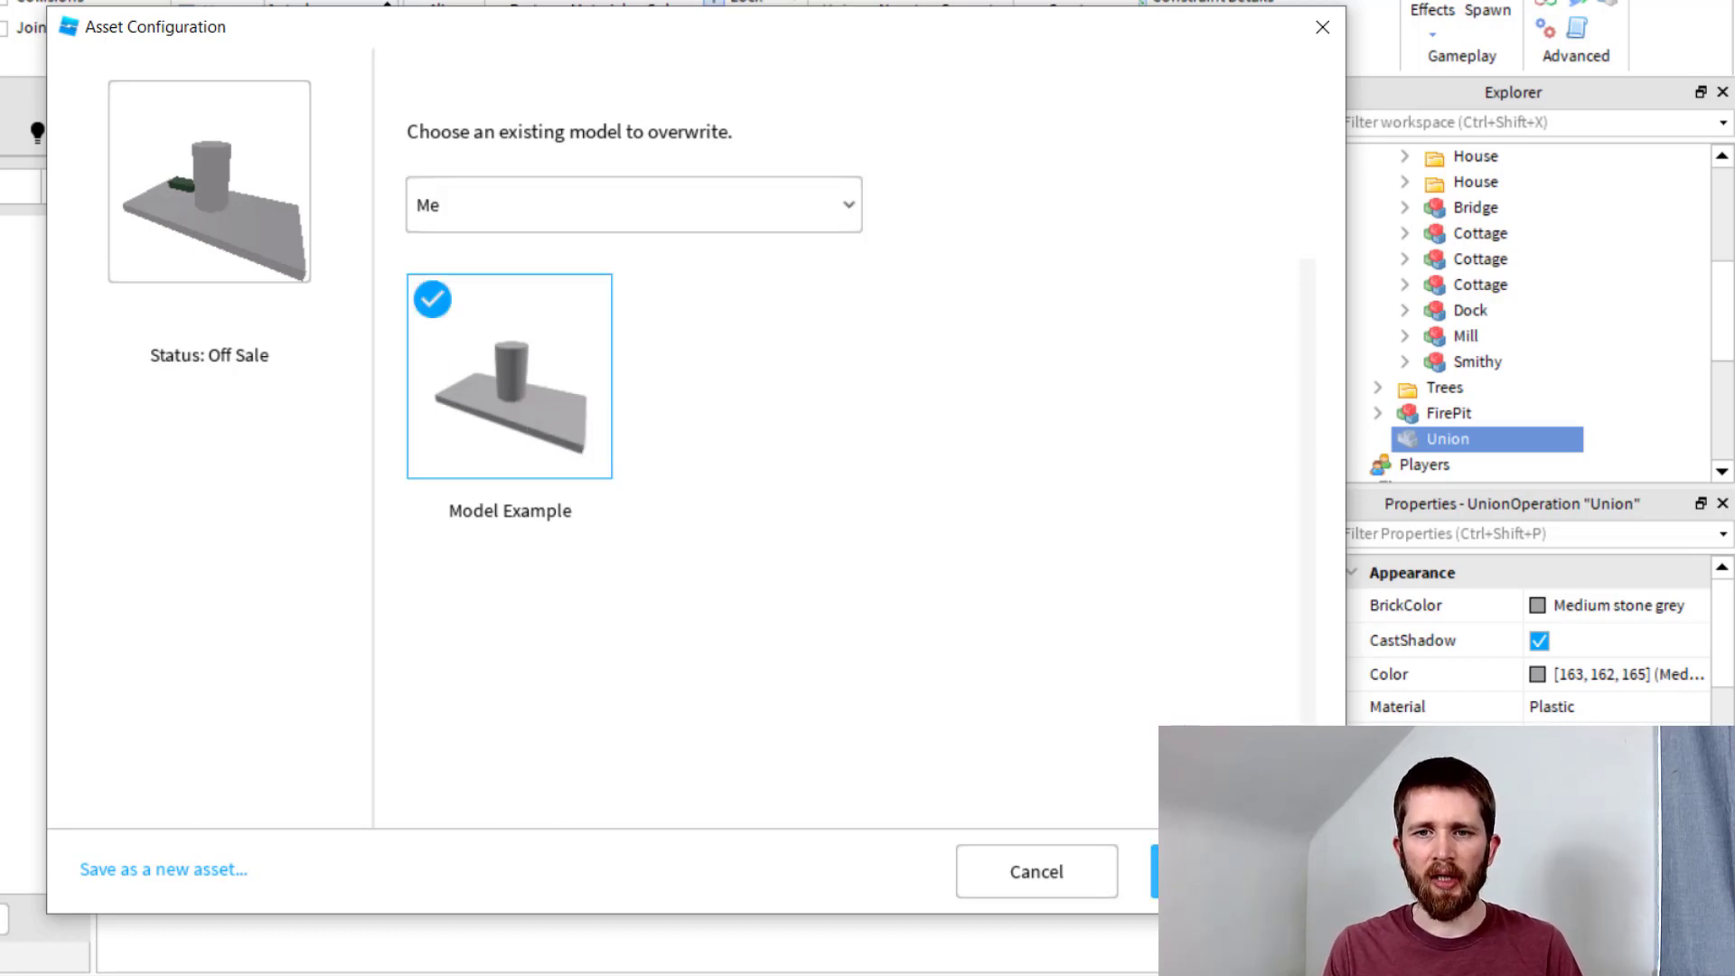
pyautogui.click(1157, 871)
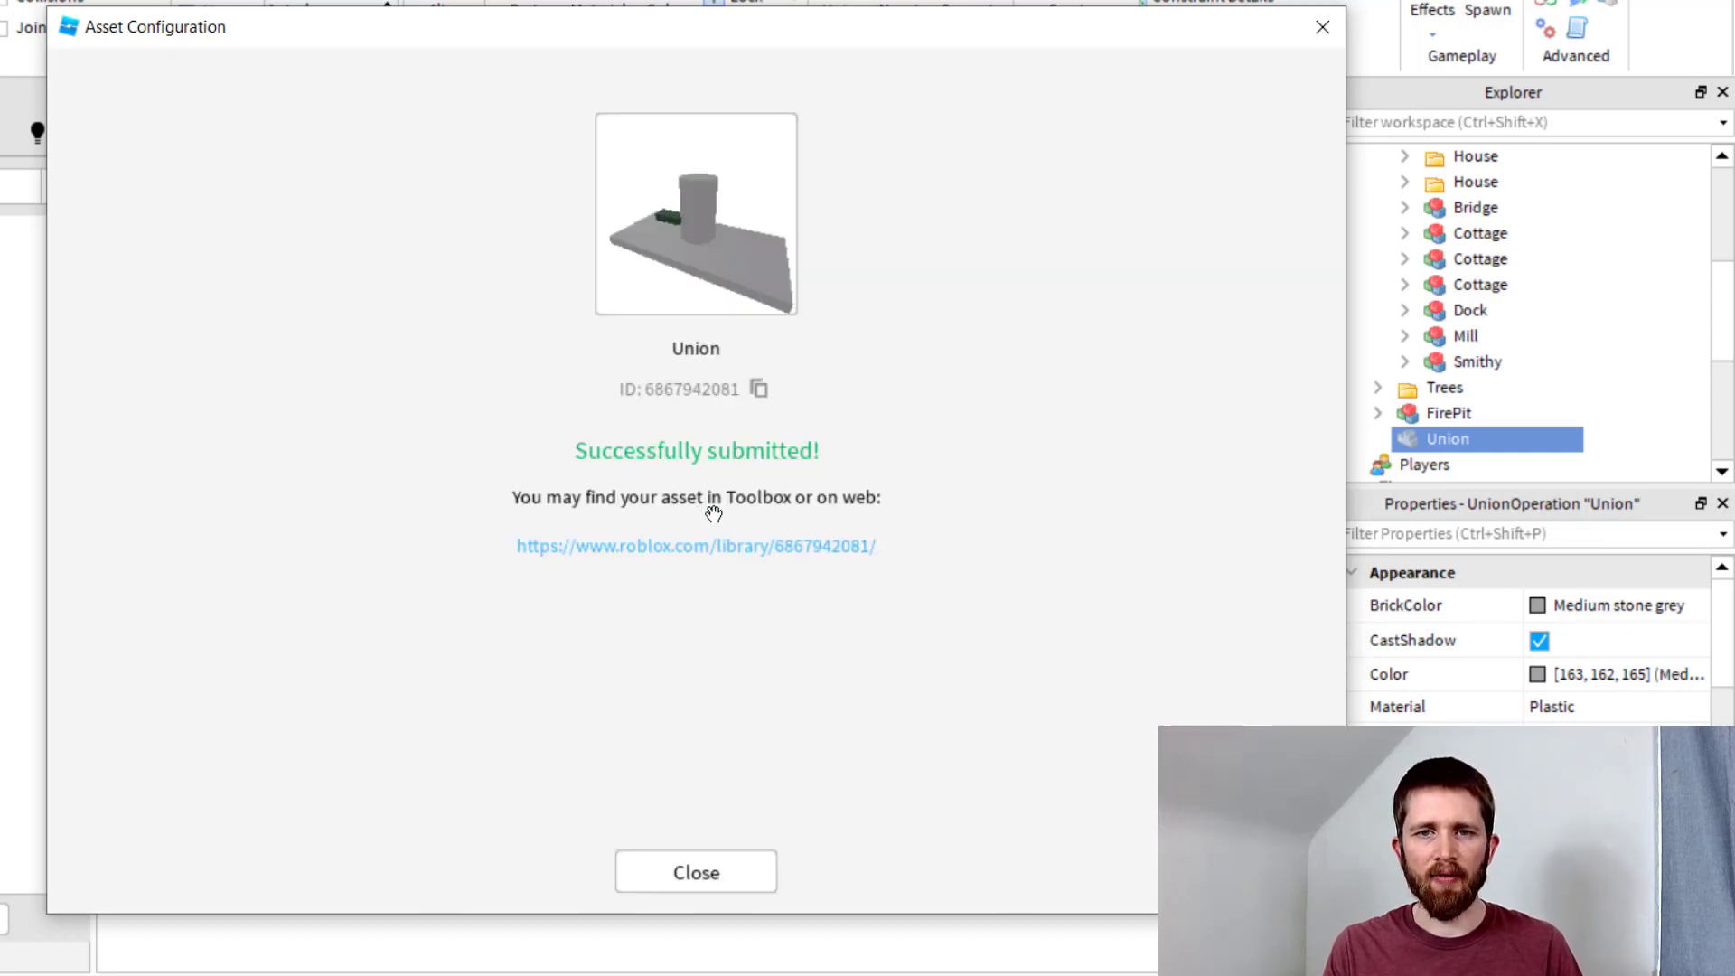
pyautogui.moveTo(759, 846)
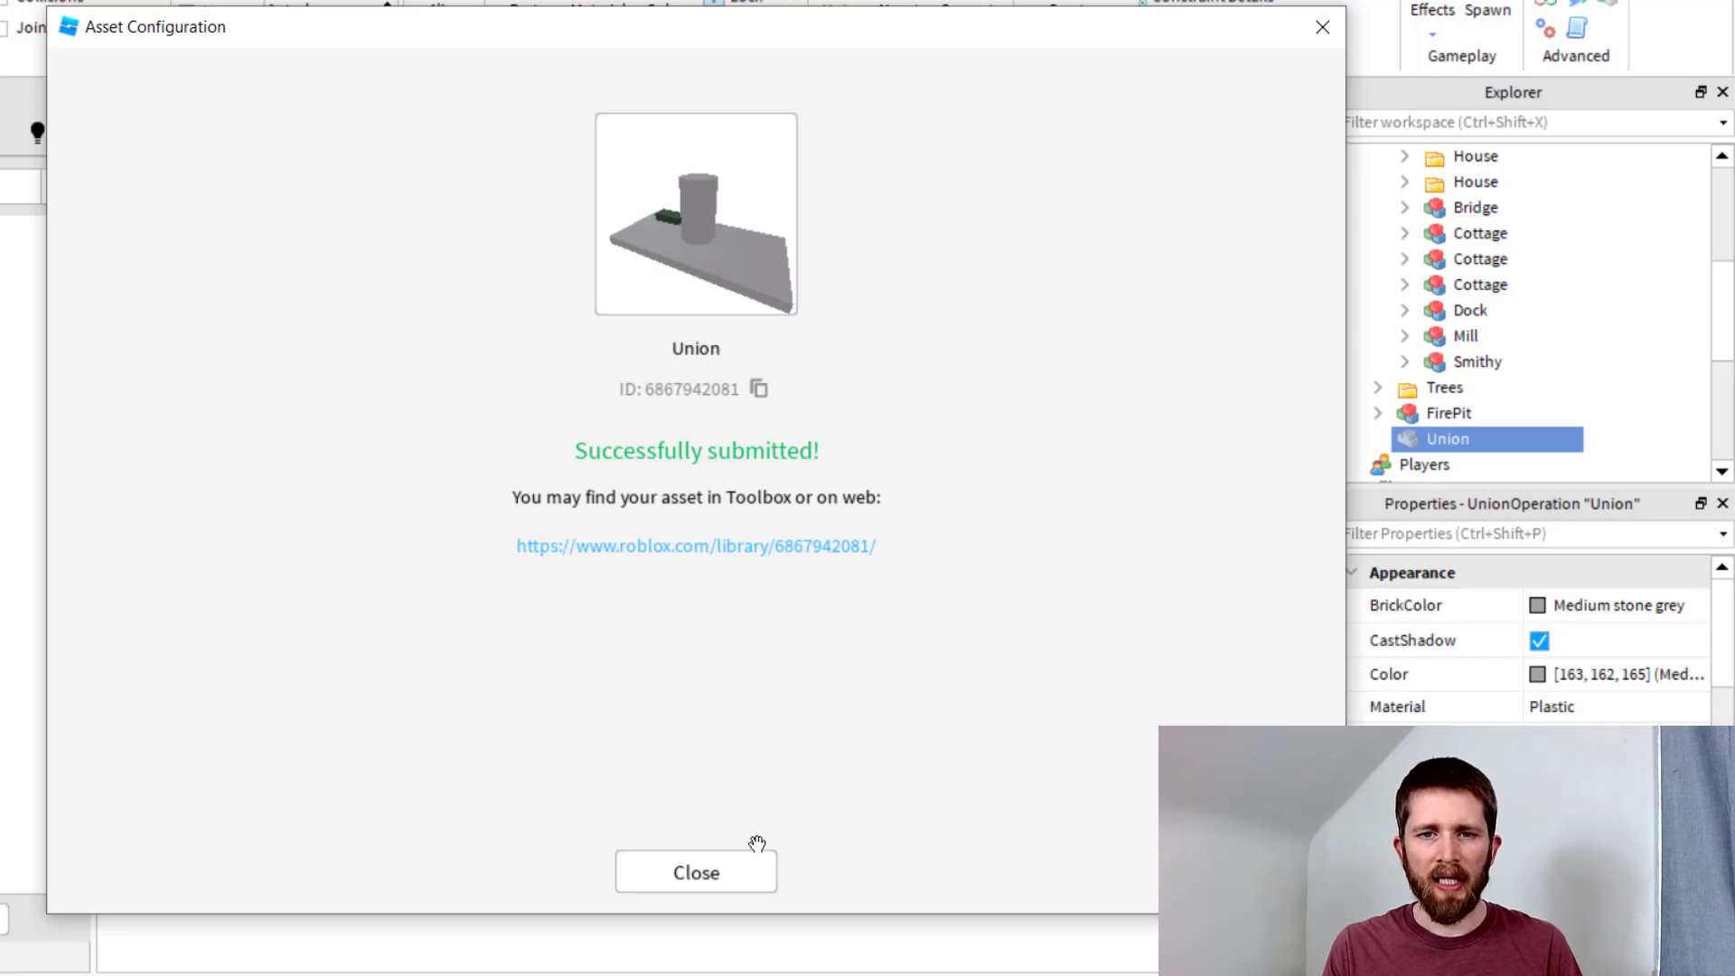
pyautogui.click(696, 873)
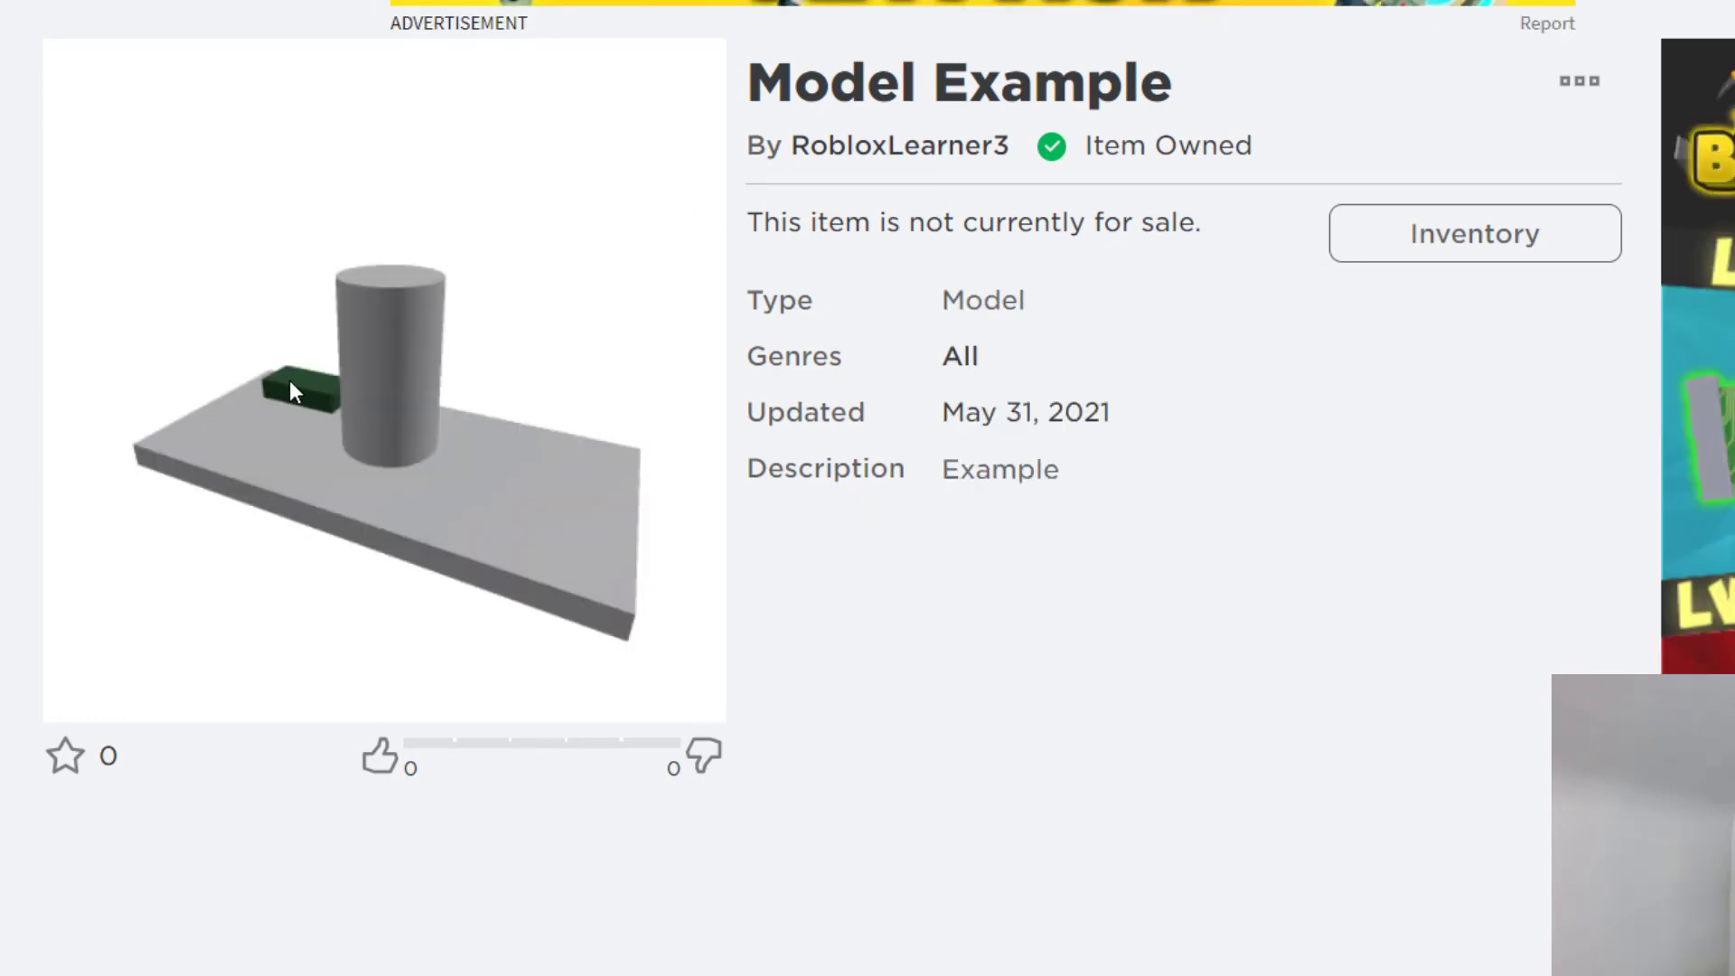
pyautogui.moveTo(589, 132)
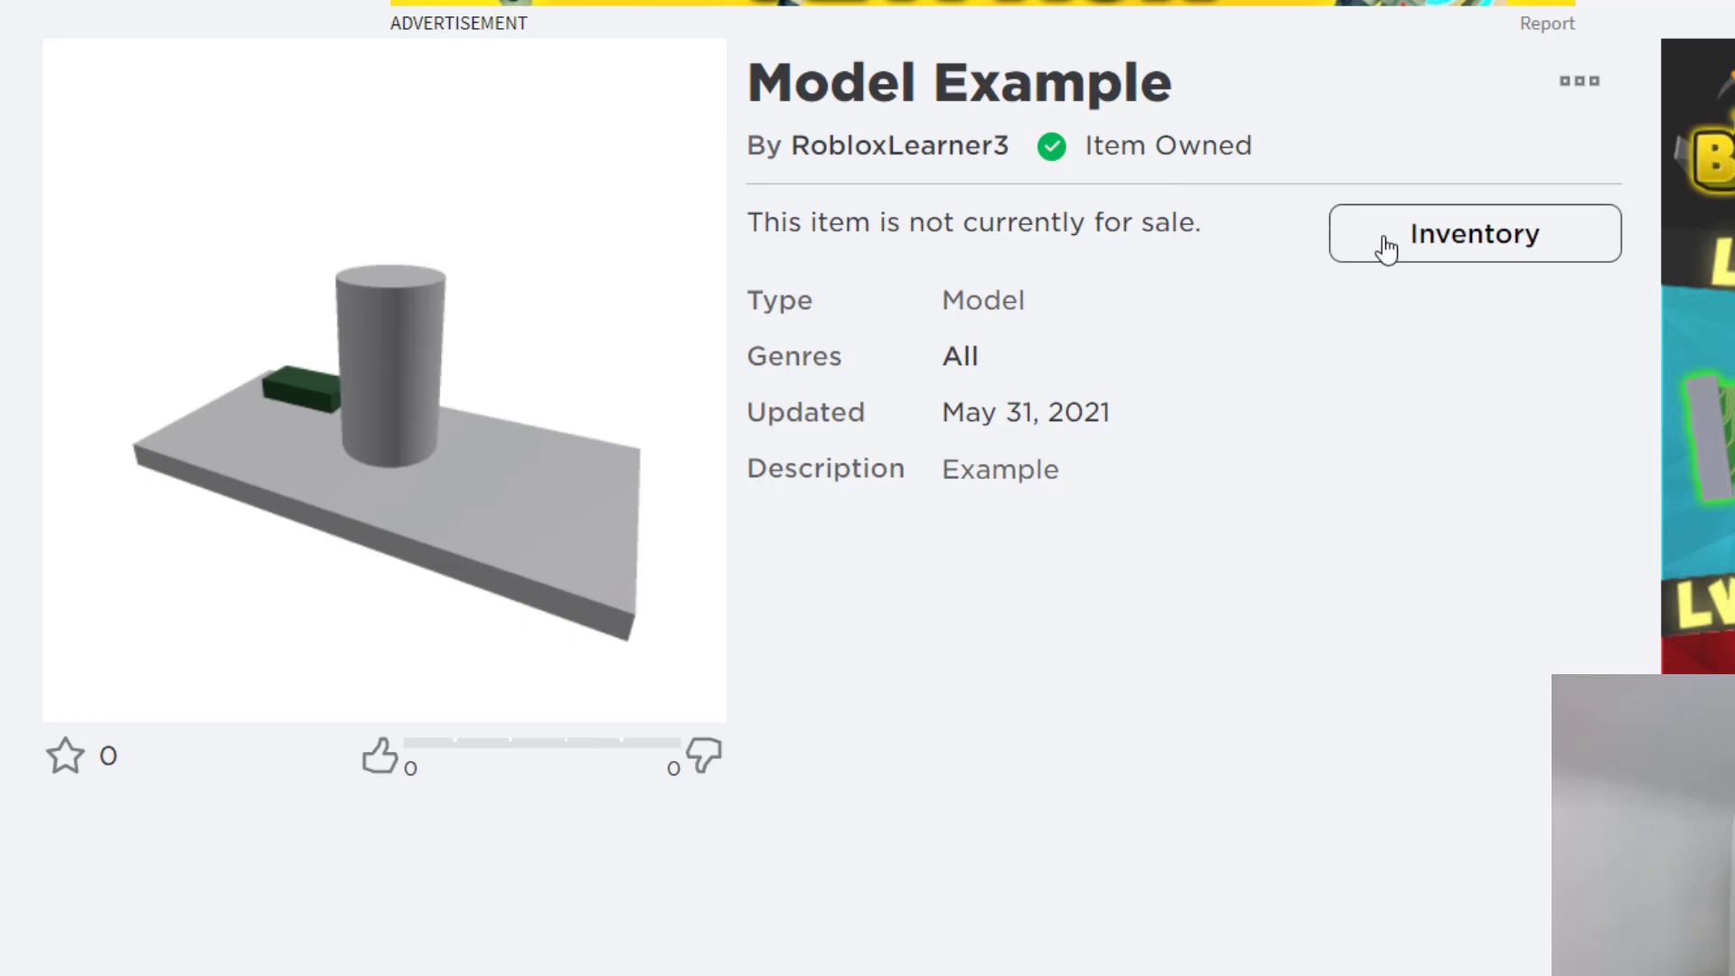
# Return to your created Models and reopen the Model Example item page showing the green block.
pyautogui.click(1475, 233)
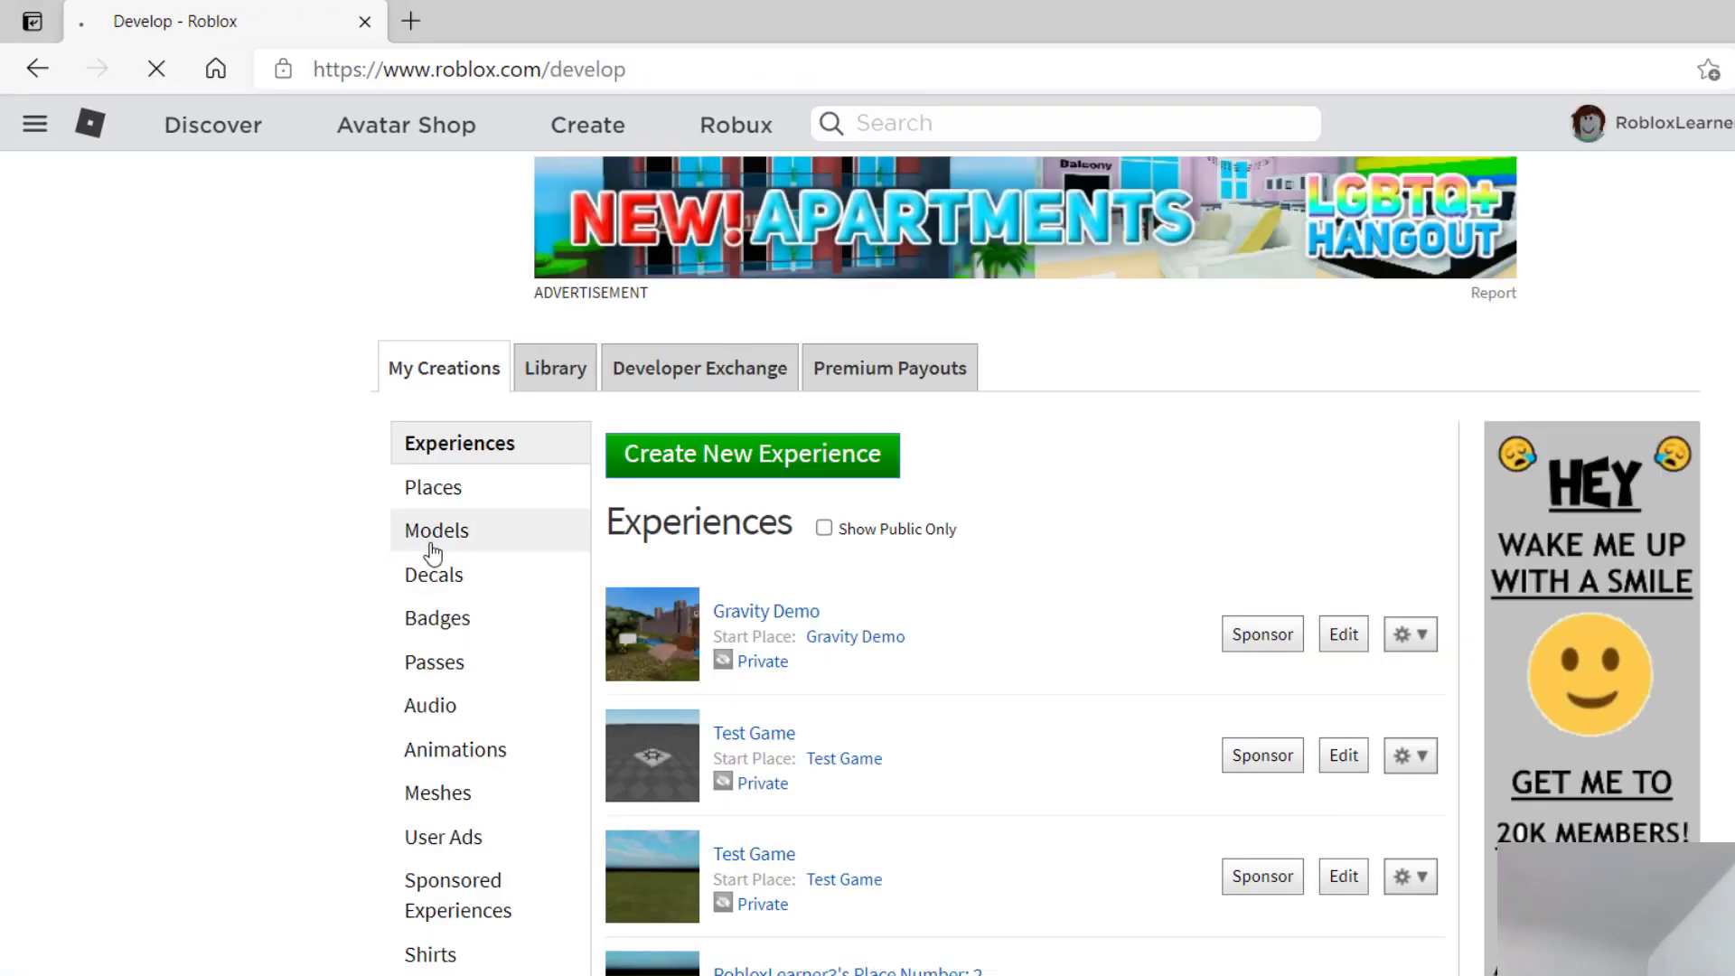
pyautogui.click(436, 532)
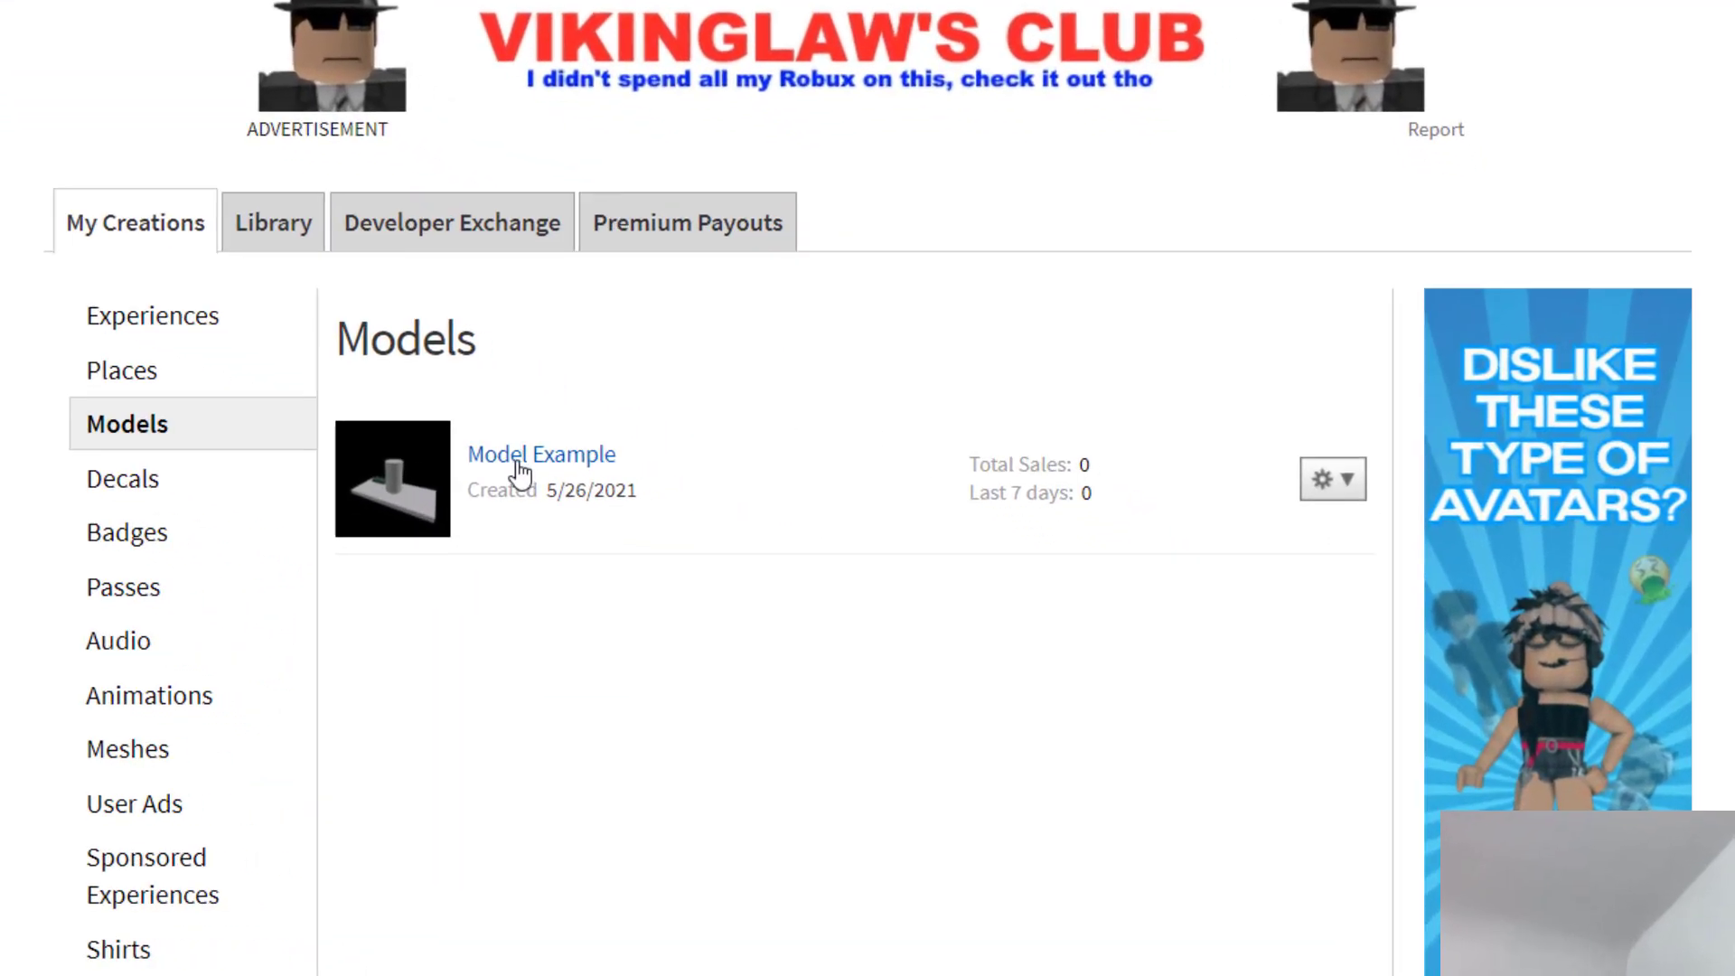
pyautogui.click(543, 455)
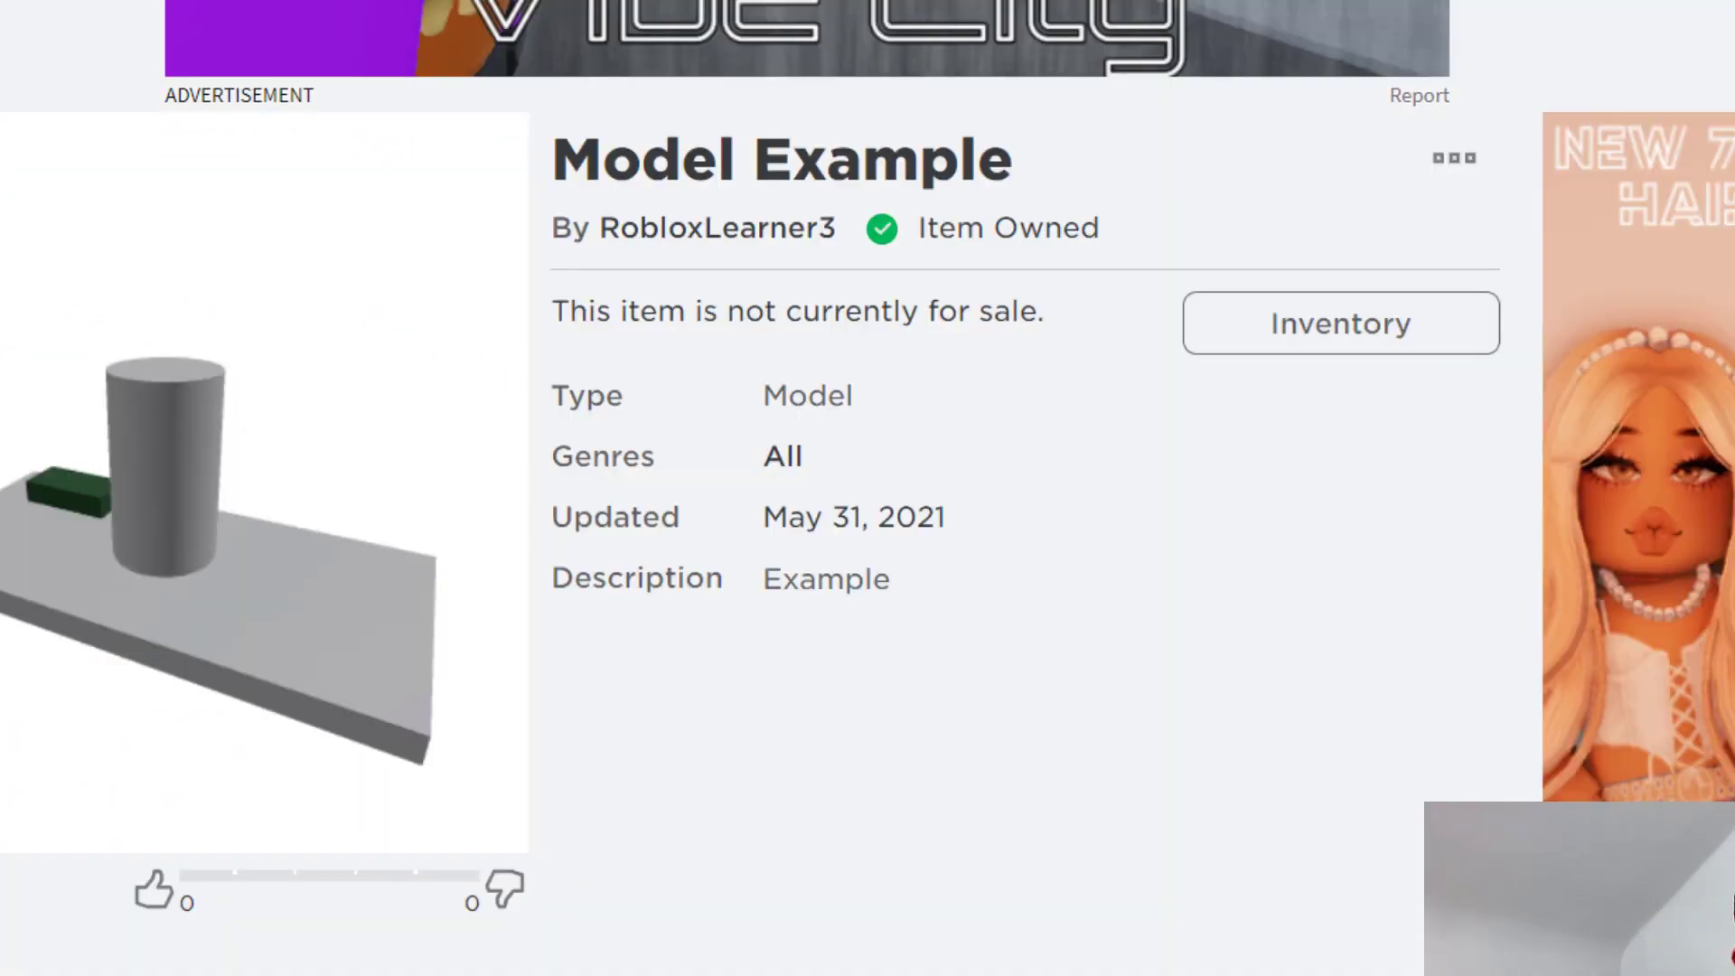